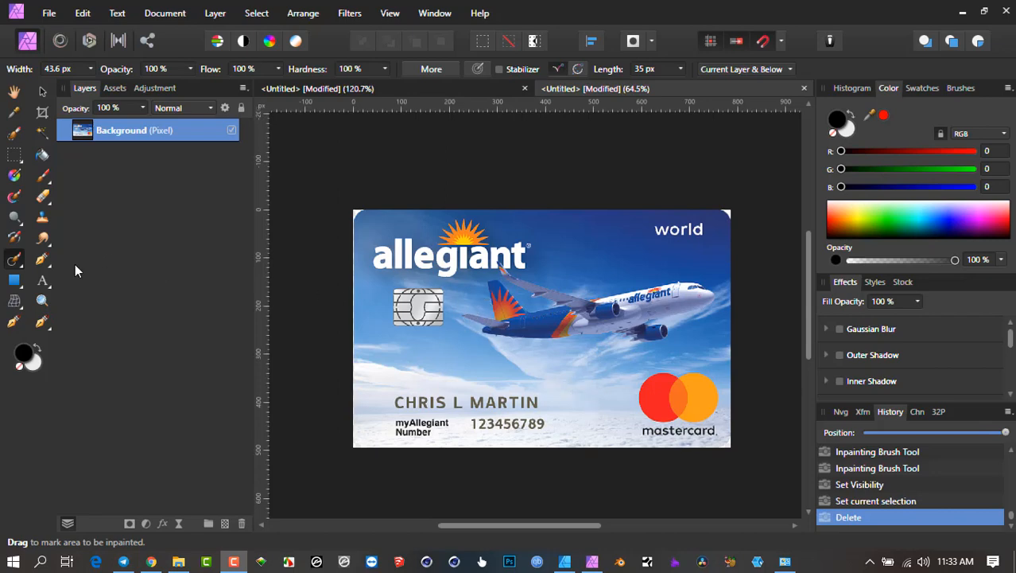
pyautogui.moveTo(12, 261)
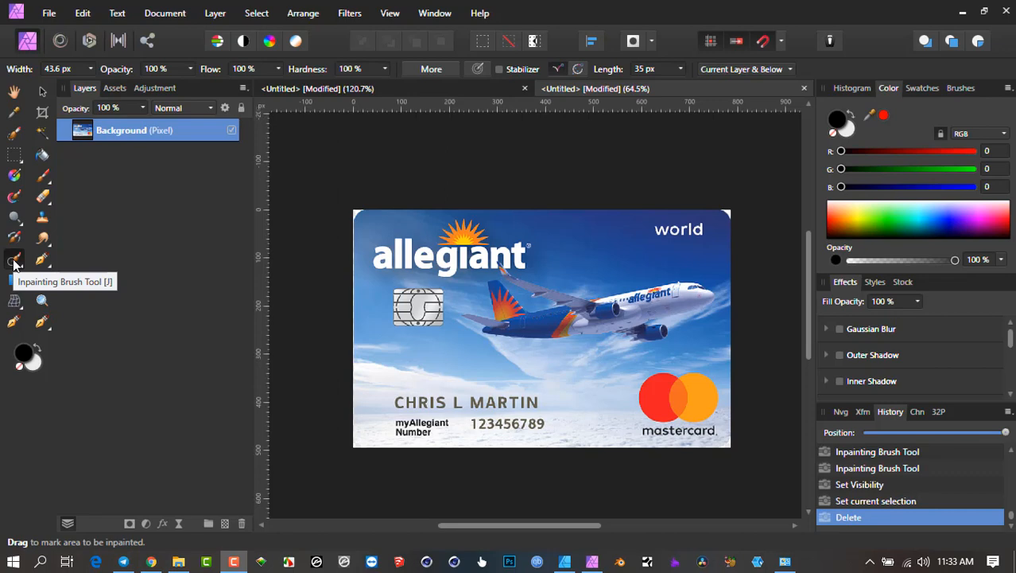
pyautogui.moveTo(191, 358)
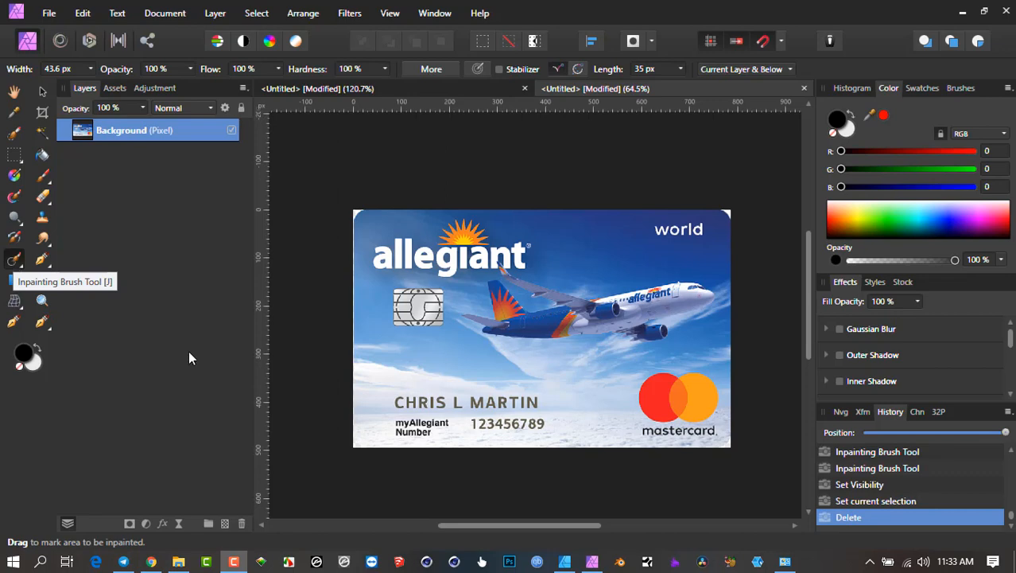
# - Switch from Affinity Photo to the Affinity Designer window holding the Allegiant card
pyautogui.click(49, 12)
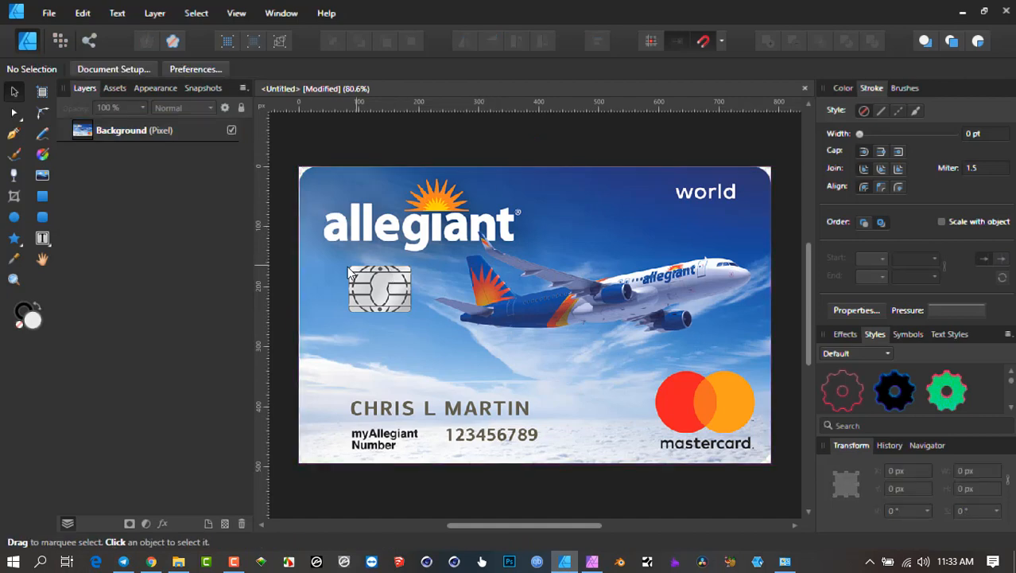
pyautogui.moveTo(404, 273)
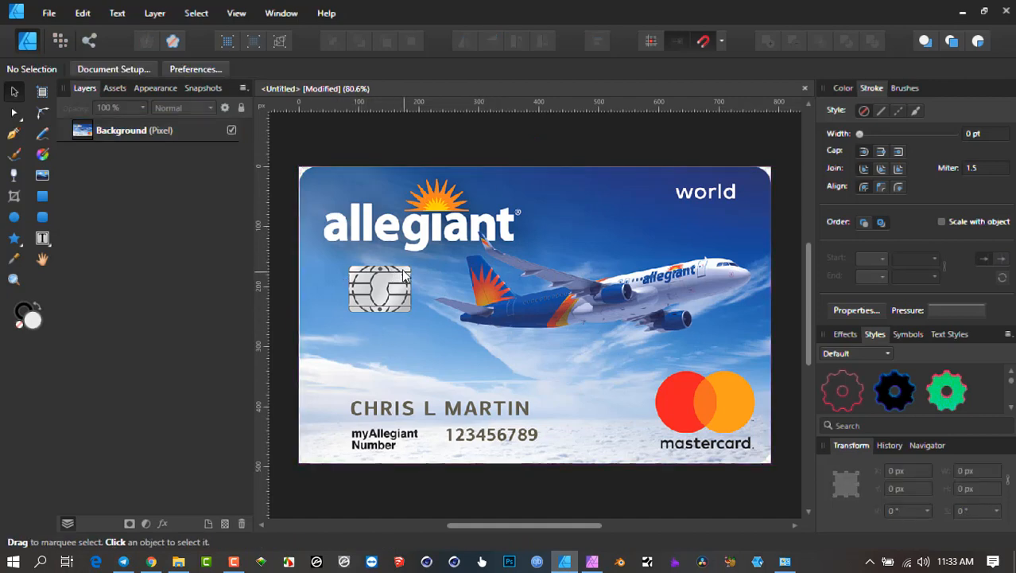
pyautogui.moveTo(401, 269)
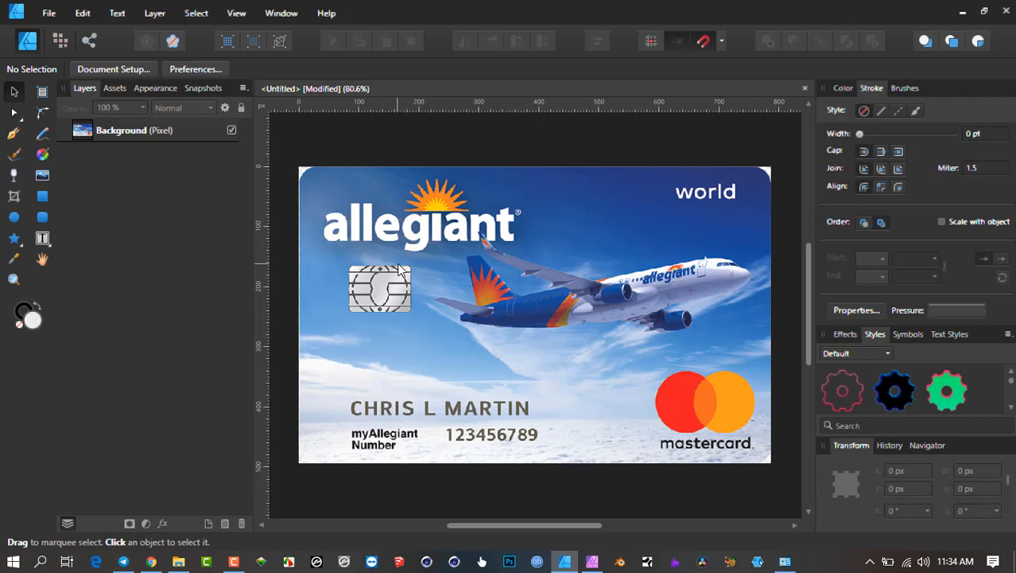
pyautogui.moveTo(356, 285)
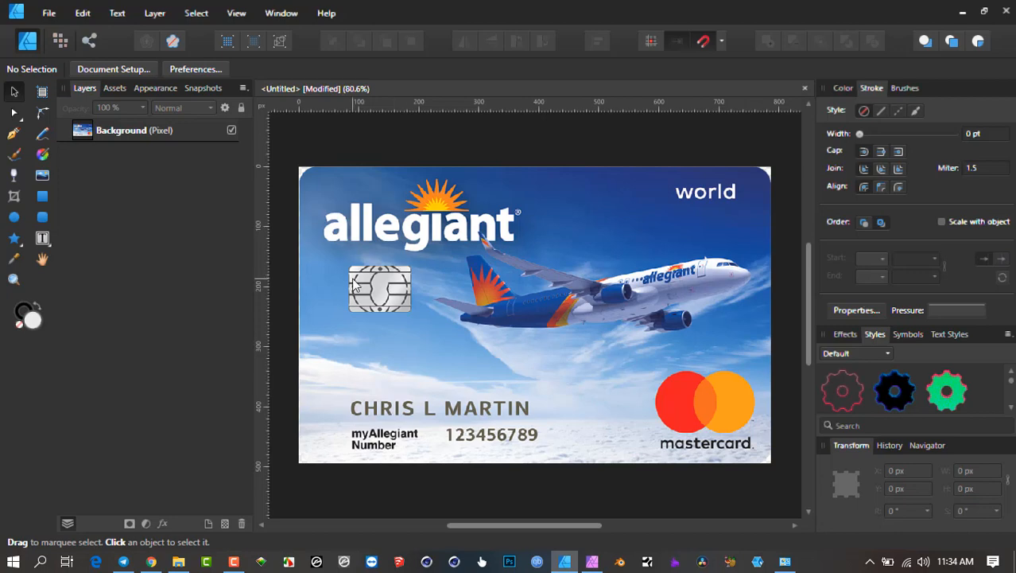
pyautogui.moveTo(674, 366)
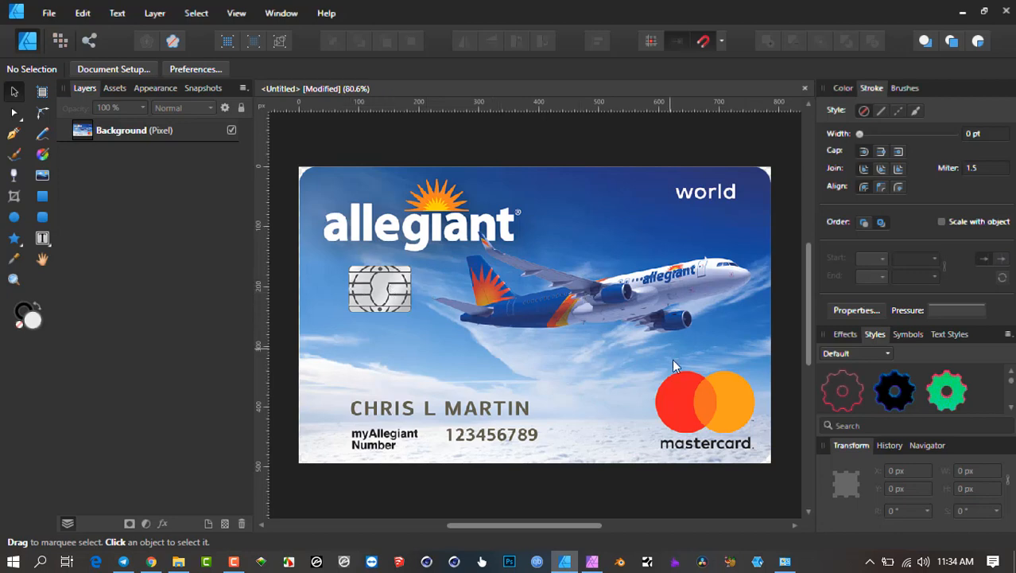
pyautogui.moveTo(644, 412)
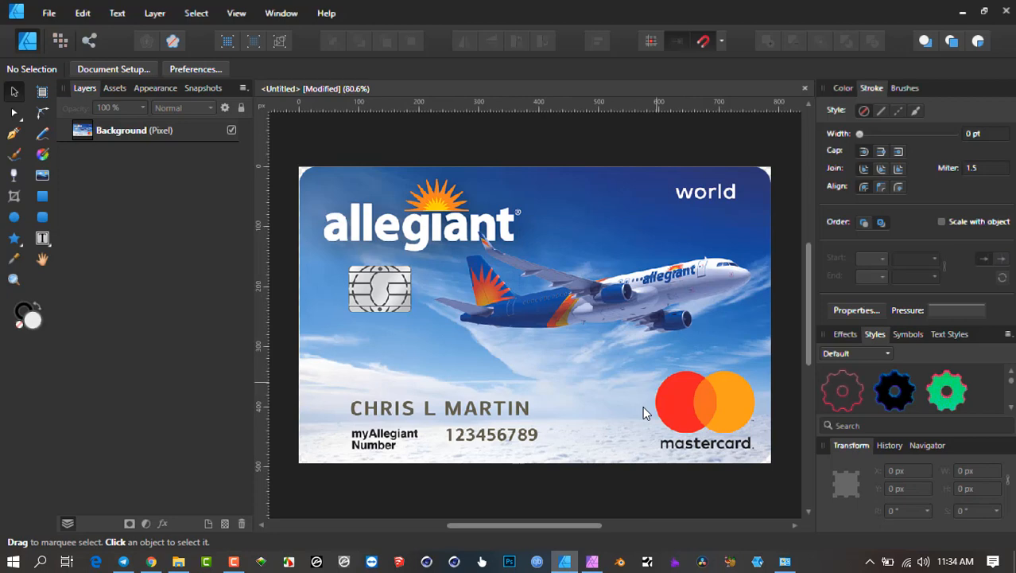
pyautogui.moveTo(453, 242)
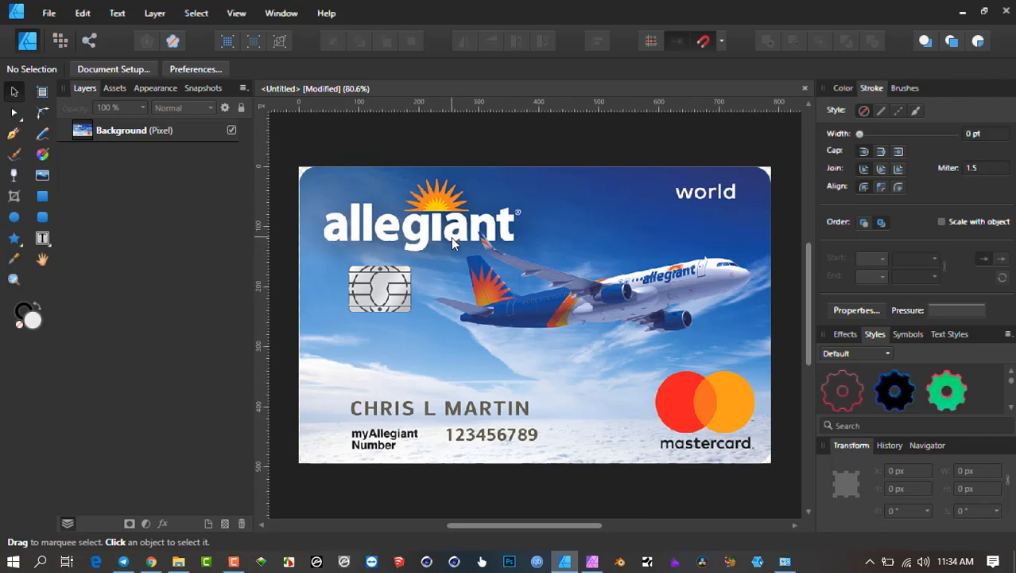
pyautogui.moveTo(530, 222)
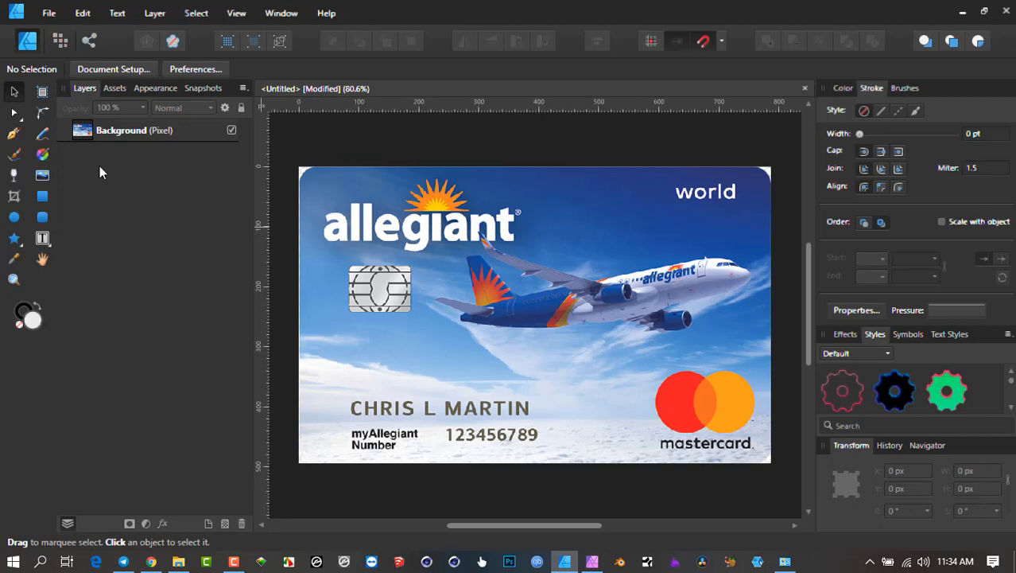
pyautogui.moveTo(64, 26)
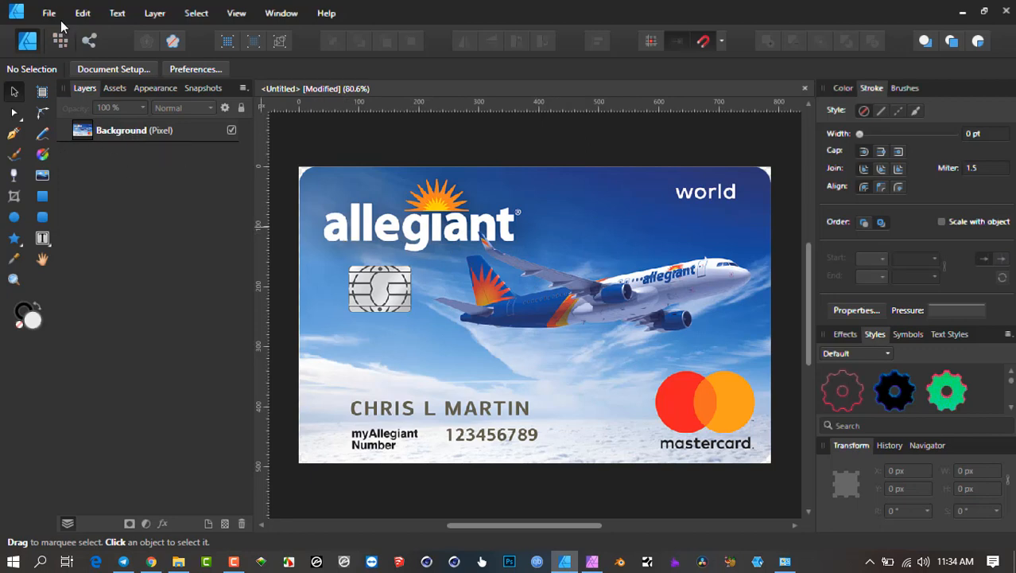
# - Send the Allegiant card from Designer into Affinity Photo via File > Edit in Photo
pyautogui.click(48, 12)
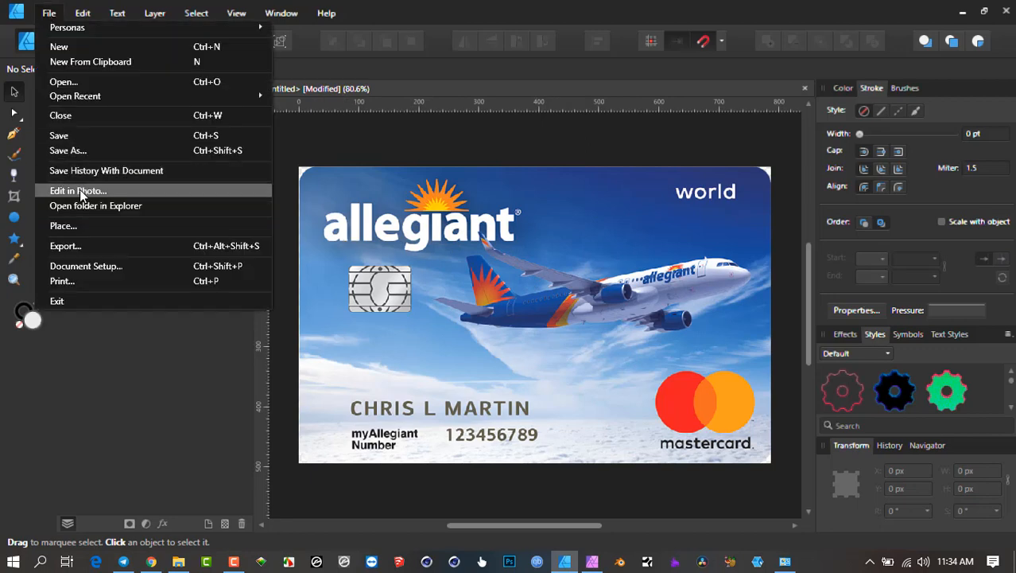
pyautogui.click(78, 191)
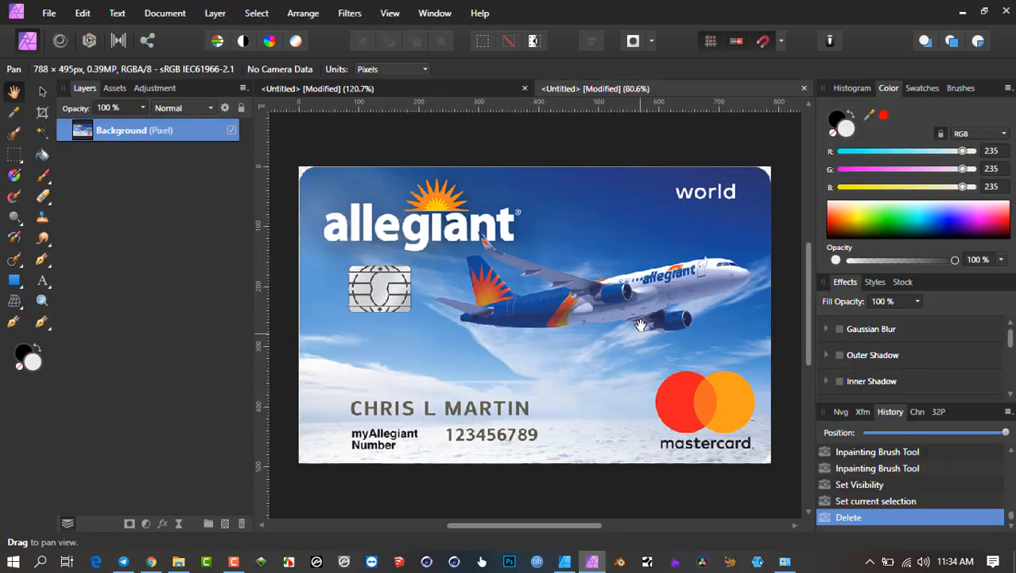
pyautogui.moveTo(424, 252)
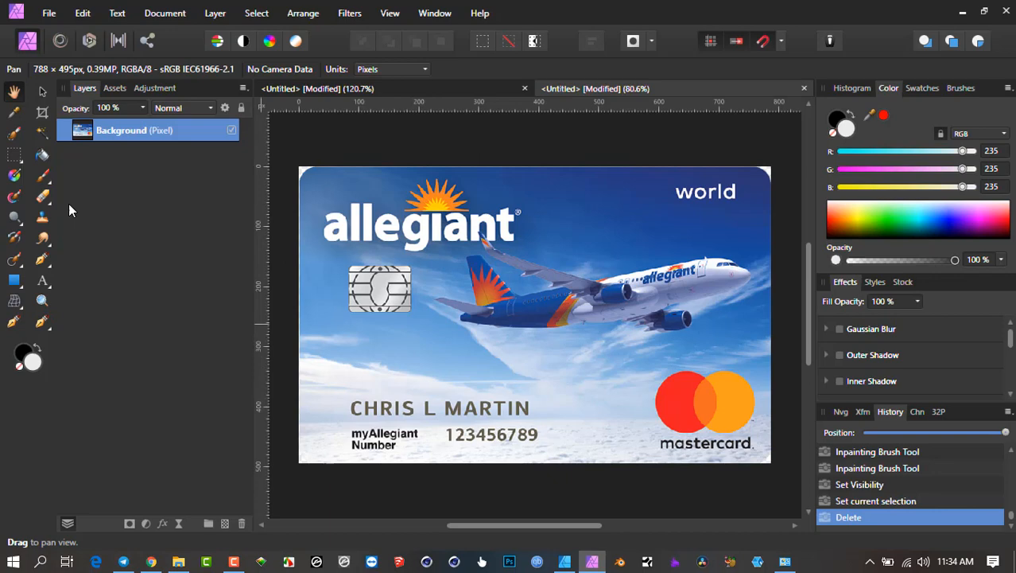
pyautogui.moveTo(14, 261)
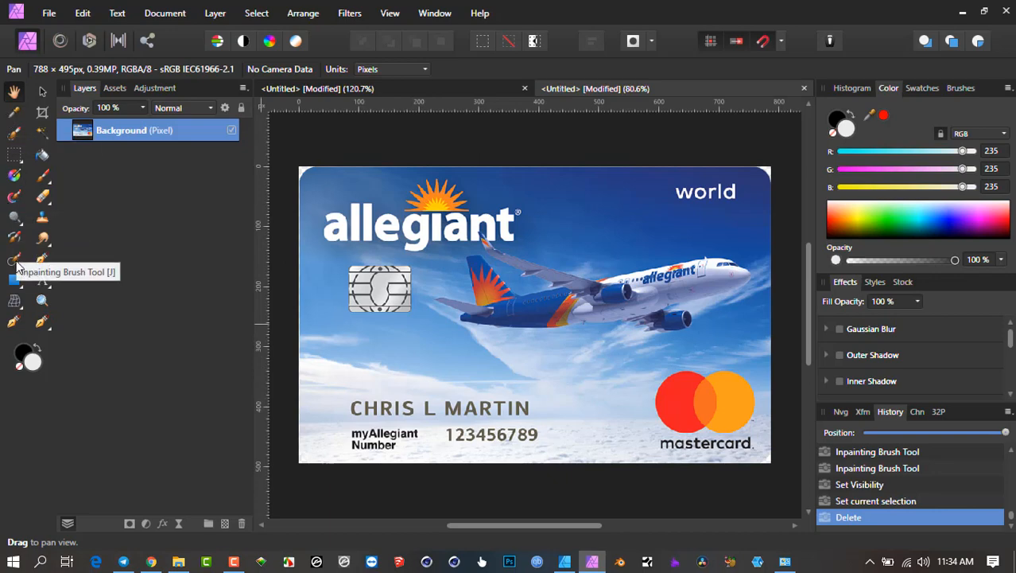
# - Choose the Inpainting Brush Tool from the healing tools flyout
pyautogui.click(15, 261)
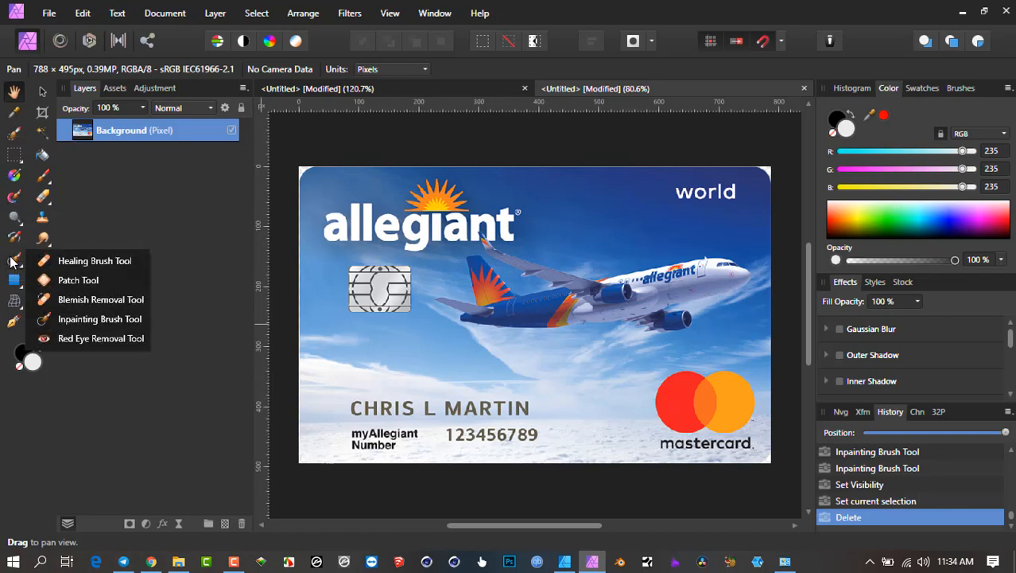
pyautogui.click(94, 260)
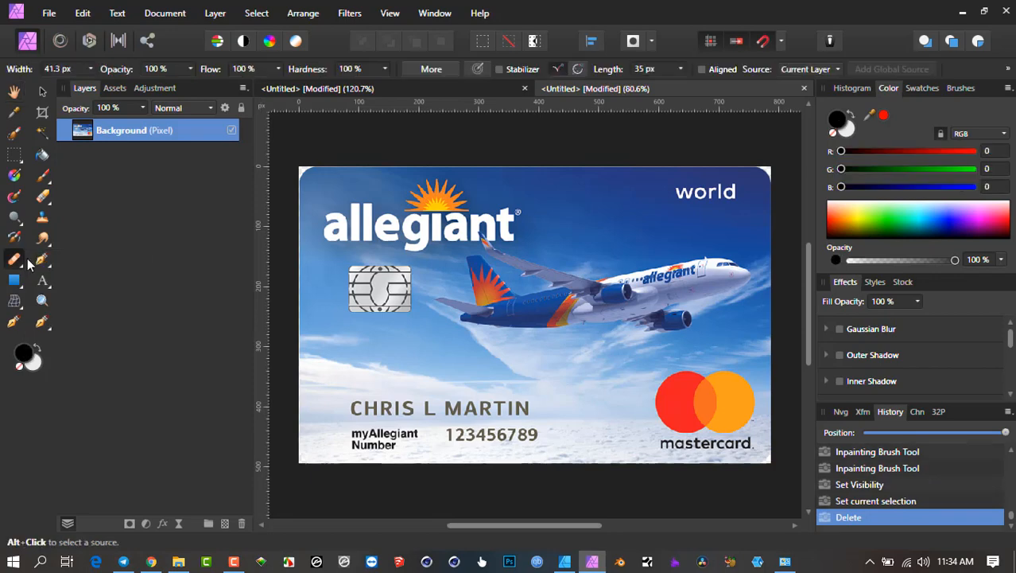
pyautogui.click(14, 261)
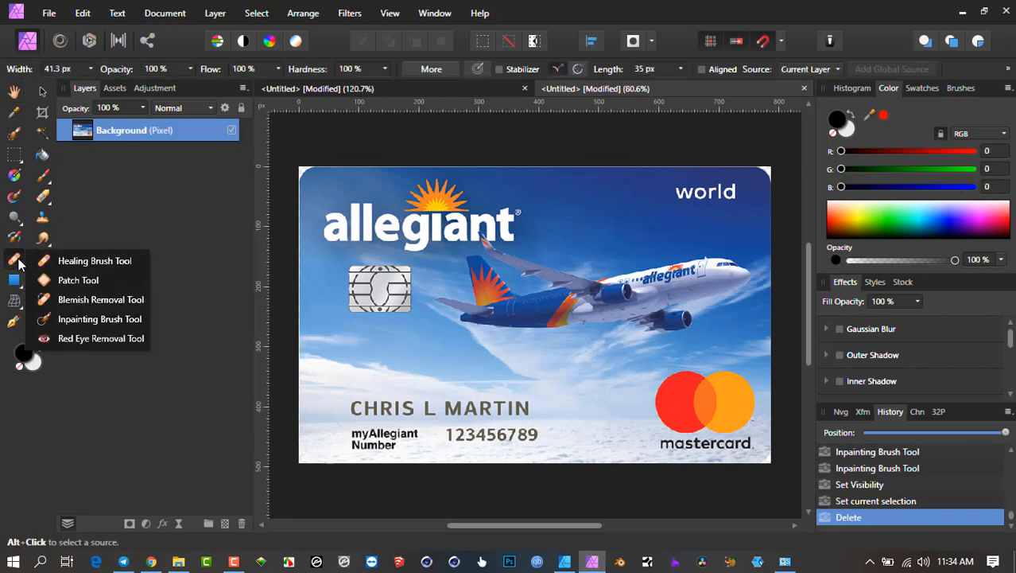
pyautogui.click(99, 318)
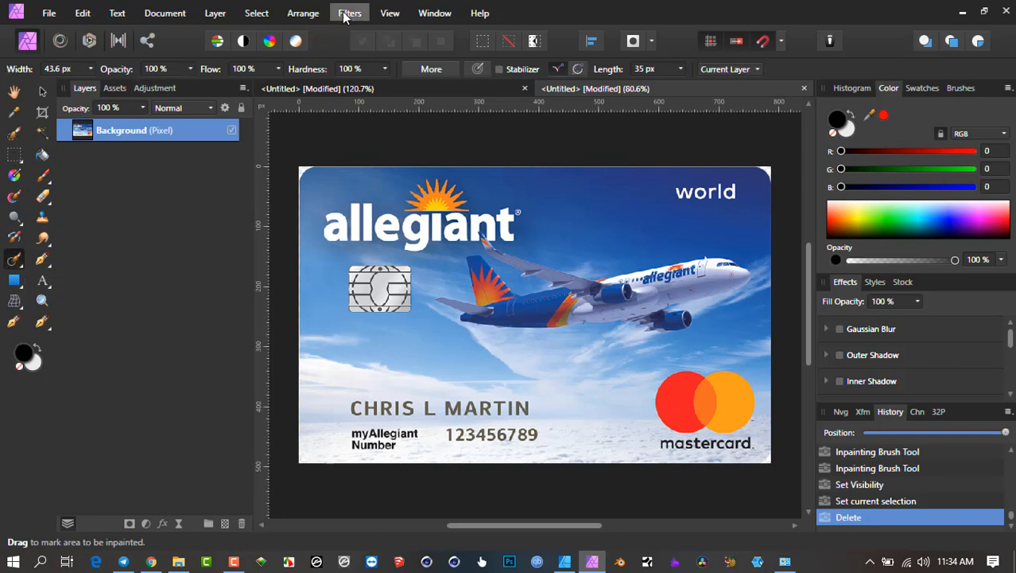
# - Browse the Arrange and View menus looking for the tool customisation entry
pyautogui.click(302, 13)
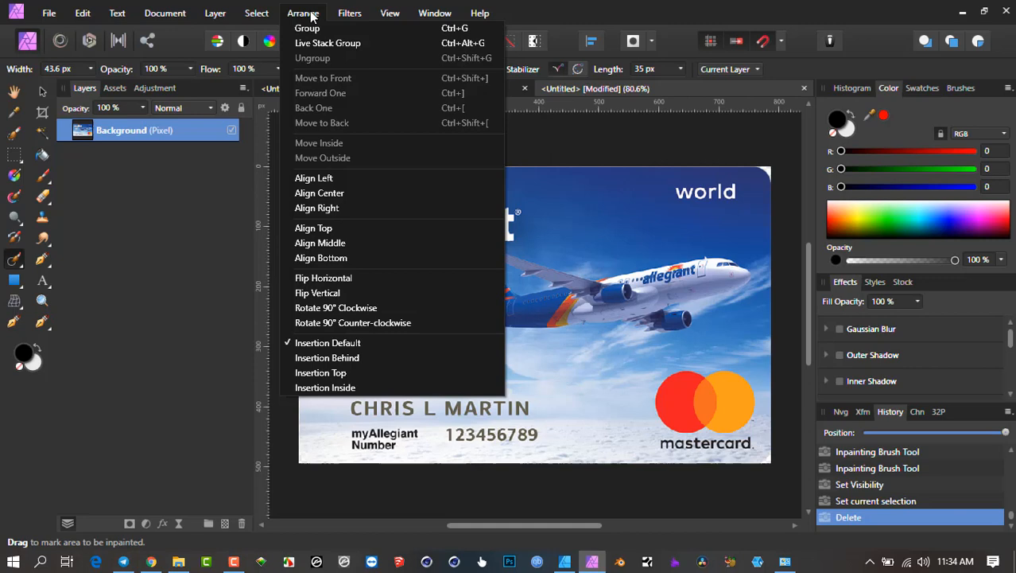
pyautogui.click(389, 13)
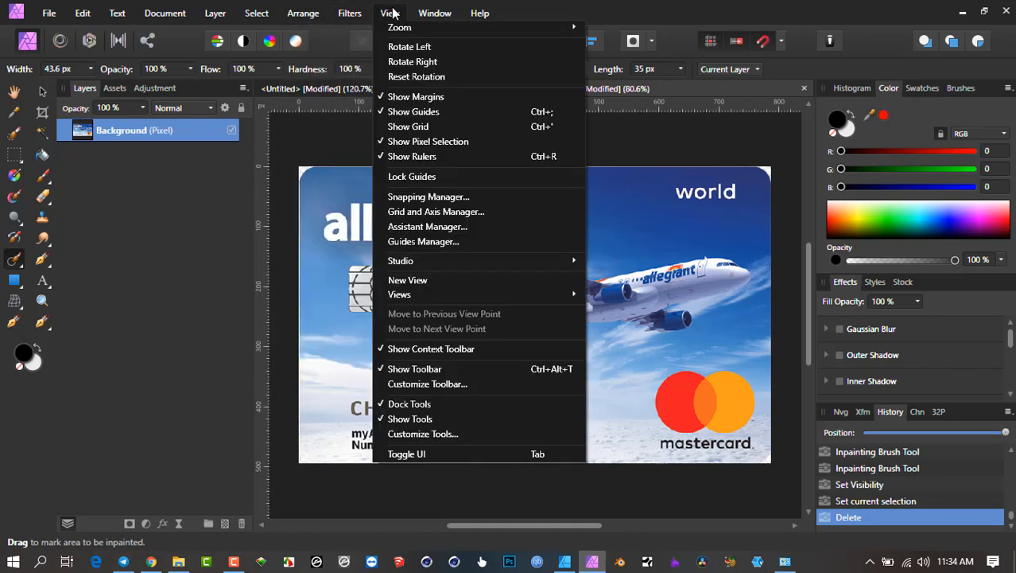
pyautogui.moveTo(409, 404)
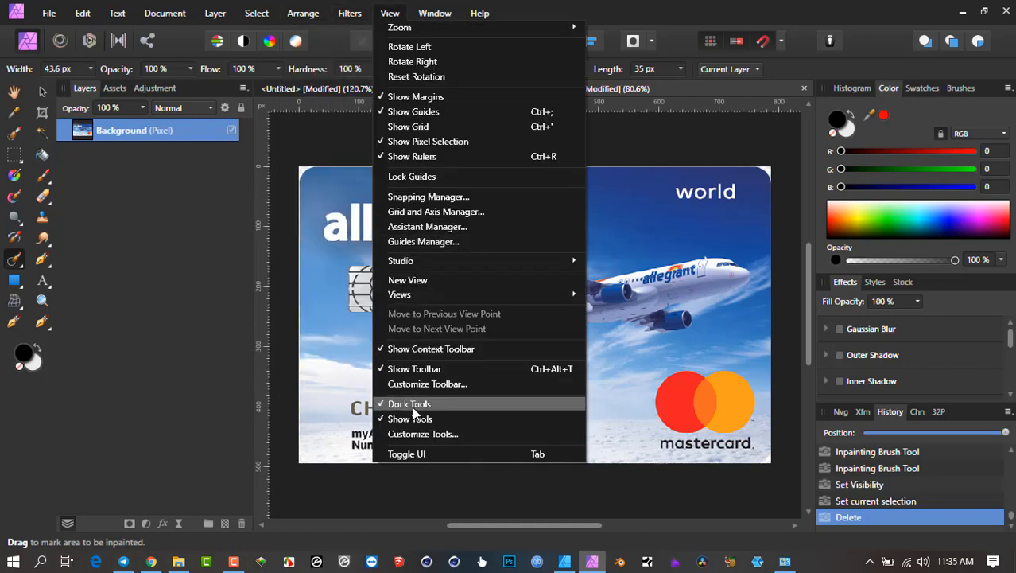
pyautogui.moveTo(426, 383)
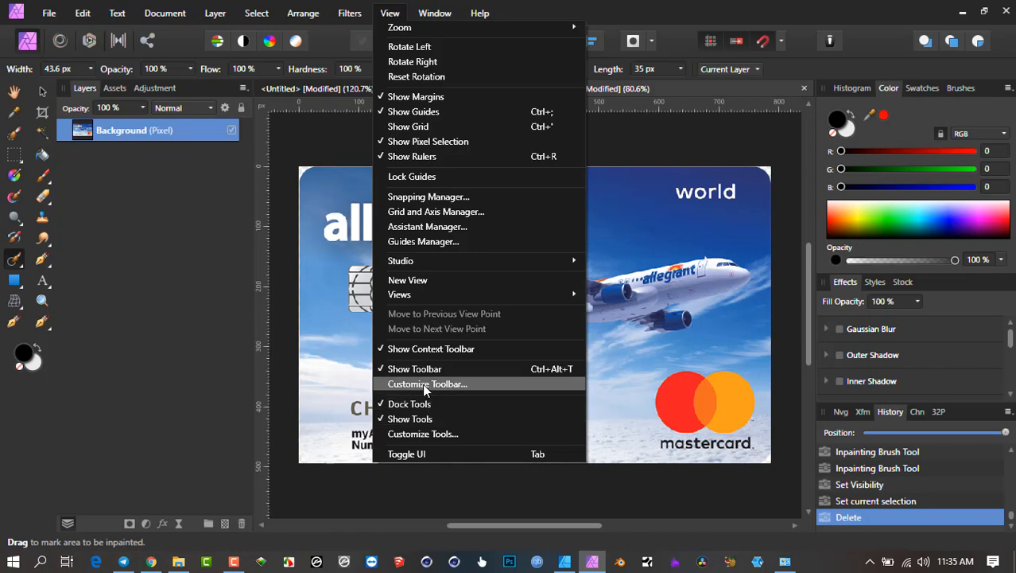
pyautogui.moveTo(420, 453)
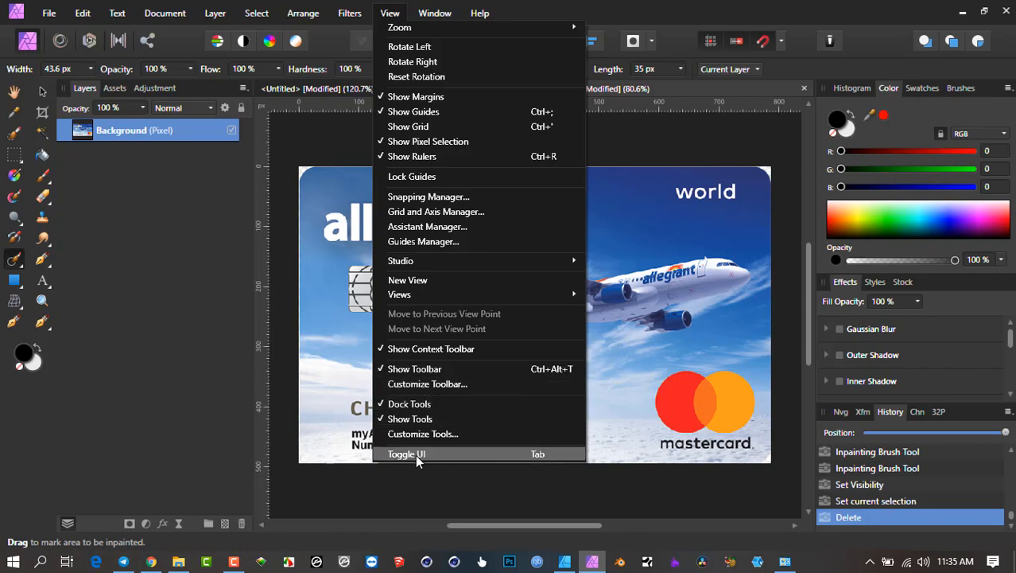
pyautogui.moveTo(421, 433)
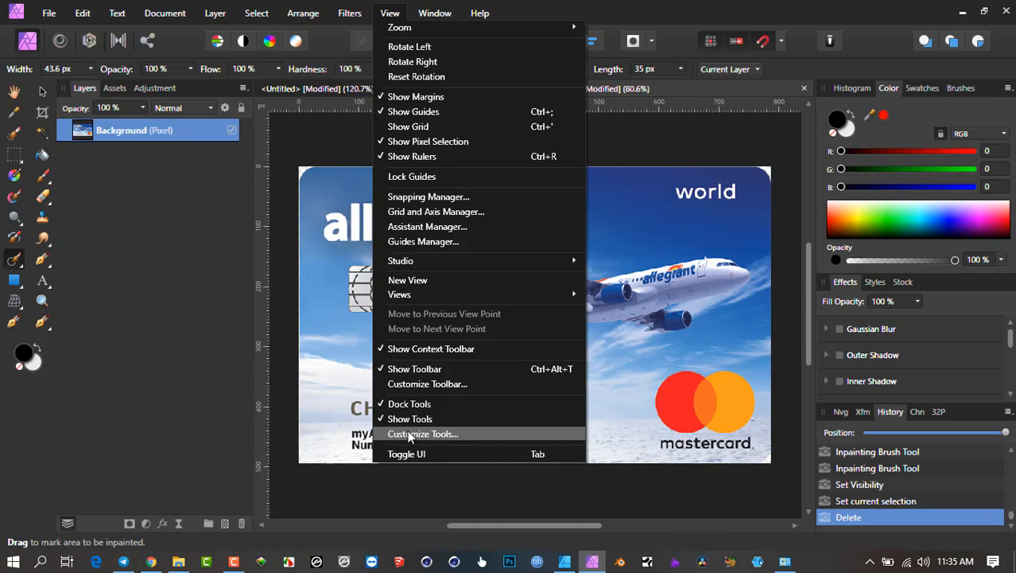
pyautogui.moveTo(428, 383)
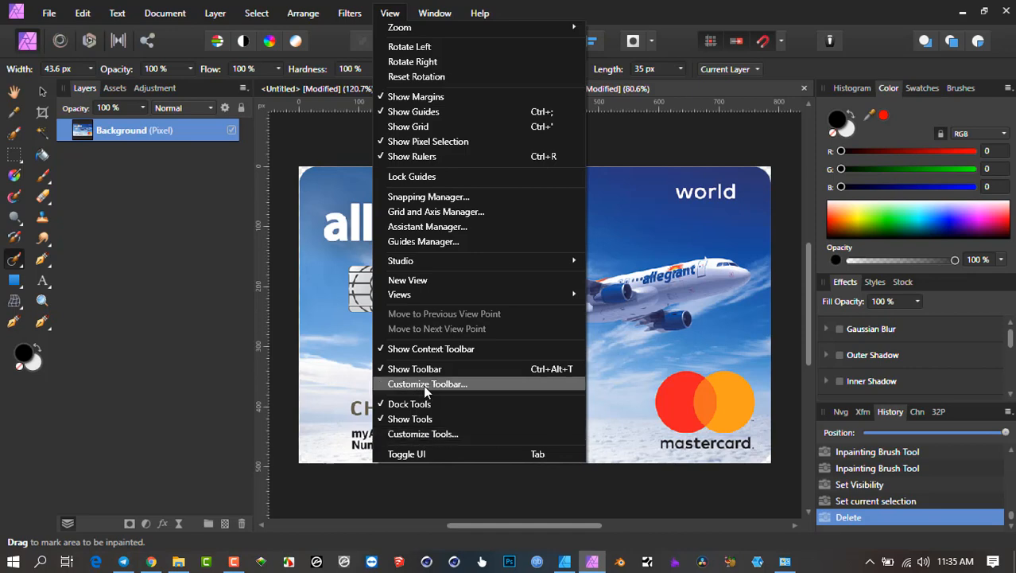
pyautogui.moveTo(414, 449)
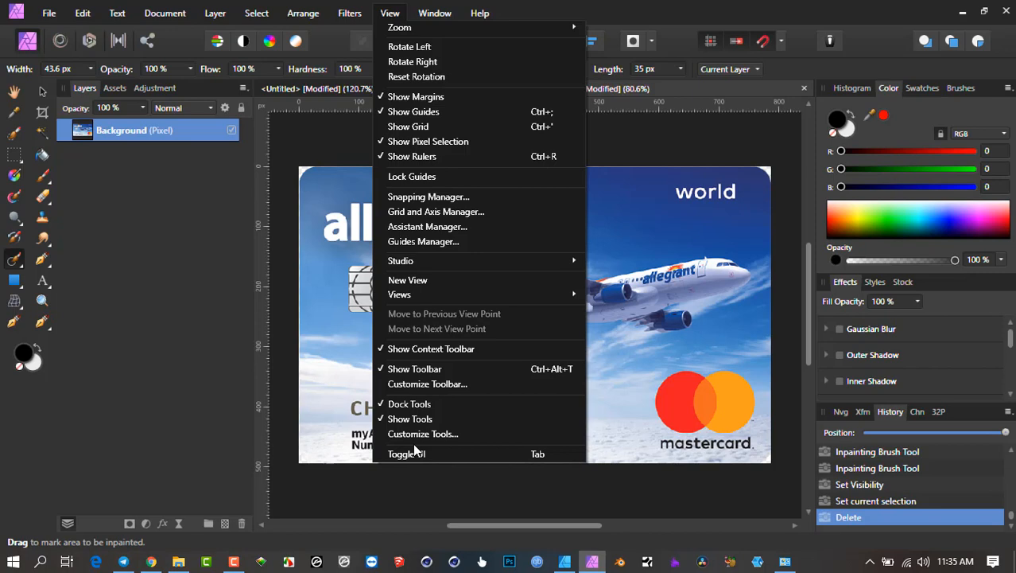
pyautogui.moveTo(423, 433)
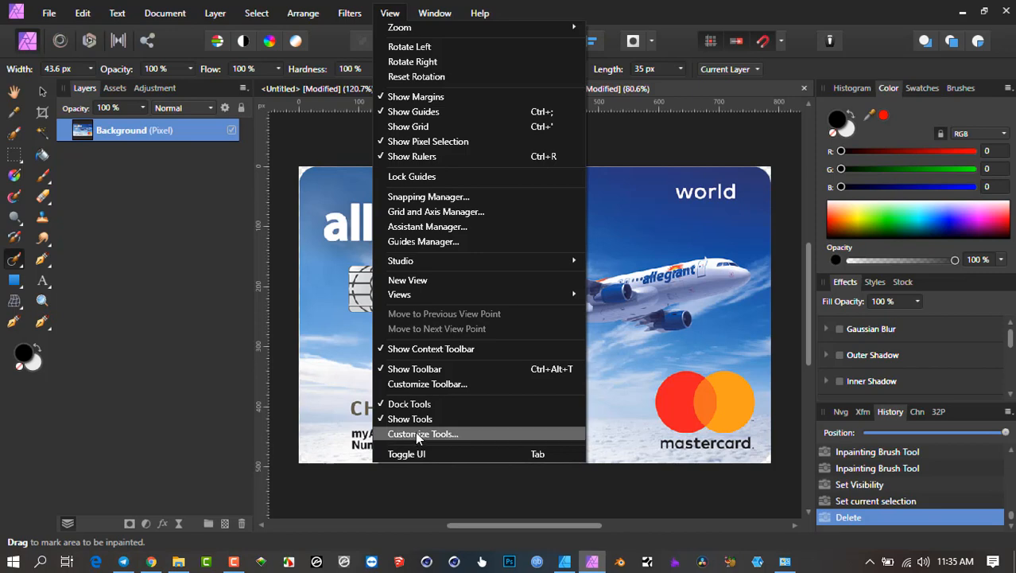
# - Set the tools panel to 1 column in Customize Tools and close the dialog
pyautogui.click(423, 433)
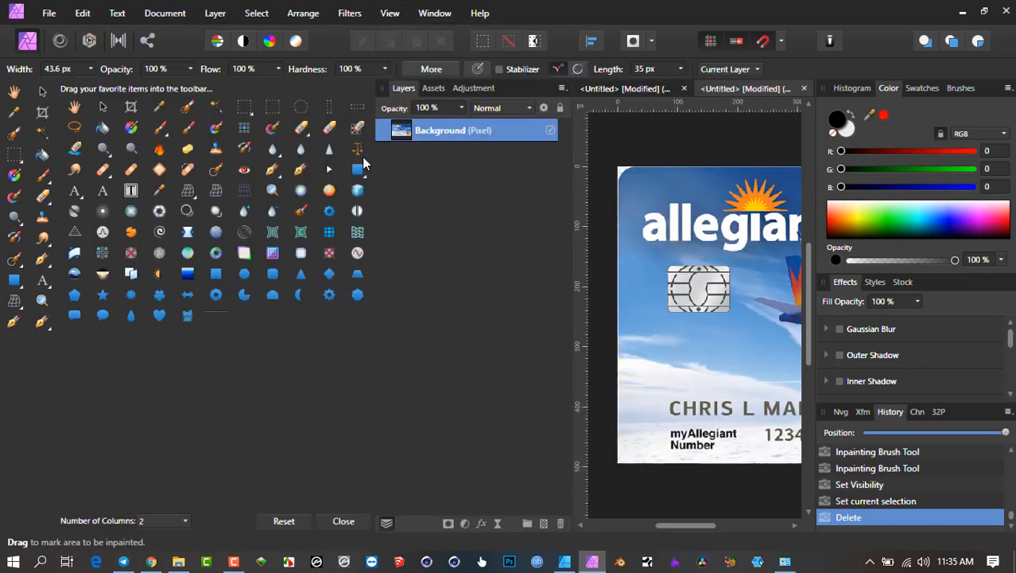
pyautogui.click(389, 13)
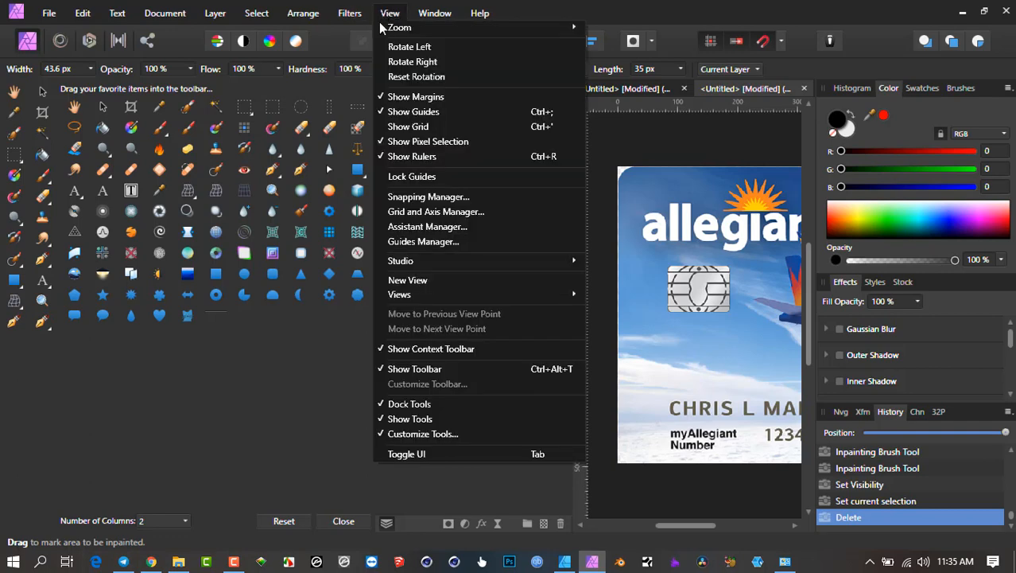
pyautogui.moveTo(423, 433)
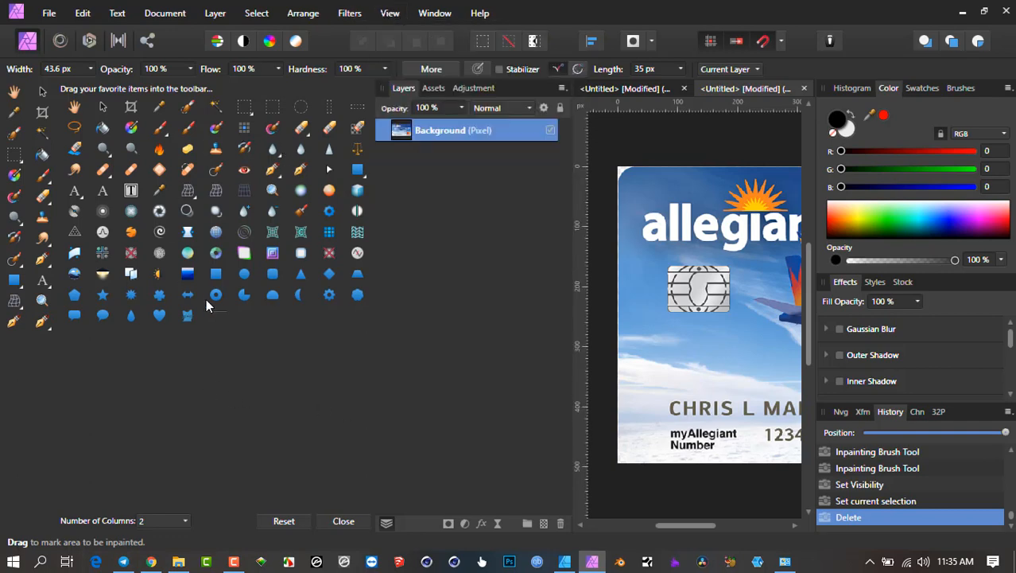
pyautogui.moveTo(223, 261)
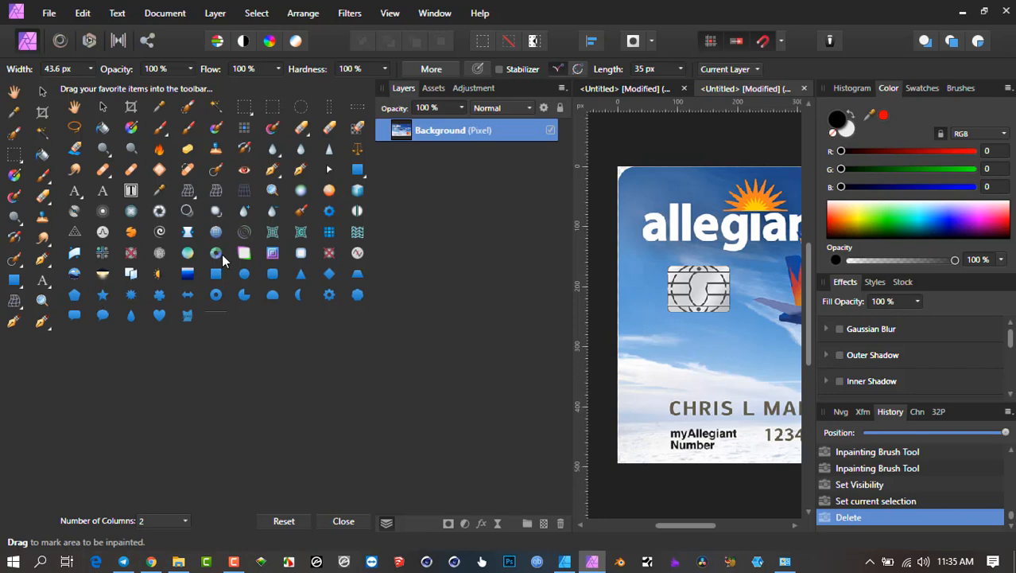
pyautogui.moveTo(245, 253)
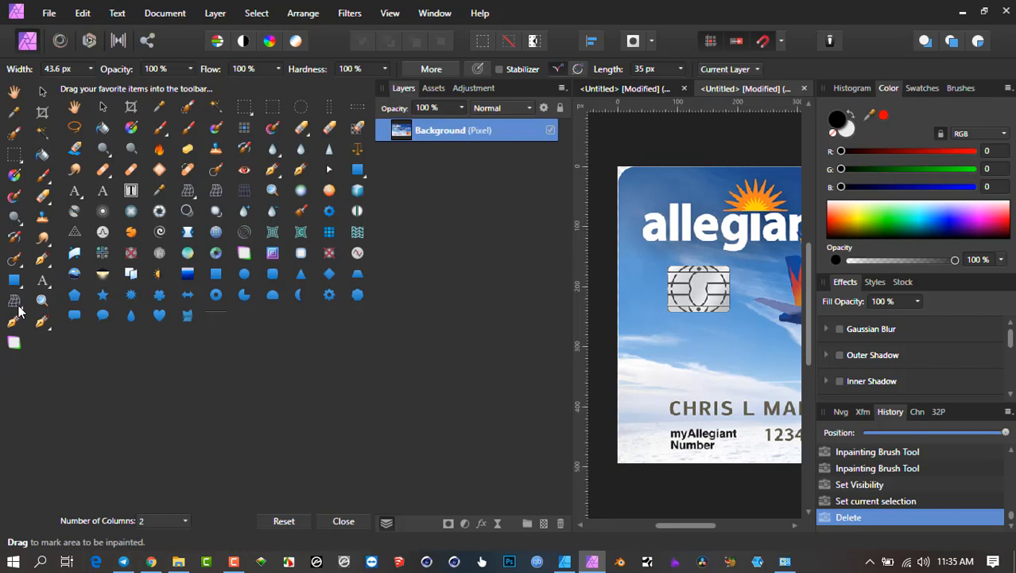
pyautogui.moveTo(16, 89)
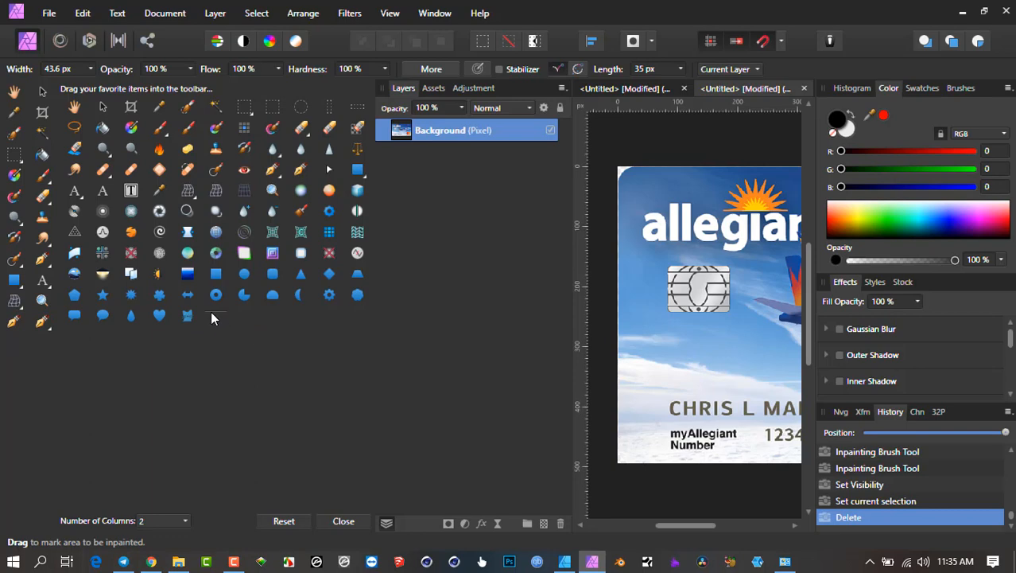
pyautogui.moveTo(23, 293)
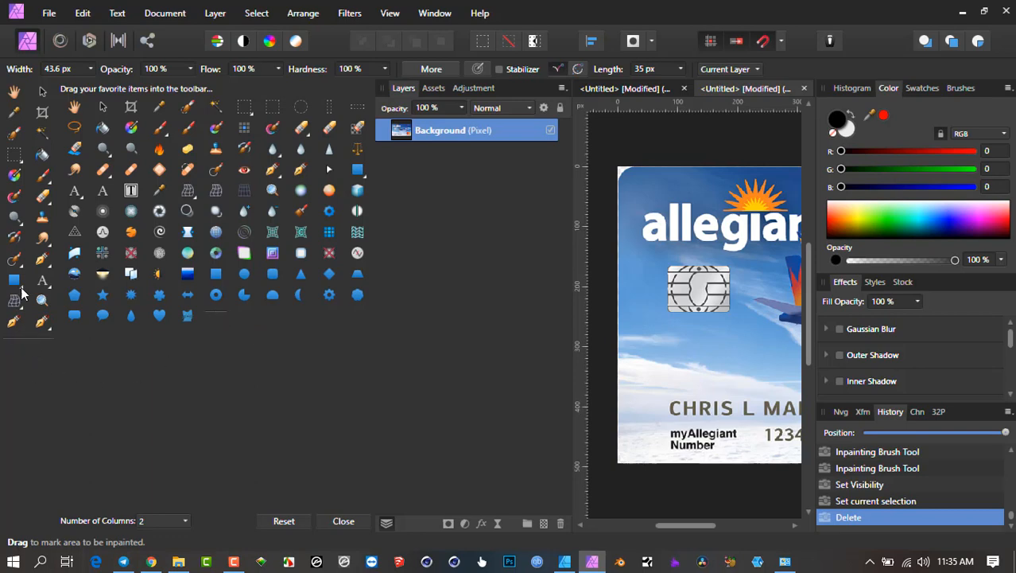
pyautogui.moveTo(34, 342)
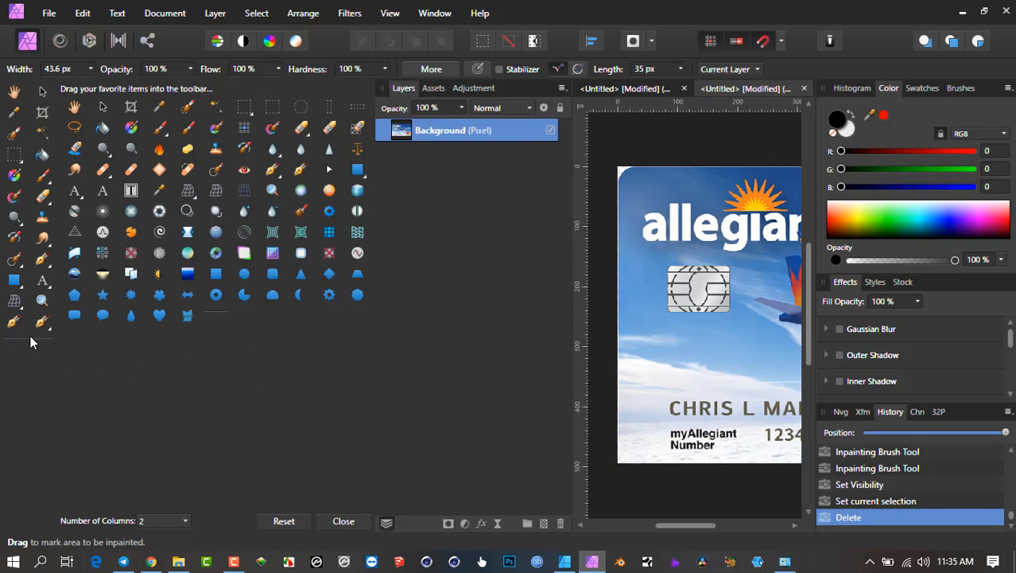
pyautogui.moveTo(265, 326)
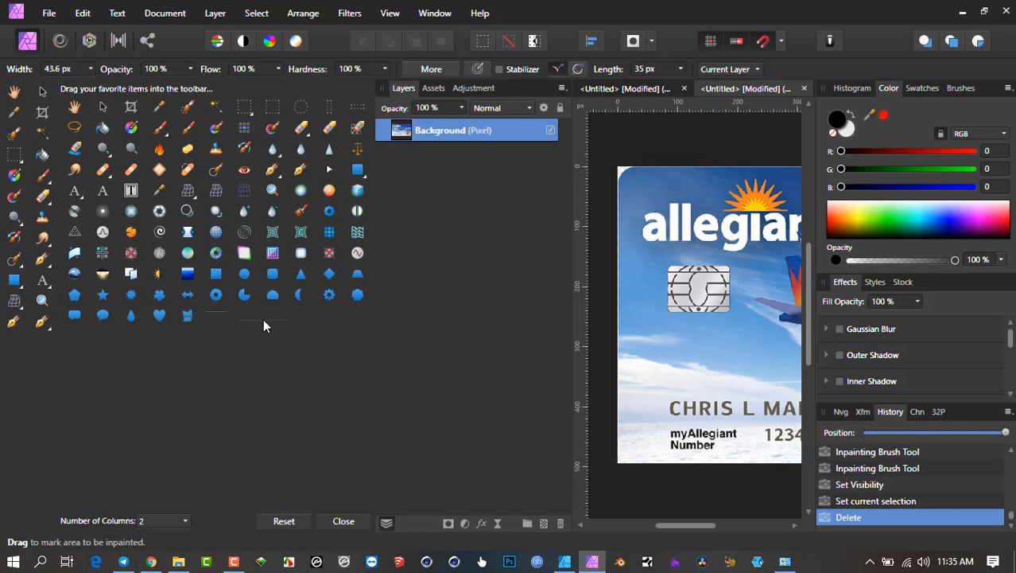
pyautogui.moveTo(187, 531)
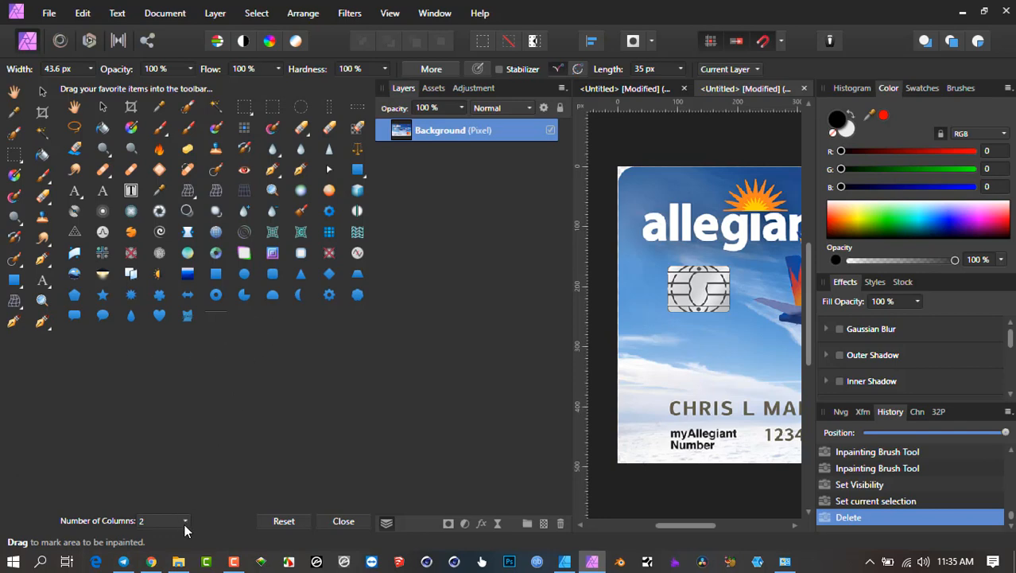
pyautogui.click(185, 520)
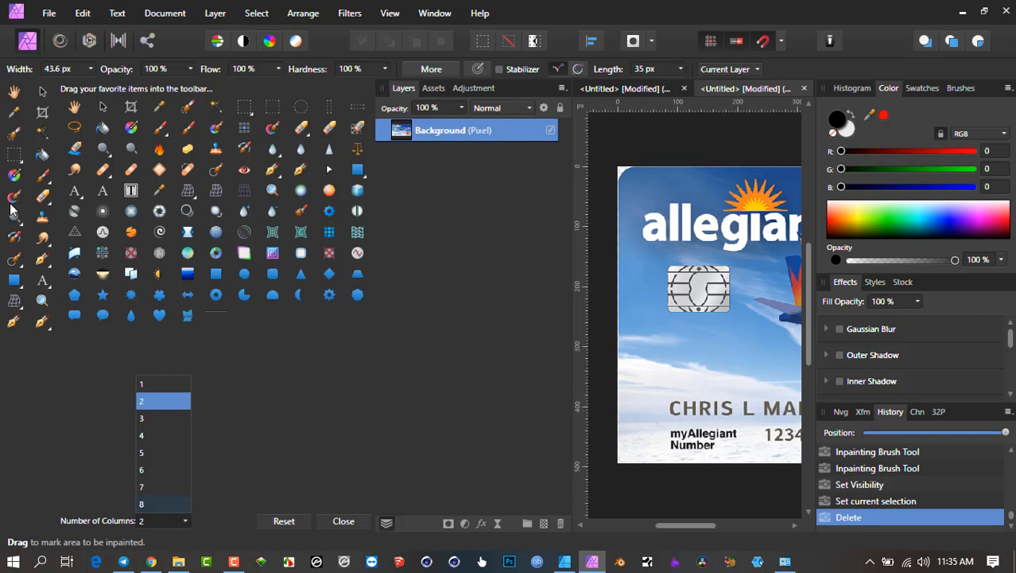
pyautogui.moveTo(278, 474)
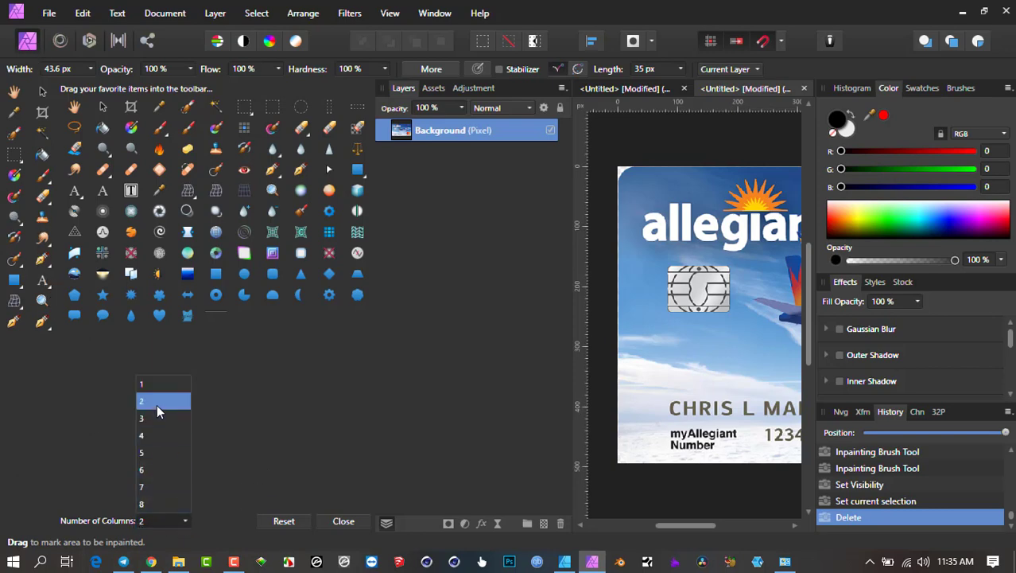
pyautogui.click(142, 383)
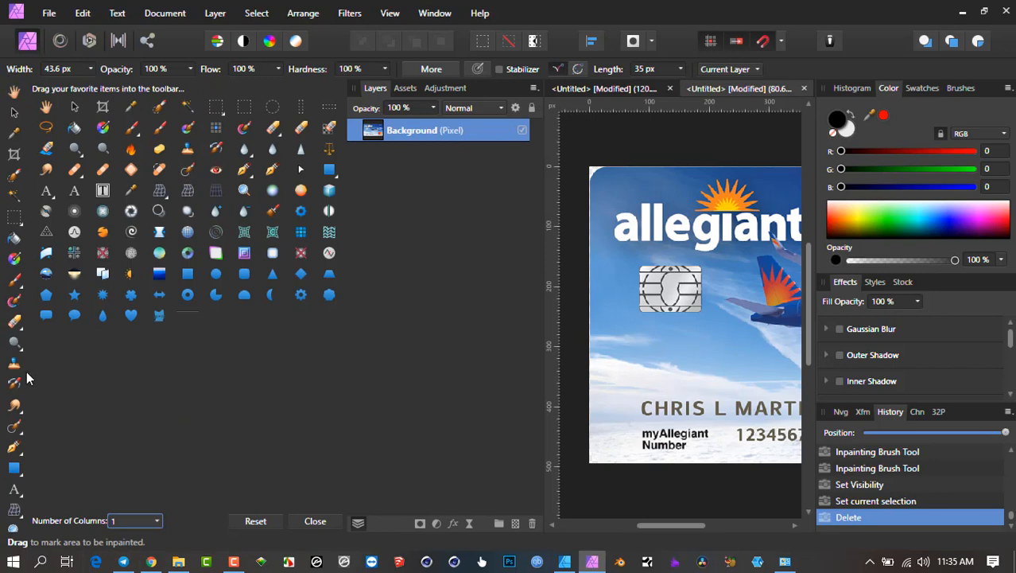
pyautogui.click(135, 520)
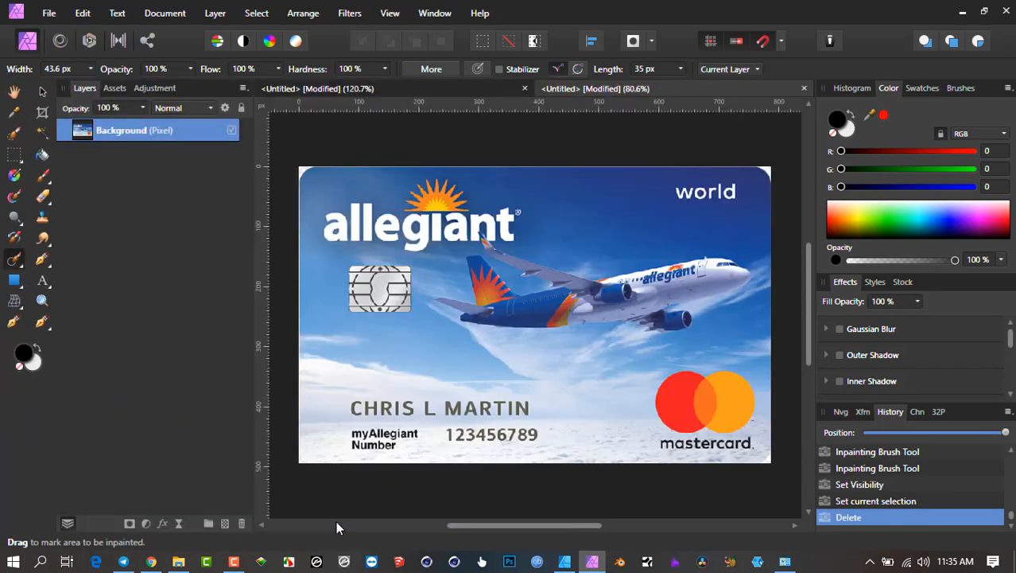
pyautogui.moveTo(14, 261)
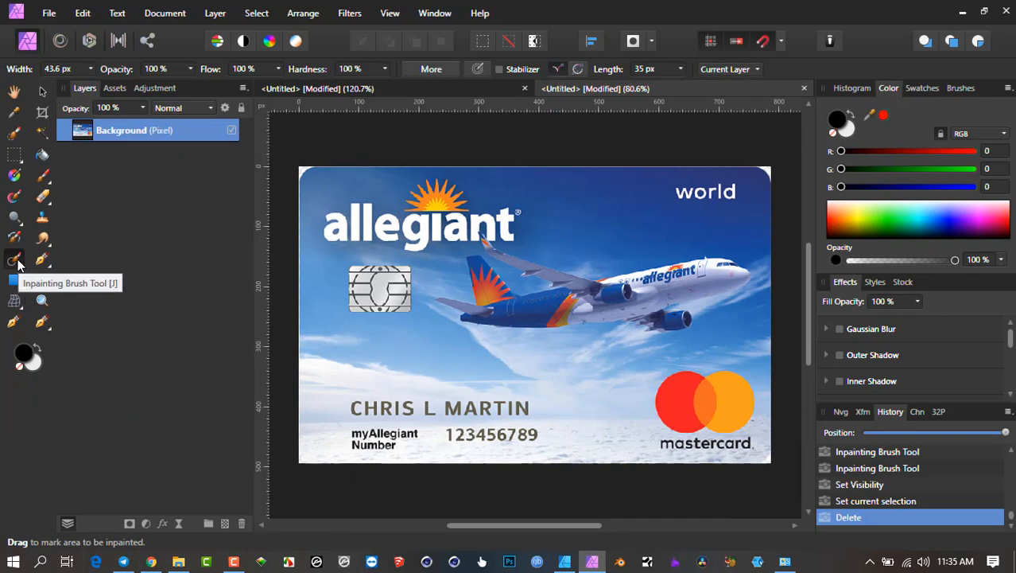
pyautogui.moveTo(233, 179)
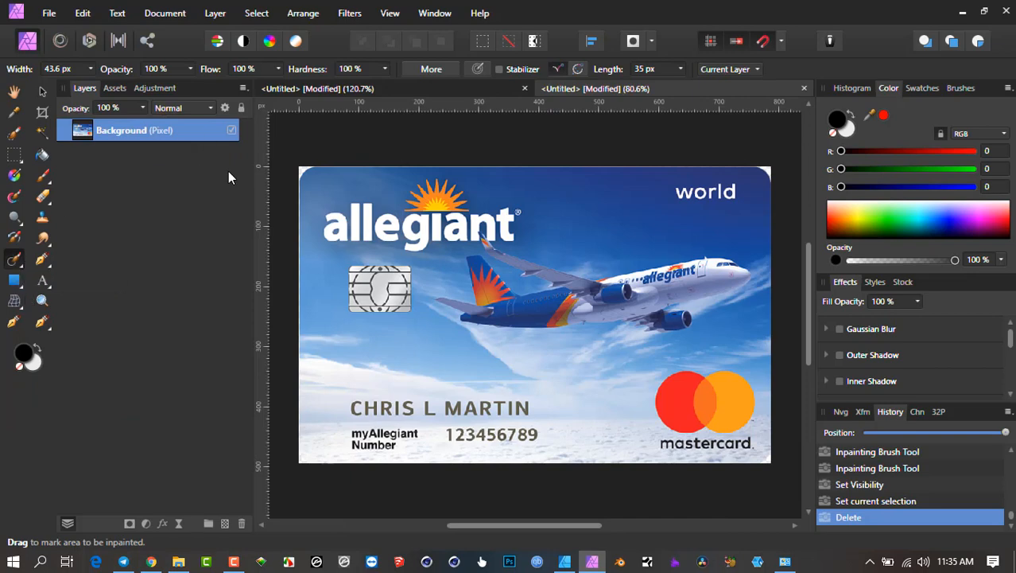
# - Check the View menu and set the inpainting brush width to 45.7 px
pyautogui.click(389, 13)
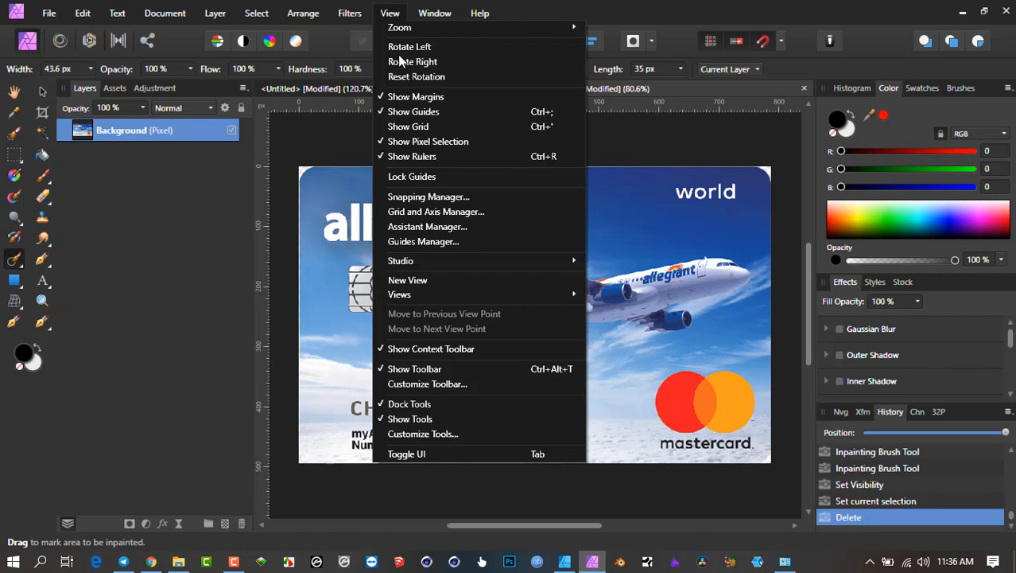
pyautogui.moveTo(55, 340)
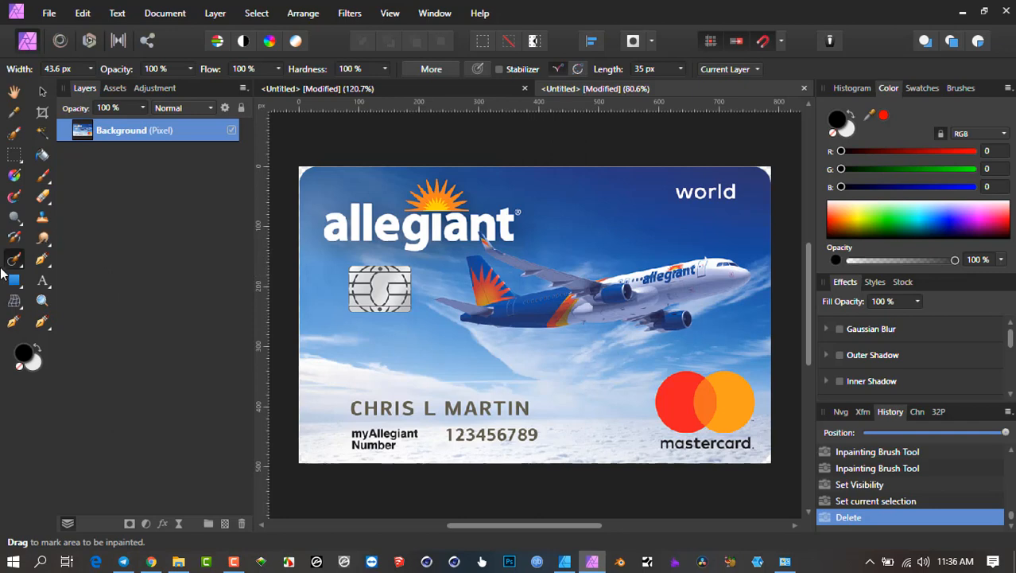
pyautogui.moveTo(347, 322)
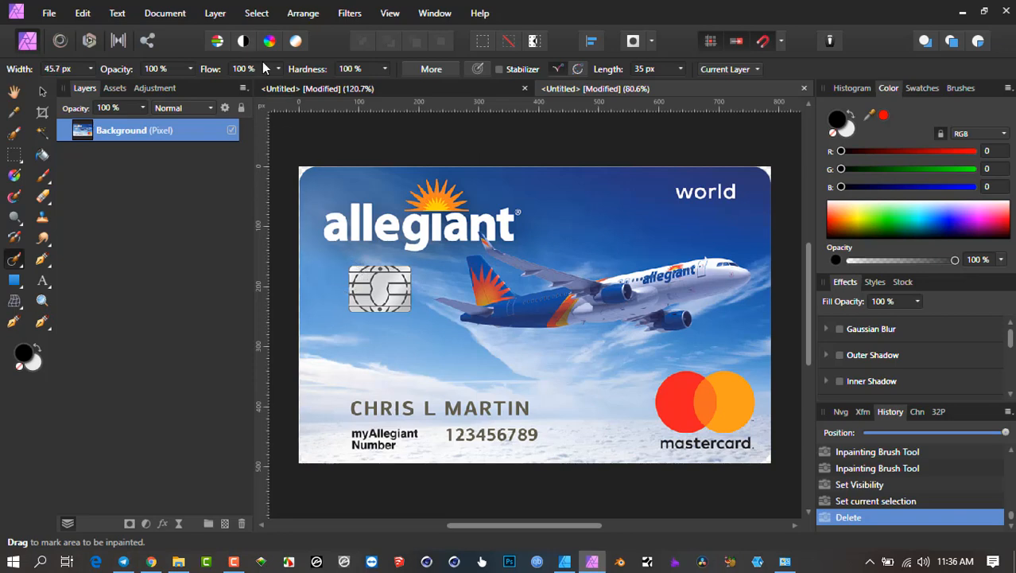
pyautogui.moveTo(191, 72)
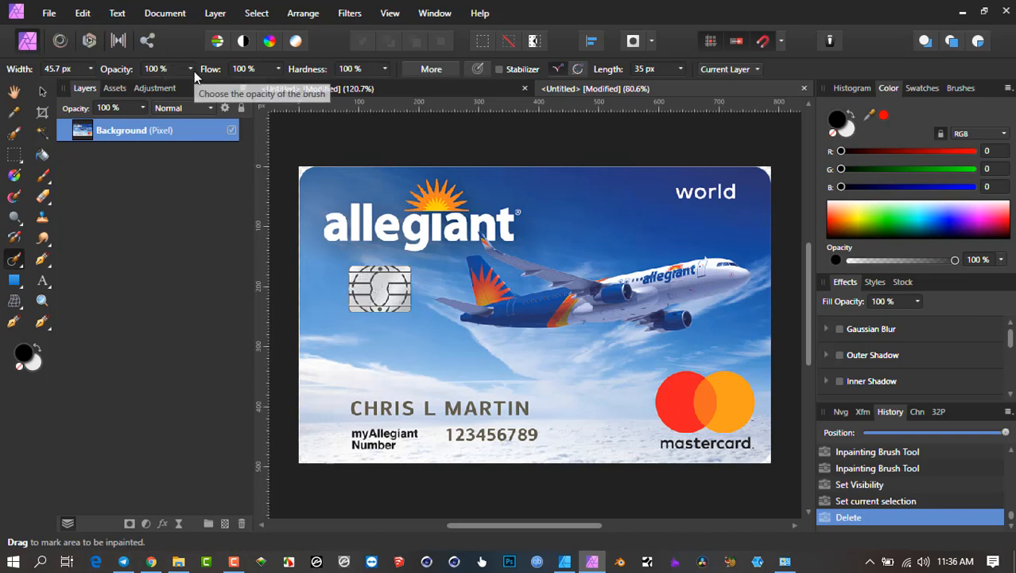
pyautogui.moveTo(223, 146)
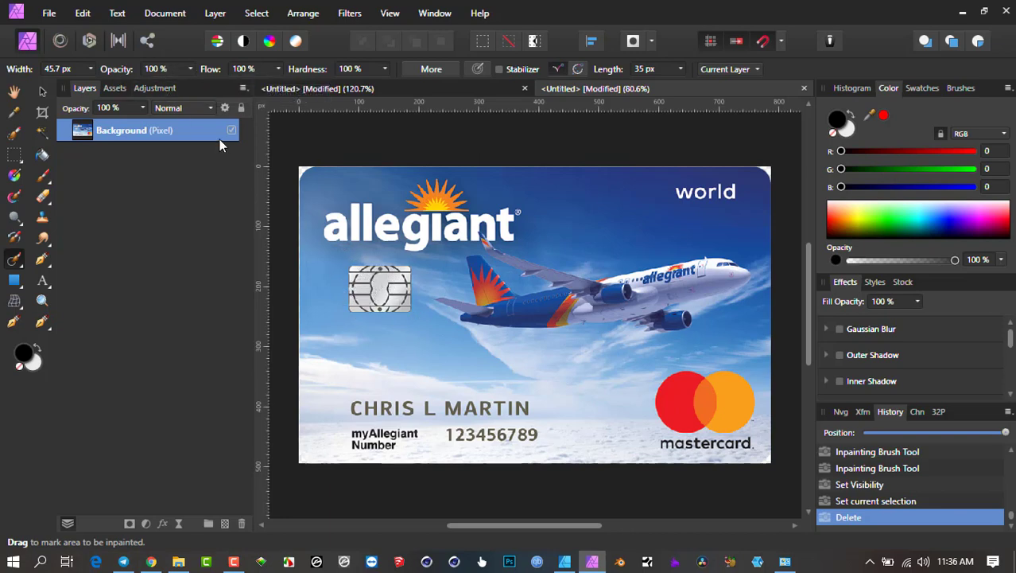
pyautogui.moveTo(342, 94)
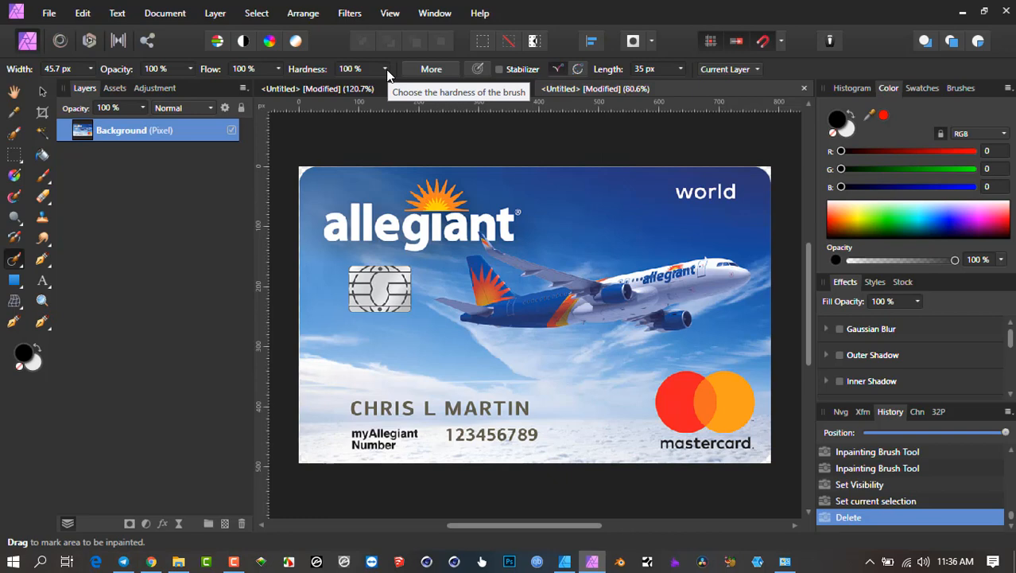
pyautogui.moveTo(382, 83); pyautogui.dragTo(301, 83)
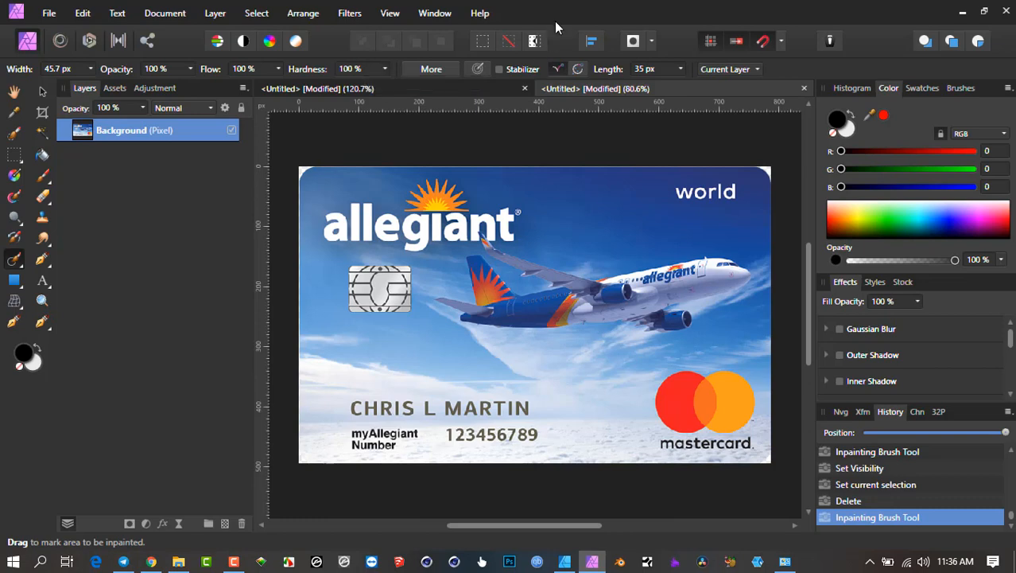
pyautogui.moveTo(591, 79)
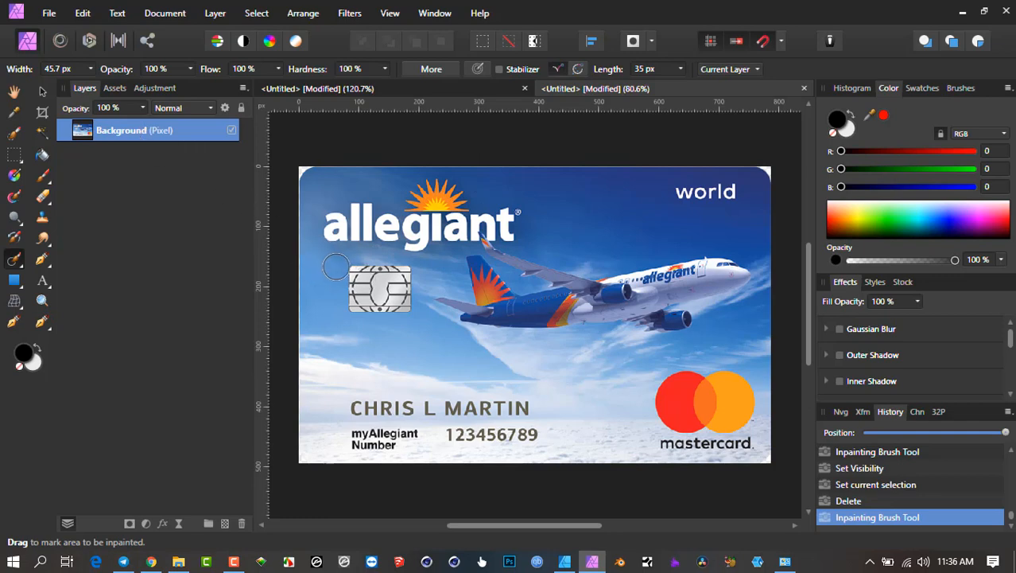
# - Inpaint away the cardholder name, the myAllegiant number and its label, leaving clouds
pyautogui.moveTo(358, 270); pyautogui.dragTo(405, 310)
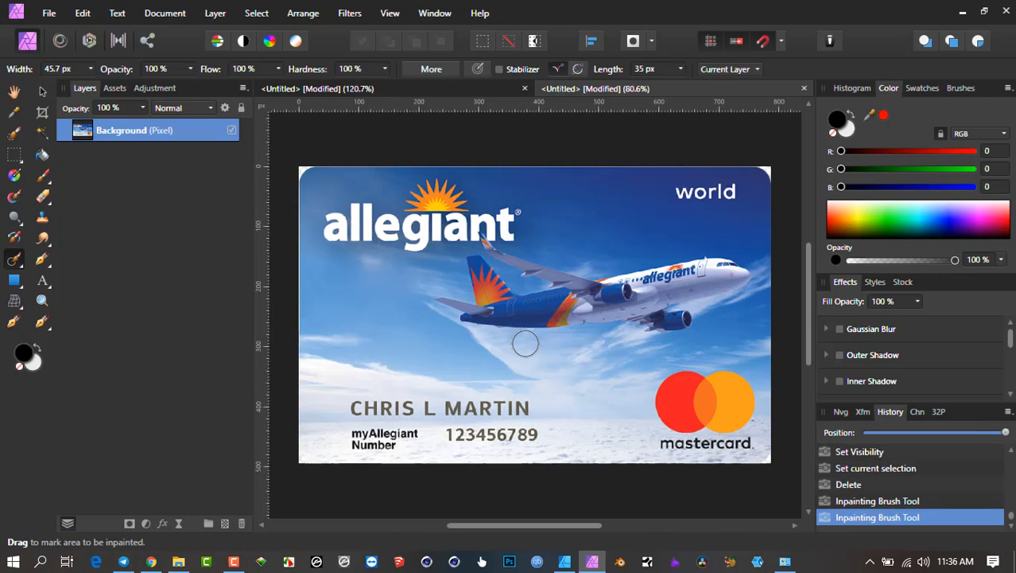
pyautogui.moveTo(374, 420)
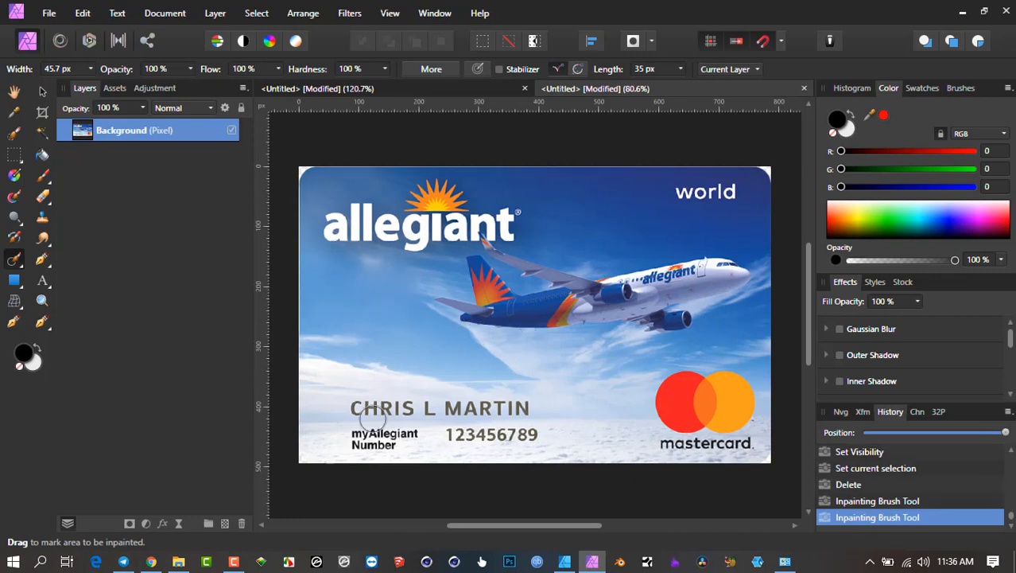
pyautogui.moveTo(365, 411); pyautogui.dragTo(509, 410)
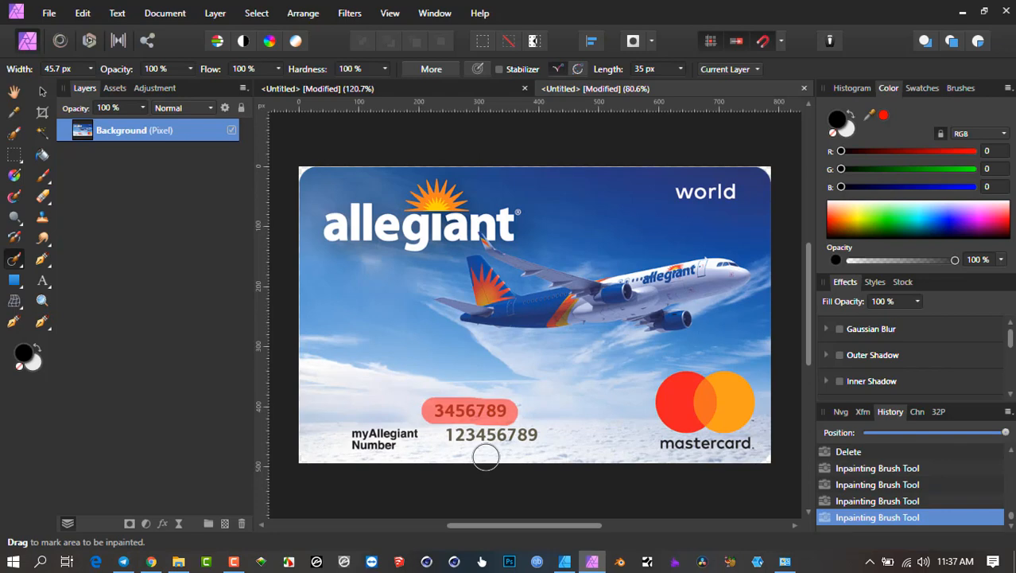
pyautogui.moveTo(469, 411); pyautogui.dragTo(385, 438)
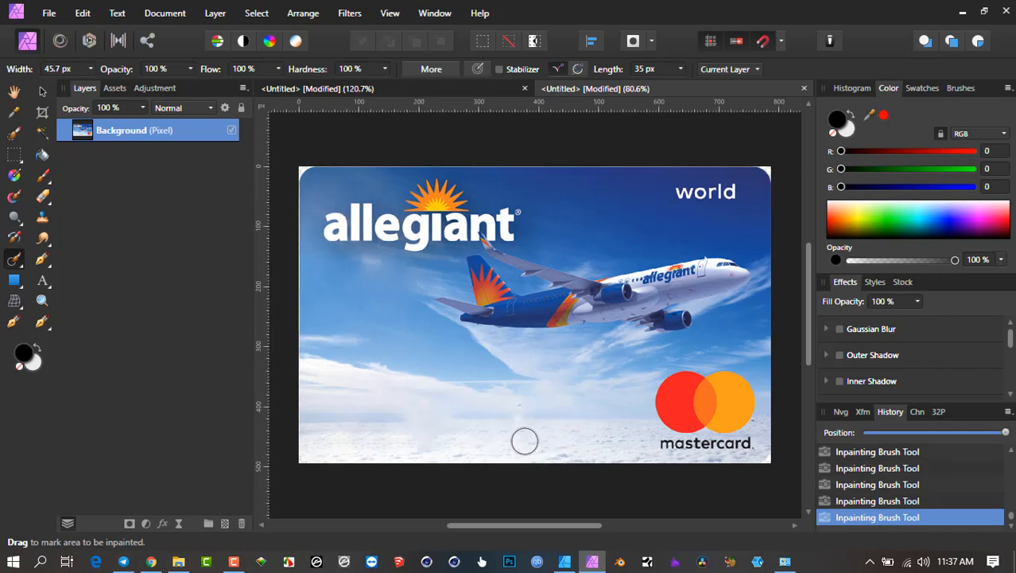
pyautogui.moveTo(388, 429)
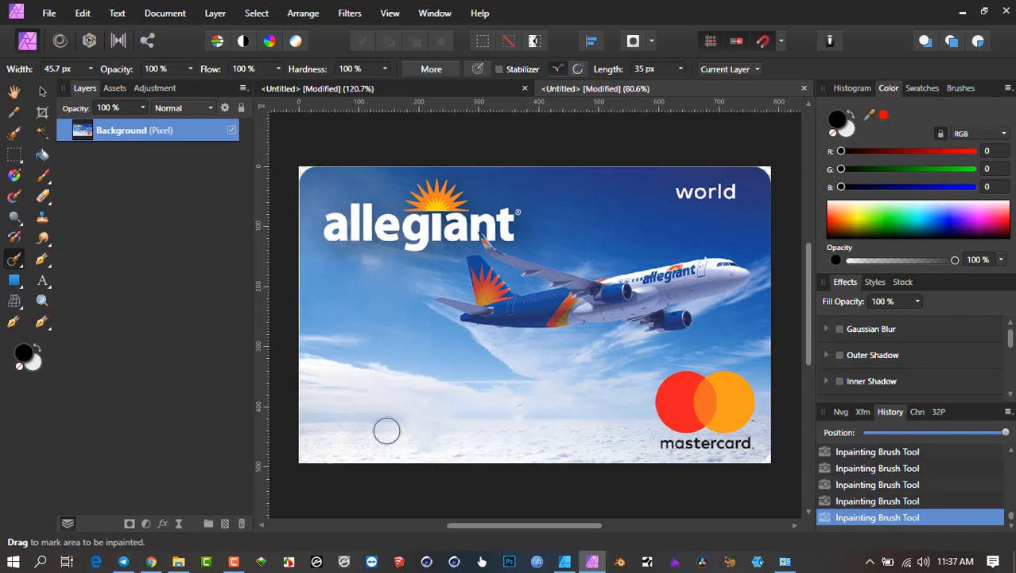
pyautogui.moveTo(407, 428)
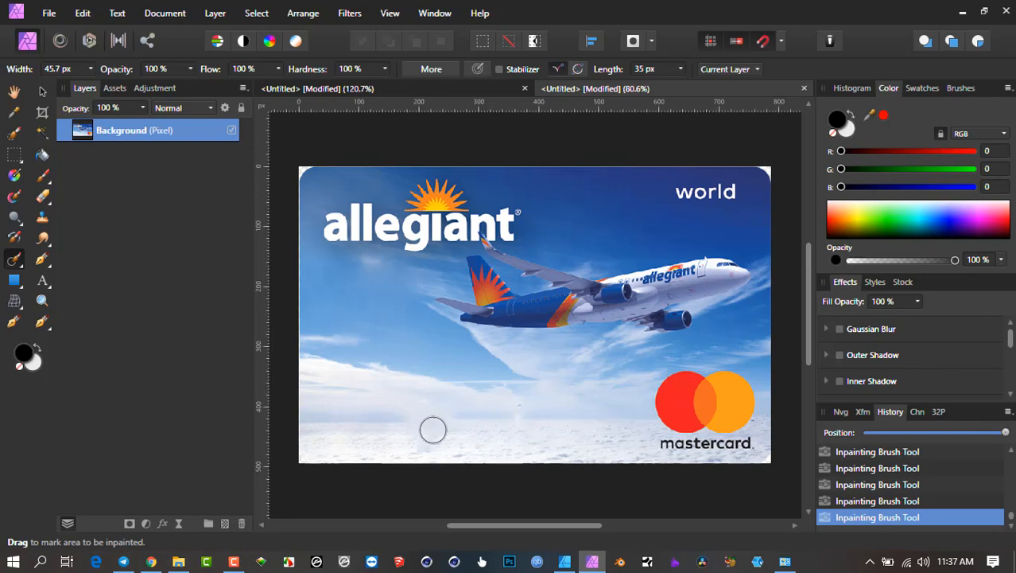
pyautogui.moveTo(406, 420); pyautogui.dragTo(454, 417)
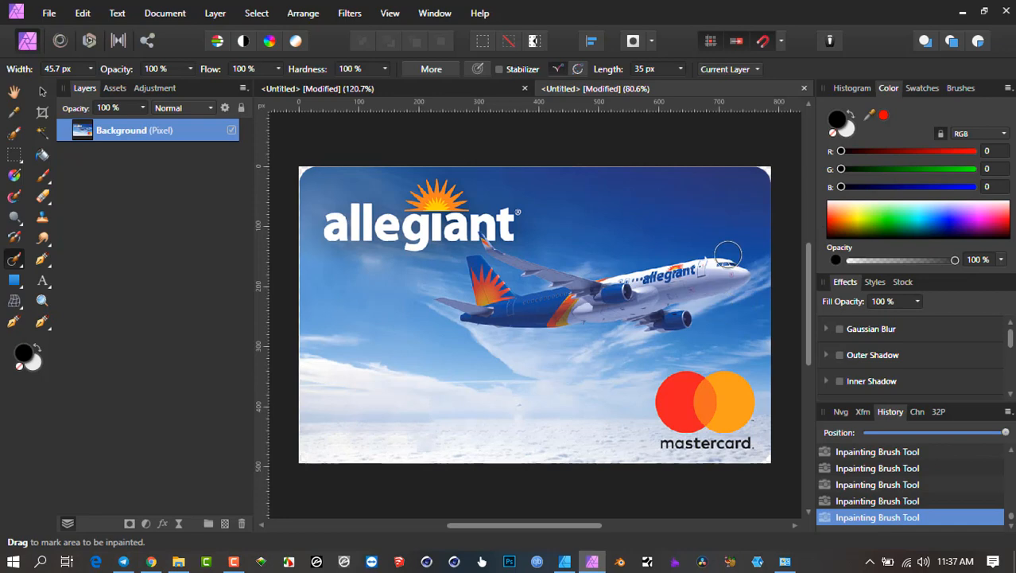
pyautogui.moveTo(407, 263)
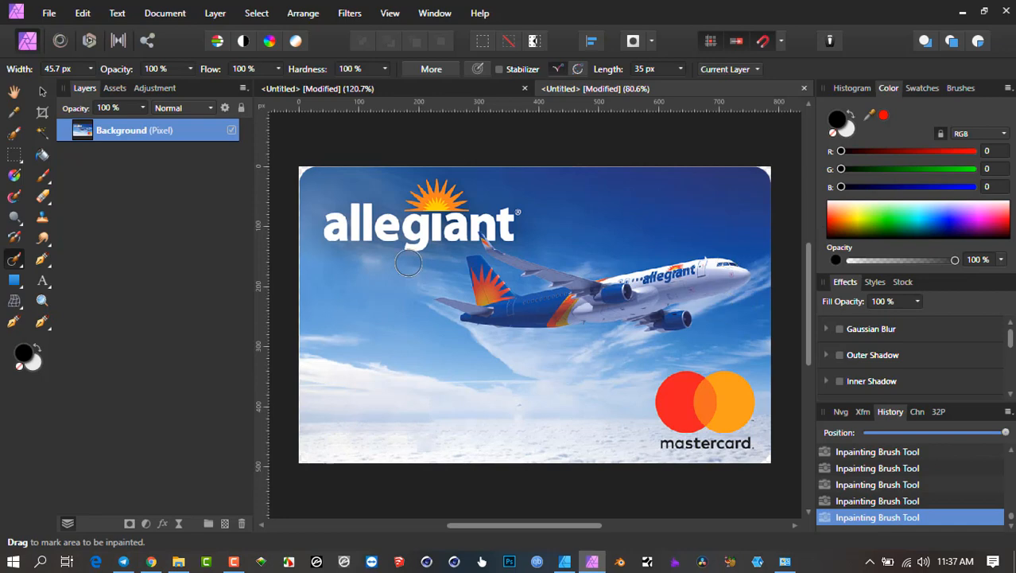
pyautogui.moveTo(188, 134)
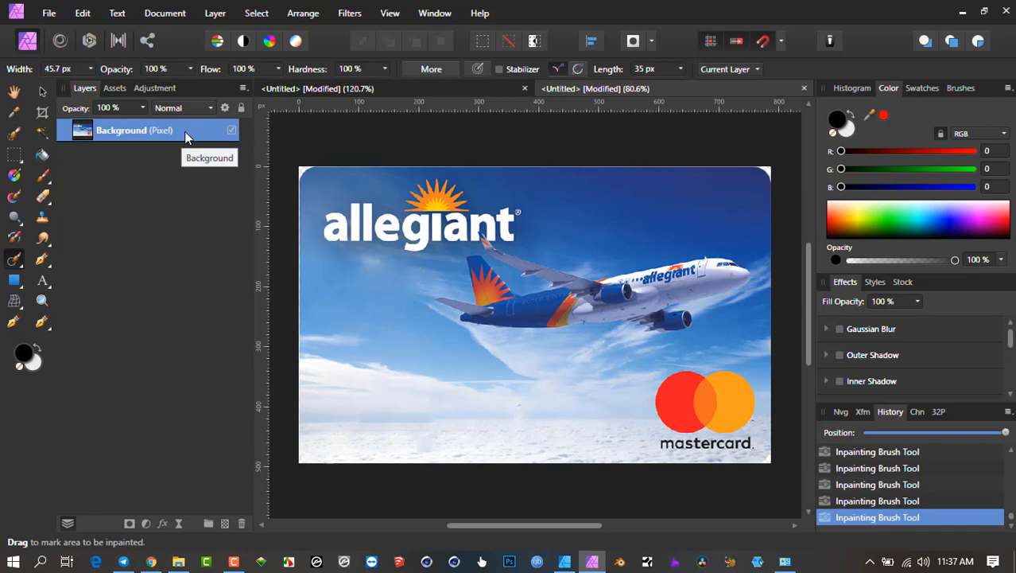
pyautogui.moveTo(72, 131)
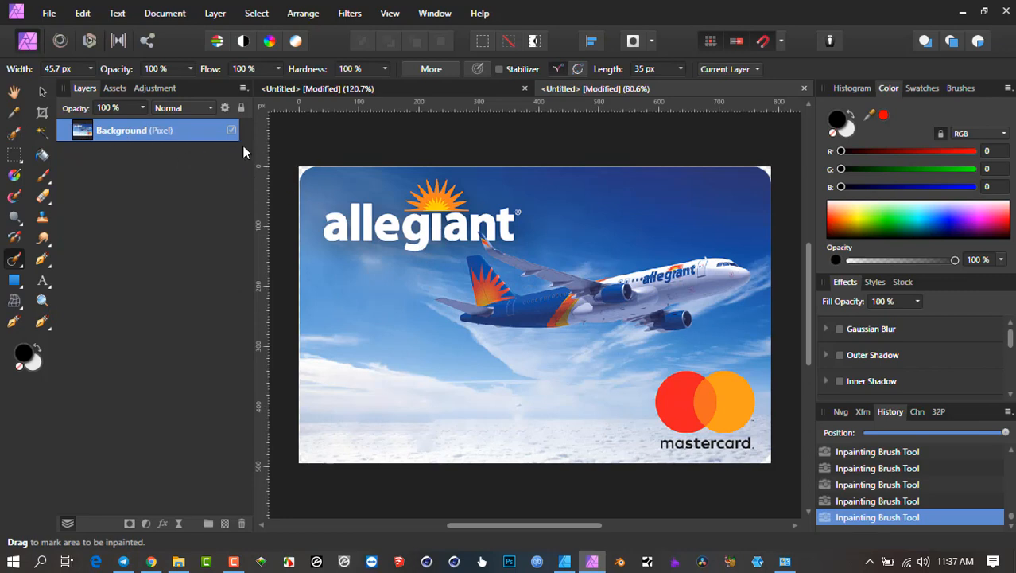
pyautogui.moveTo(209, 131)
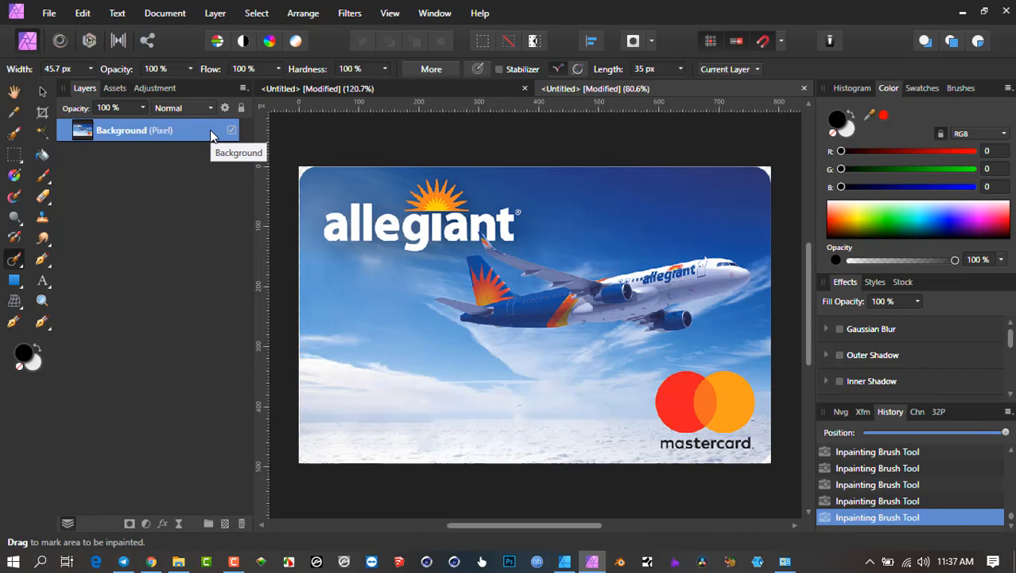
pyautogui.moveTo(221, 137)
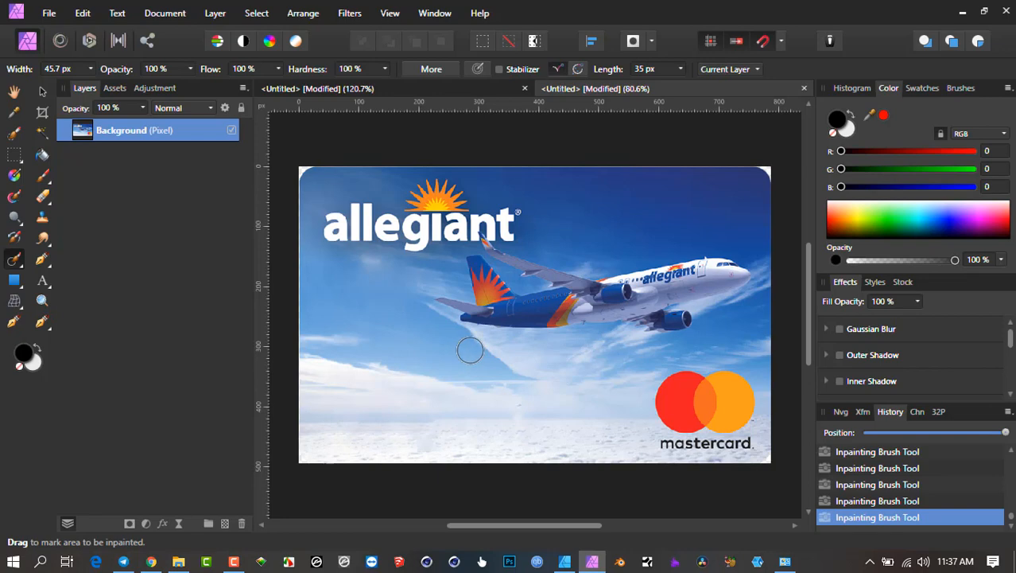
pyautogui.moveTo(13, 167)
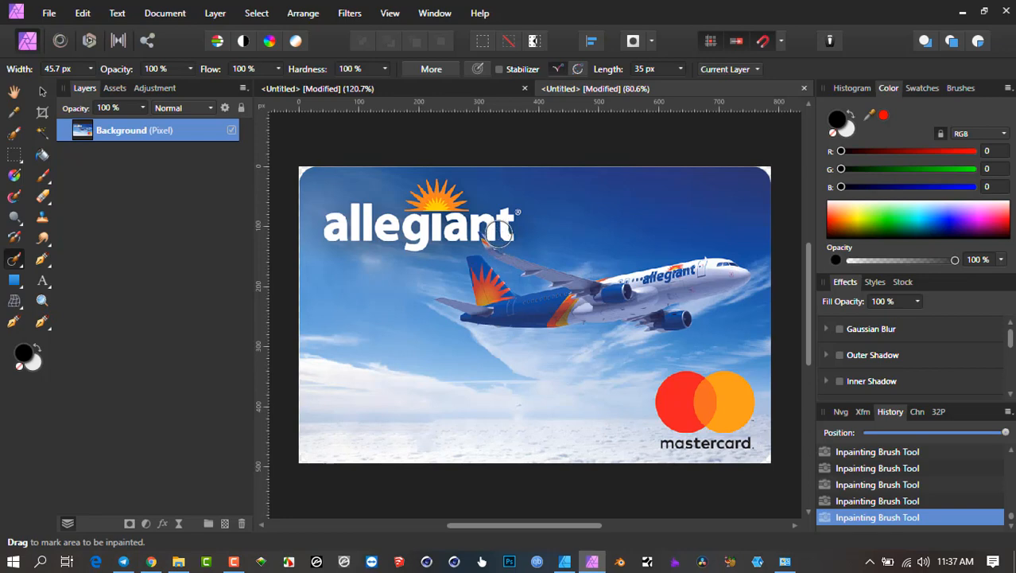
pyautogui.moveTo(507, 235)
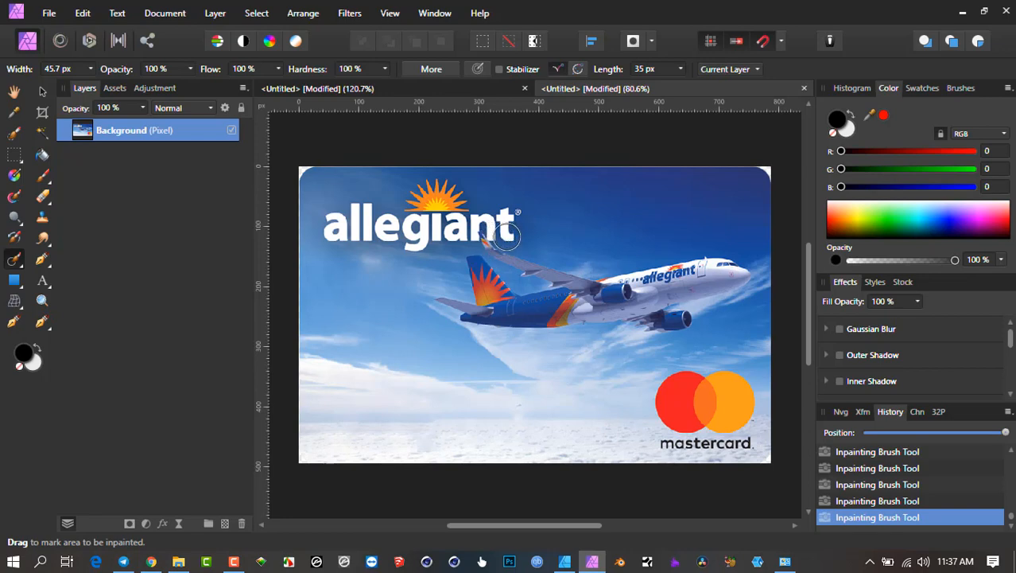
pyautogui.moveTo(492, 242)
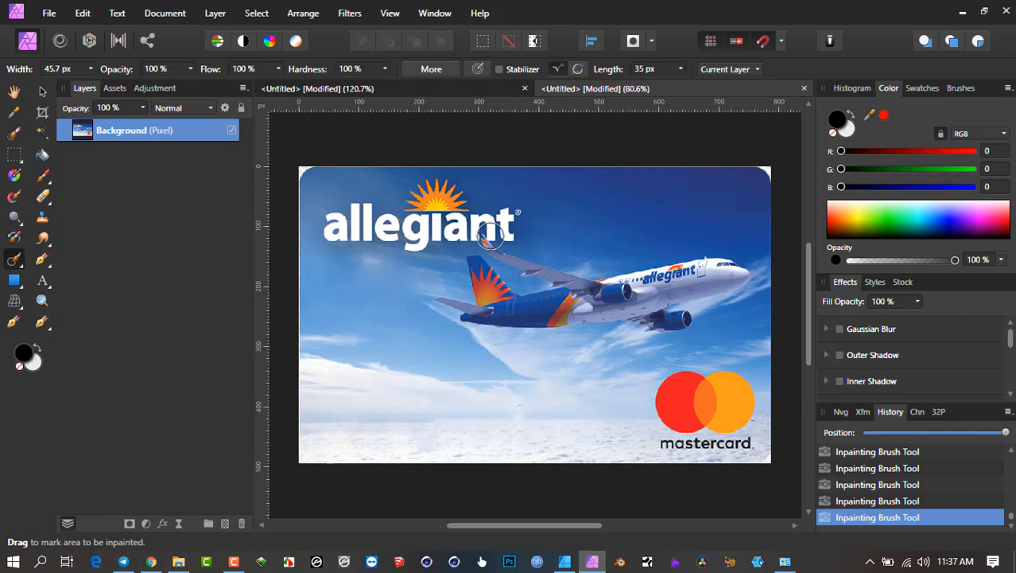
pyautogui.moveTo(506, 237)
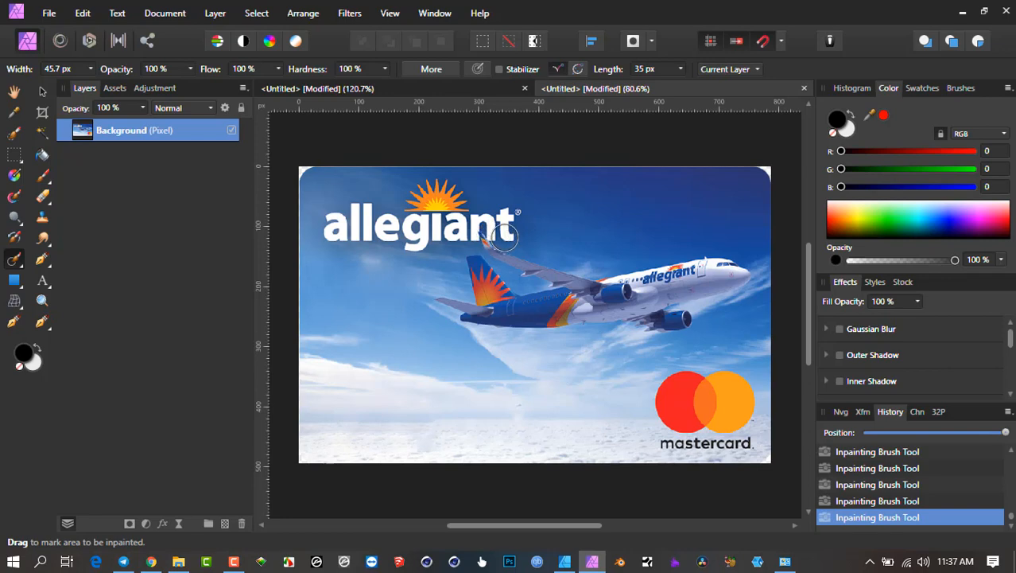
pyautogui.moveTo(259, 307)
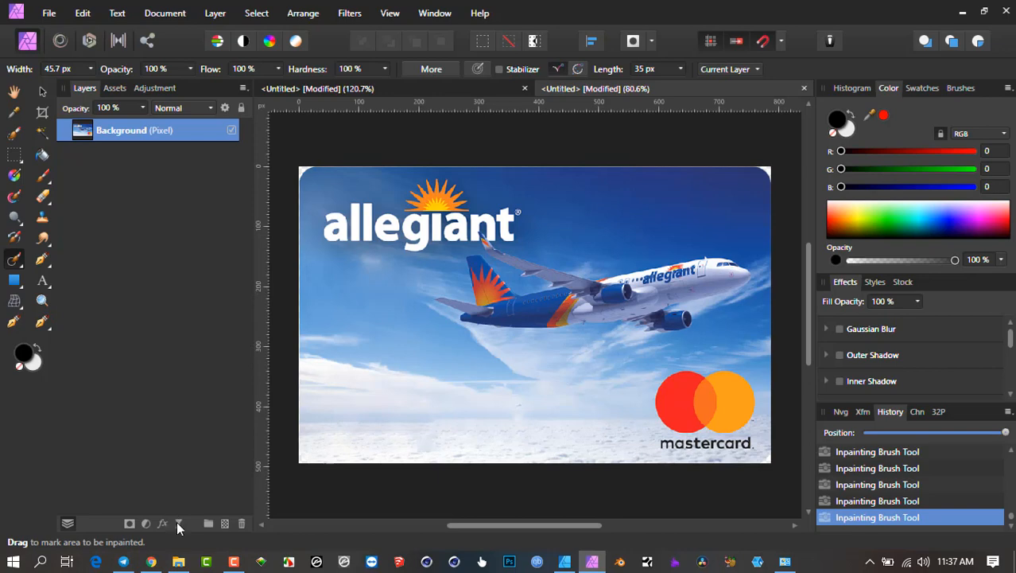
pyautogui.moveTo(528, 188)
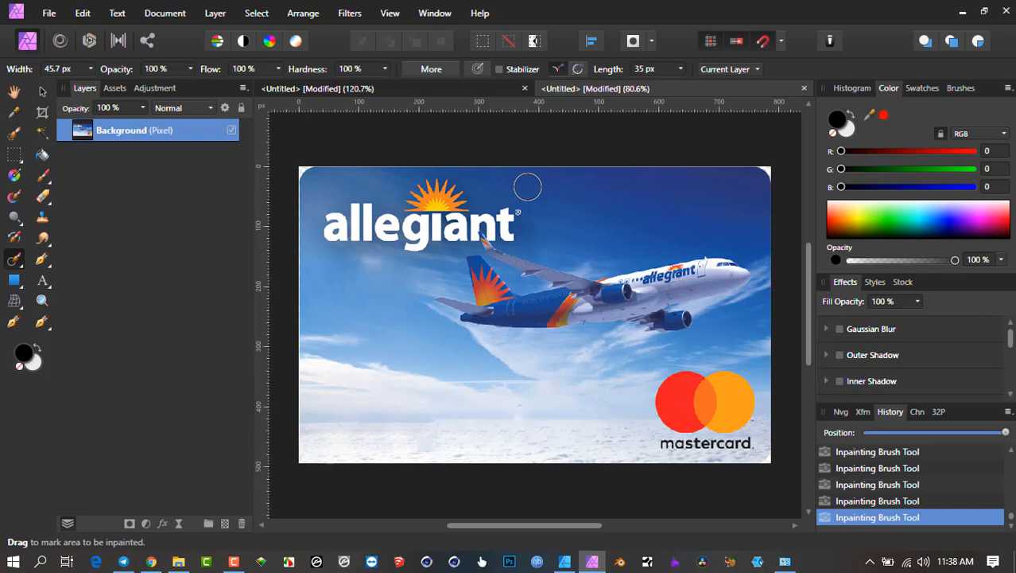
pyautogui.moveTo(403, 406)
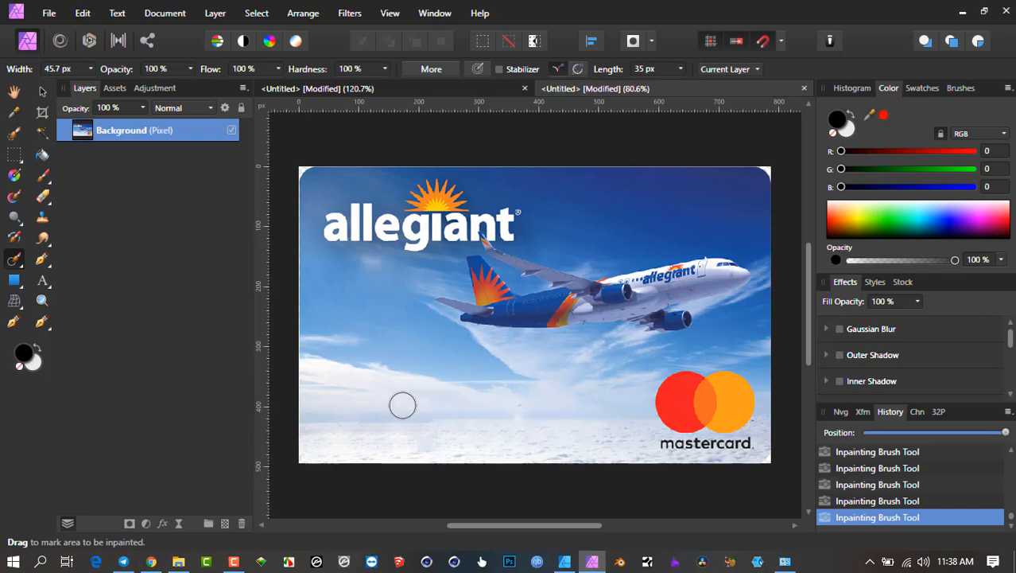
pyautogui.moveTo(628, 445)
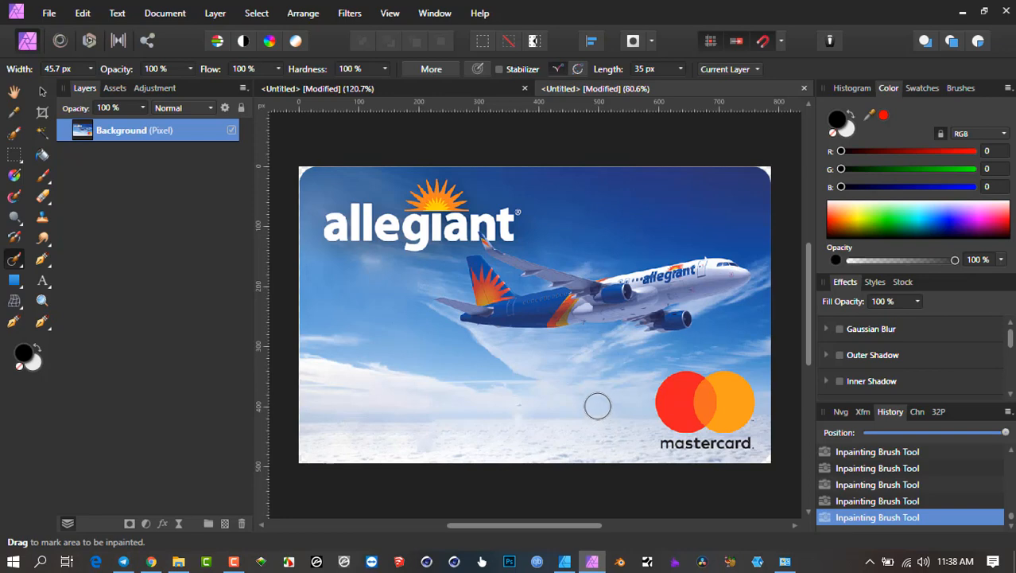
pyautogui.moveTo(428, 271)
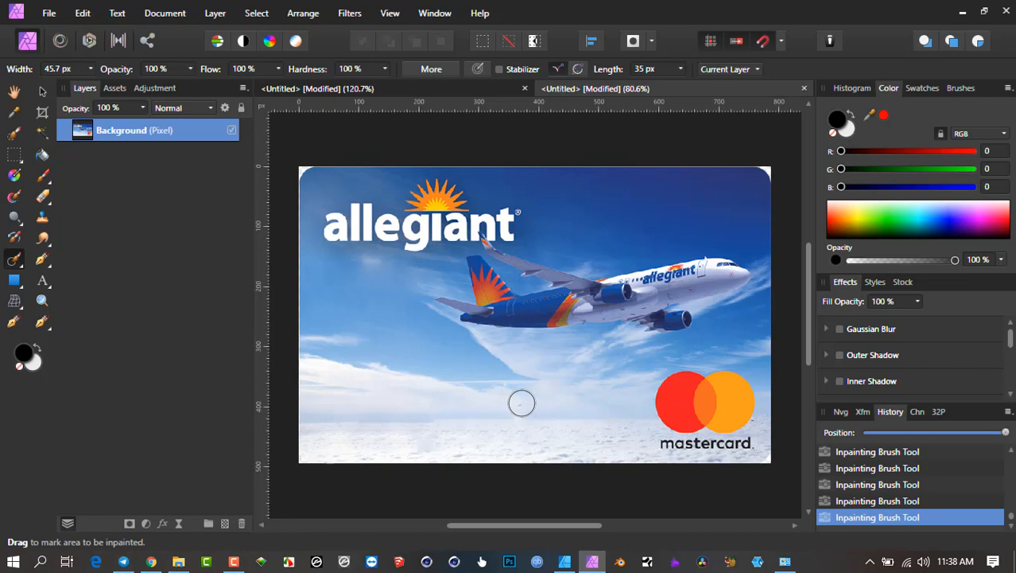
pyautogui.moveTo(978, 443)
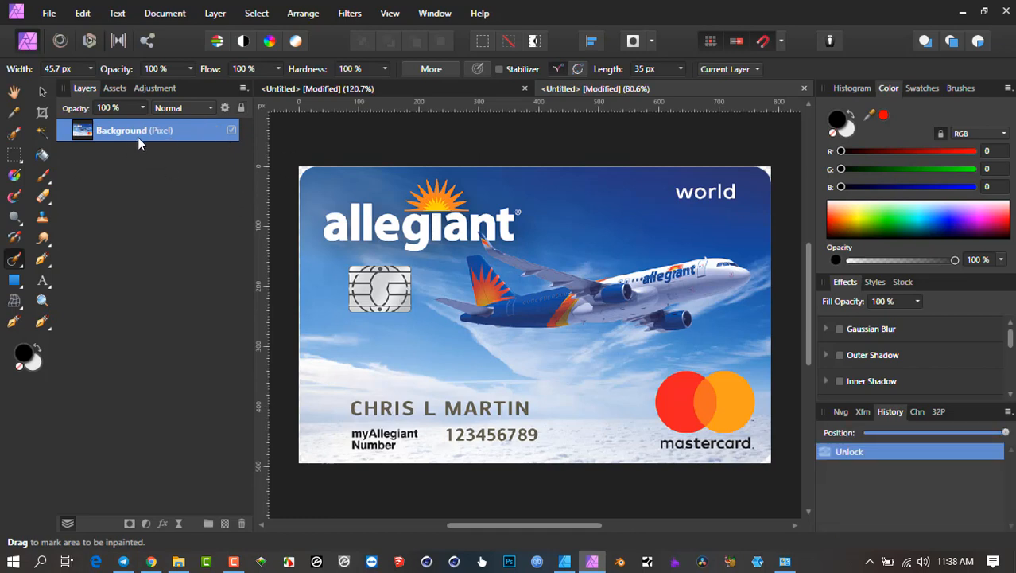
pyautogui.moveTo(144, 158)
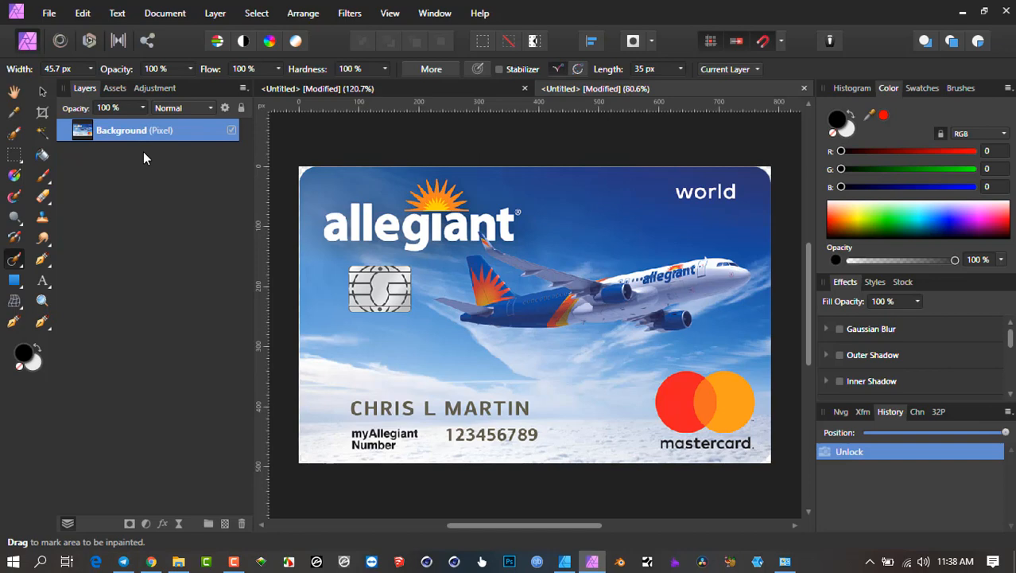
pyautogui.moveTo(156, 130)
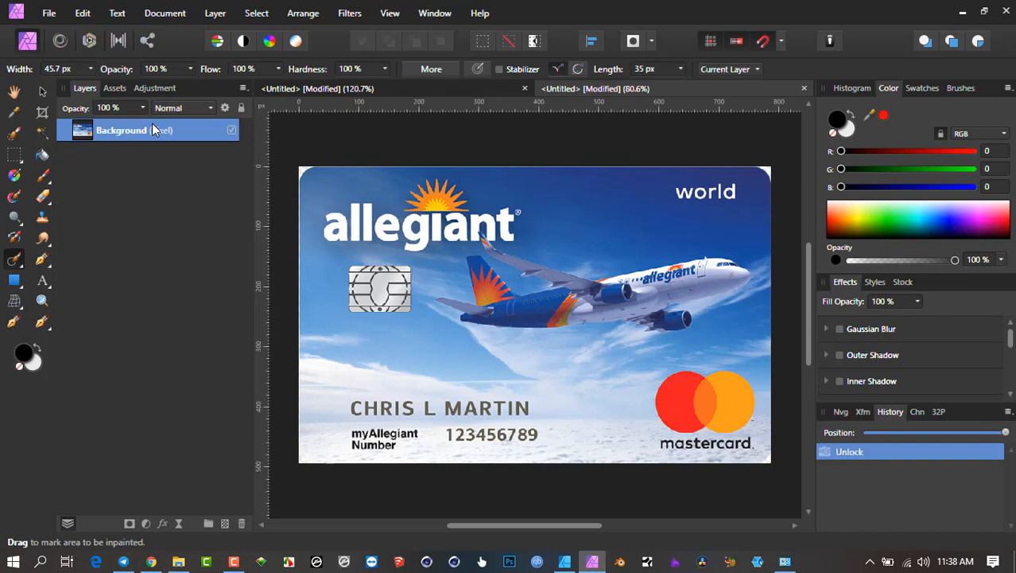
pyautogui.moveTo(13, 259)
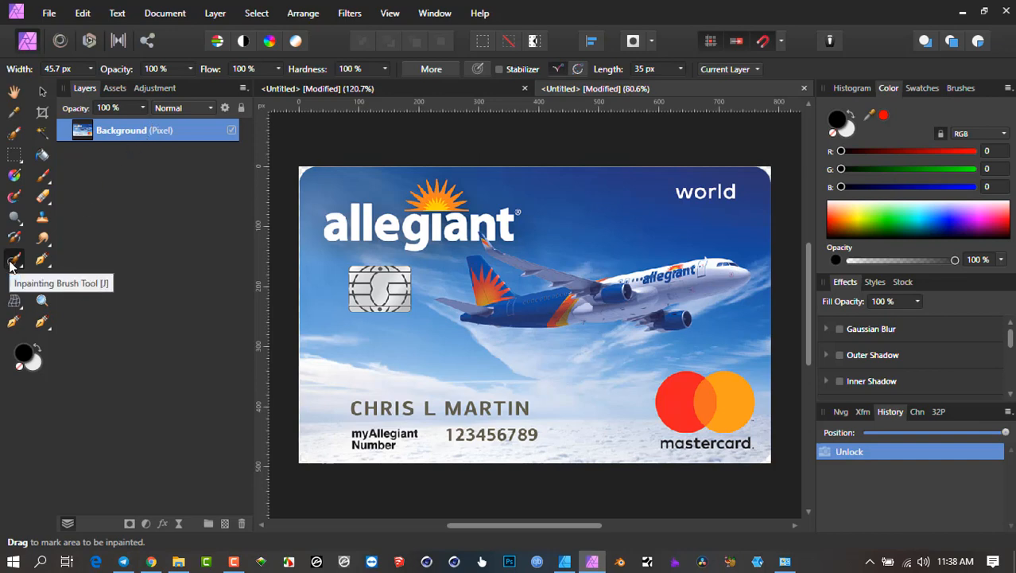
pyautogui.moveTo(190, 238)
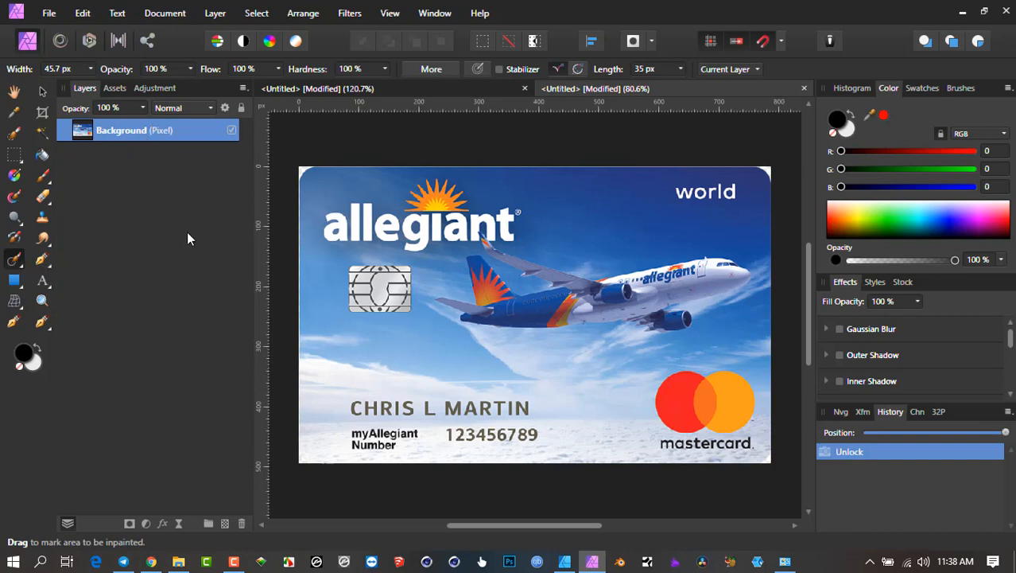
pyautogui.moveTo(224, 523)
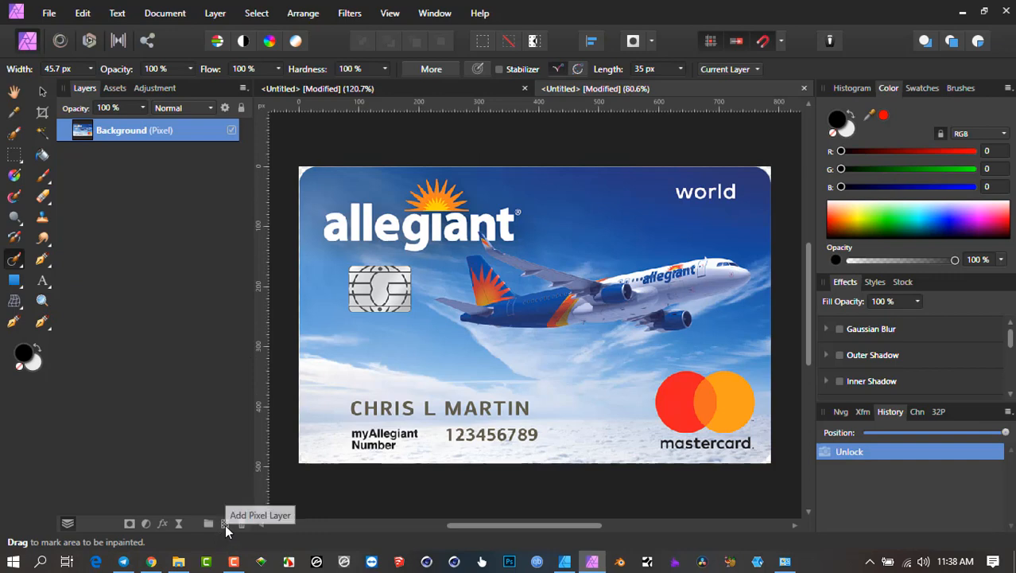
# - Add a new empty pixel layer above the card's Background layer
pyautogui.click(224, 523)
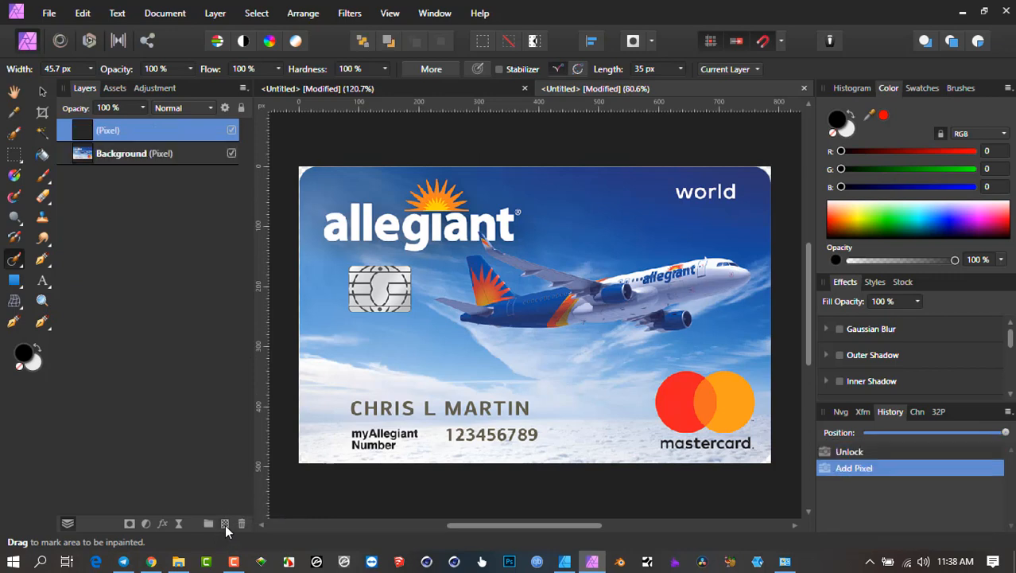
pyautogui.moveTo(124, 131)
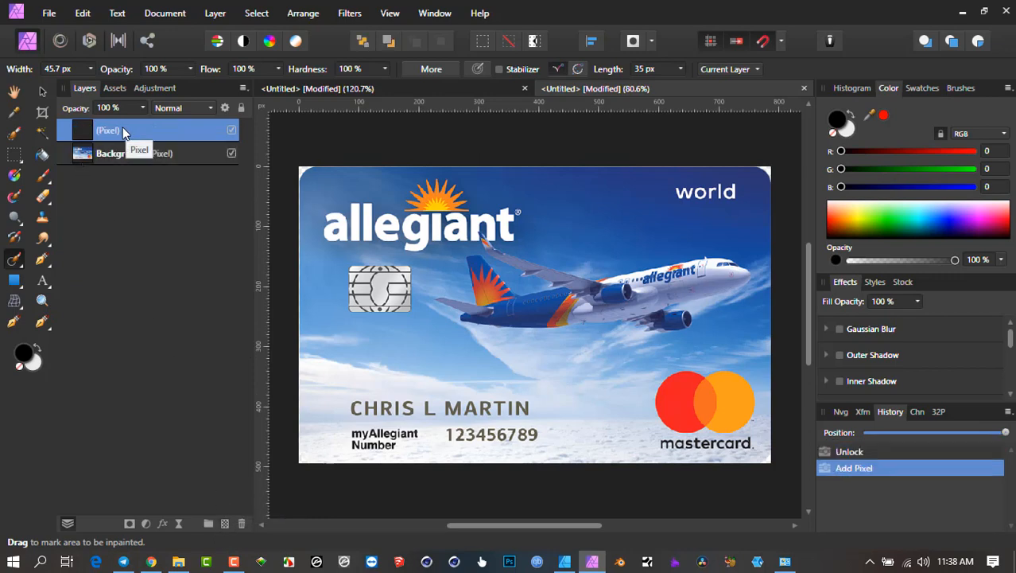
# - Rename the new pixel layer to 'Chip'
pyautogui.doubleClick(143, 130)
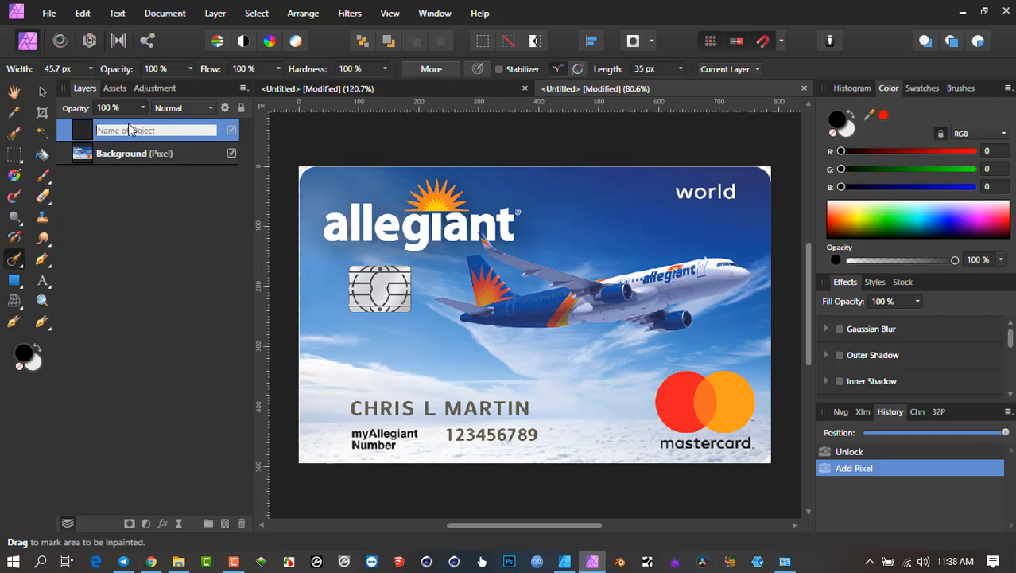
pyautogui.write('Chip')
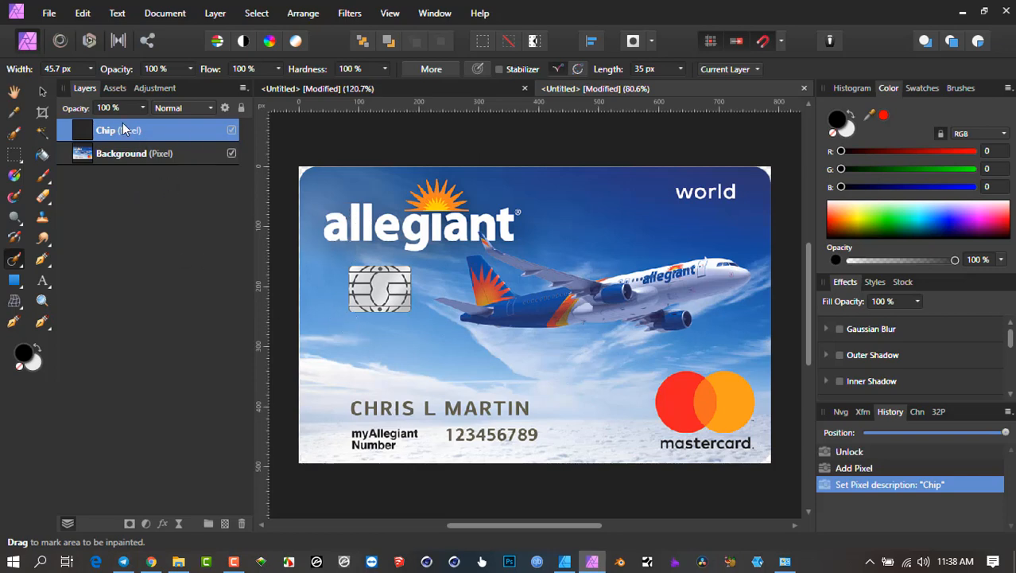
pyautogui.moveTo(200, 134)
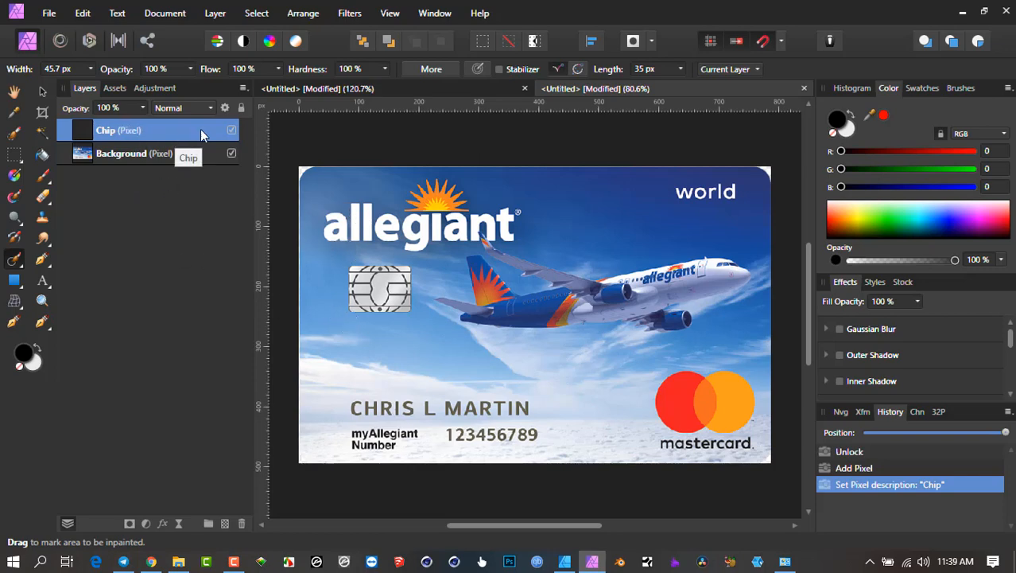
pyautogui.moveTo(35, 256)
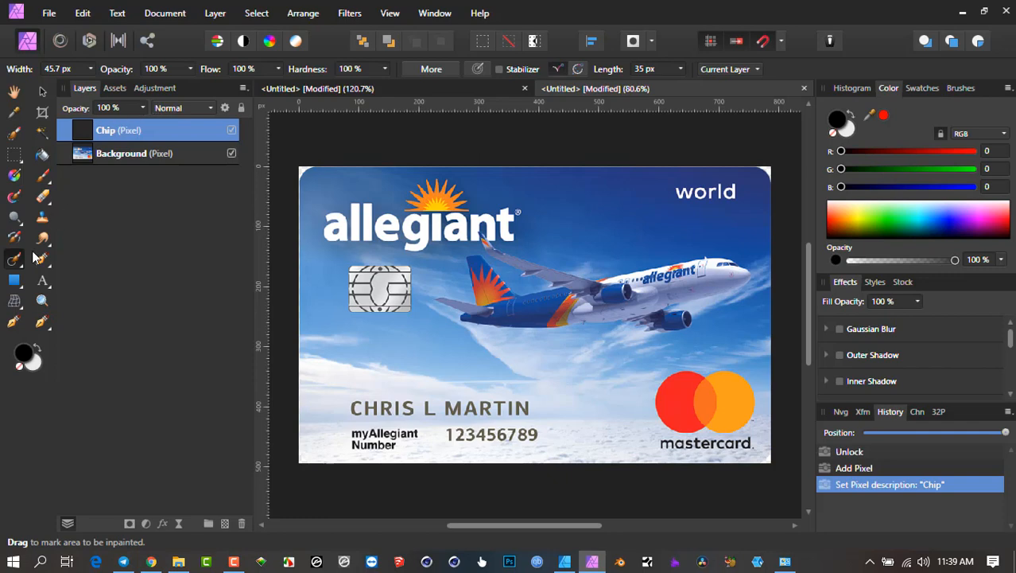
pyautogui.moveTo(722, 76)
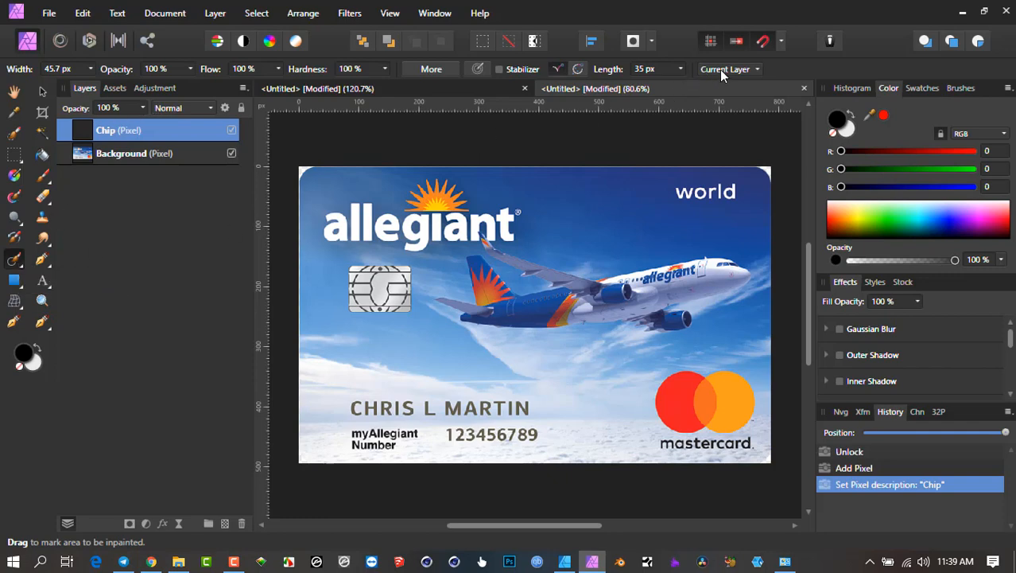
pyautogui.moveTo(754, 70)
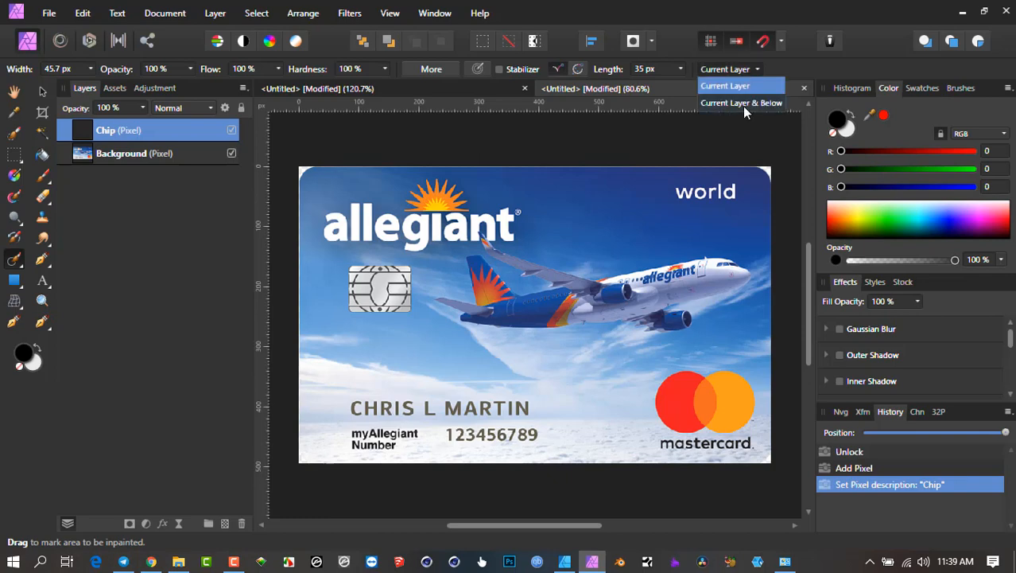
pyautogui.moveTo(755, 108)
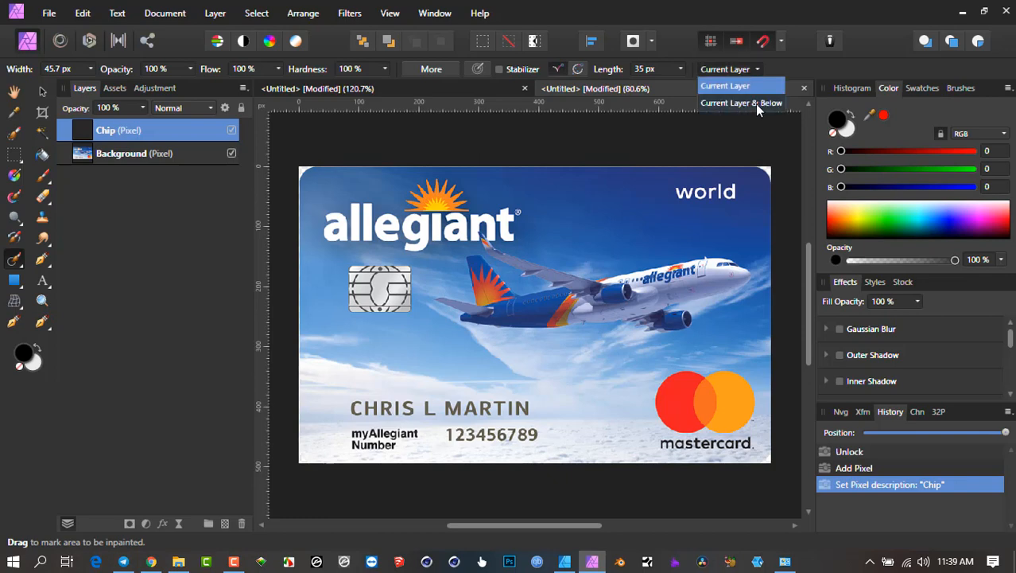
pyautogui.moveTo(709, 108)
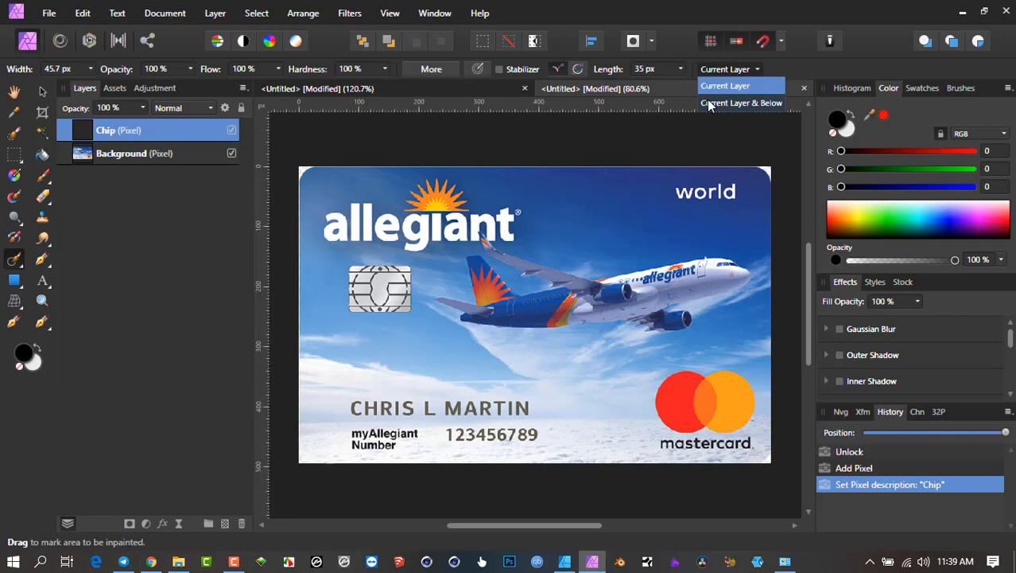
pyautogui.moveTo(754, 108)
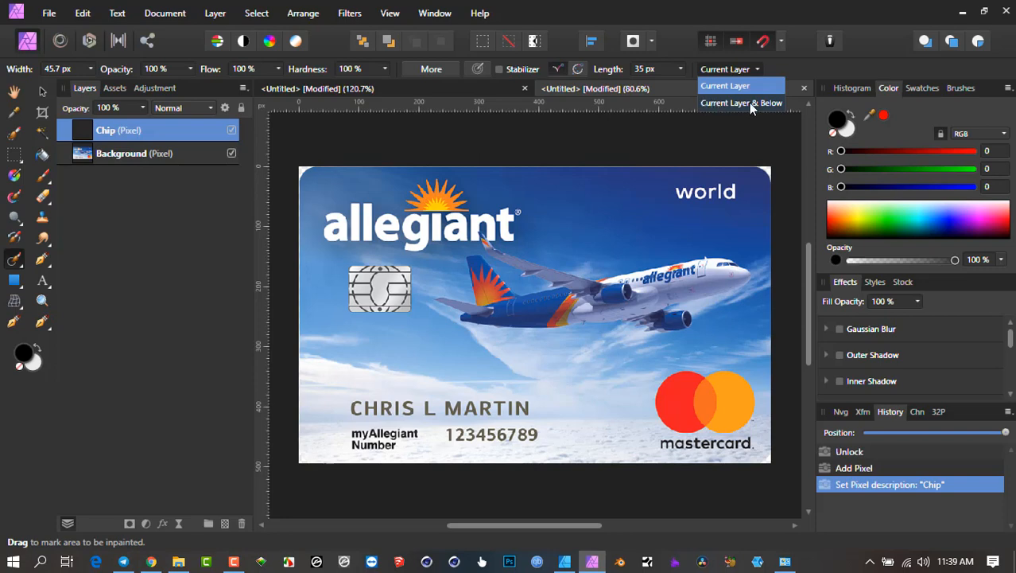
pyautogui.moveTo(755, 108)
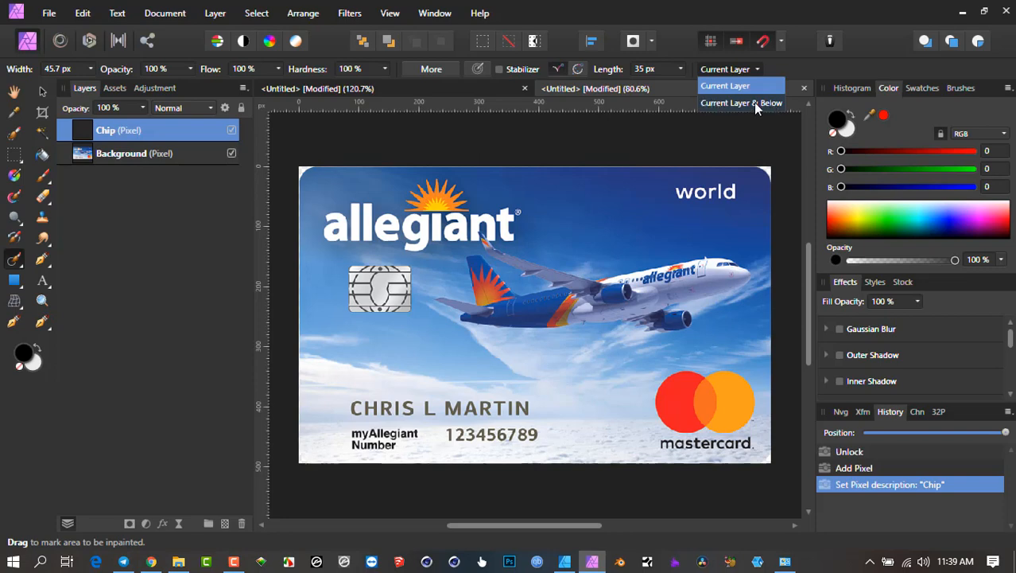
# - Set inpainting sampling to Current Layer & Below and toggle a layer's visibility
pyautogui.click(741, 101)
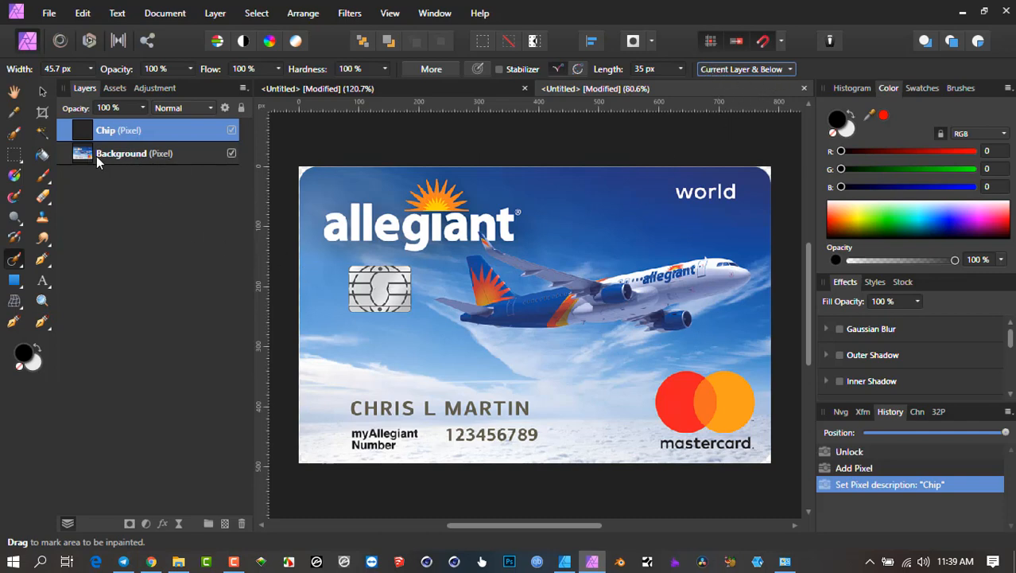
pyautogui.moveTo(628, 206)
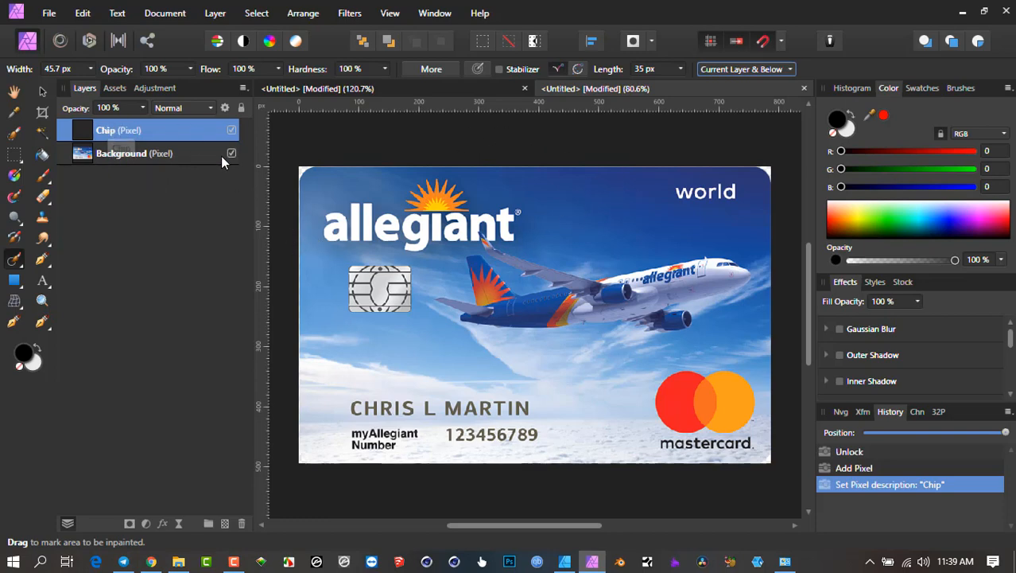
pyautogui.click(232, 130)
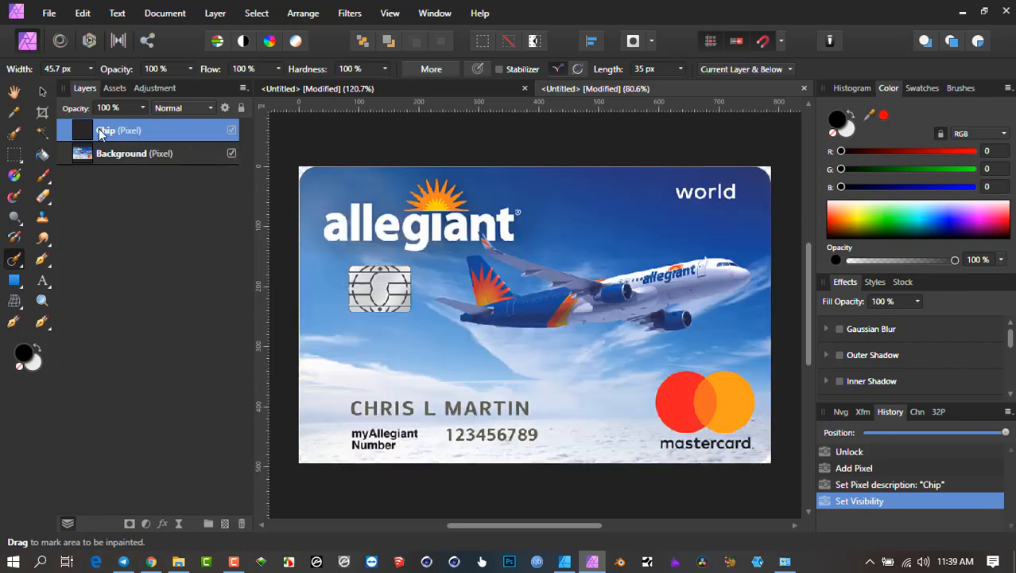
pyautogui.moveTo(167, 130)
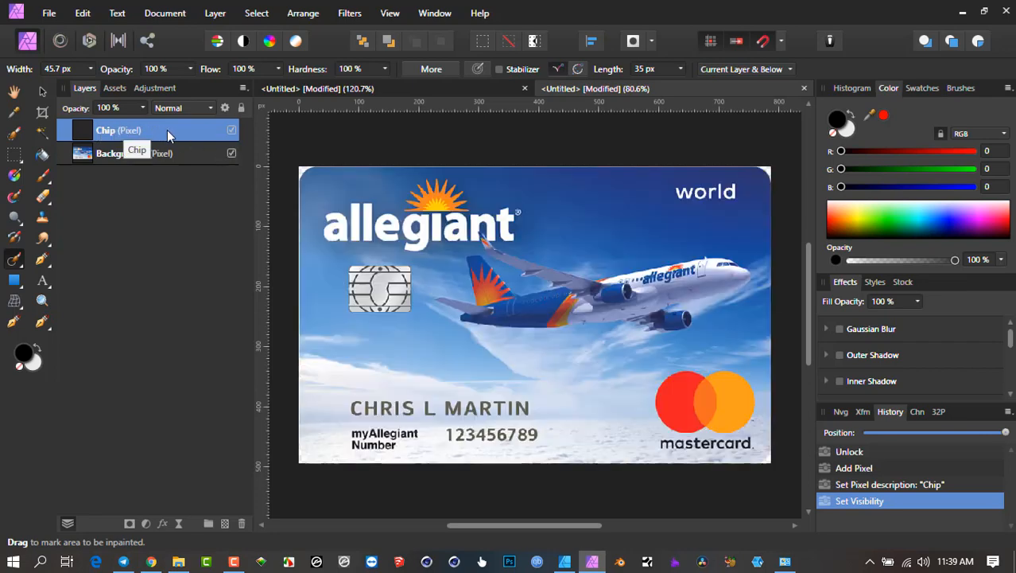
pyautogui.moveTo(726, 73)
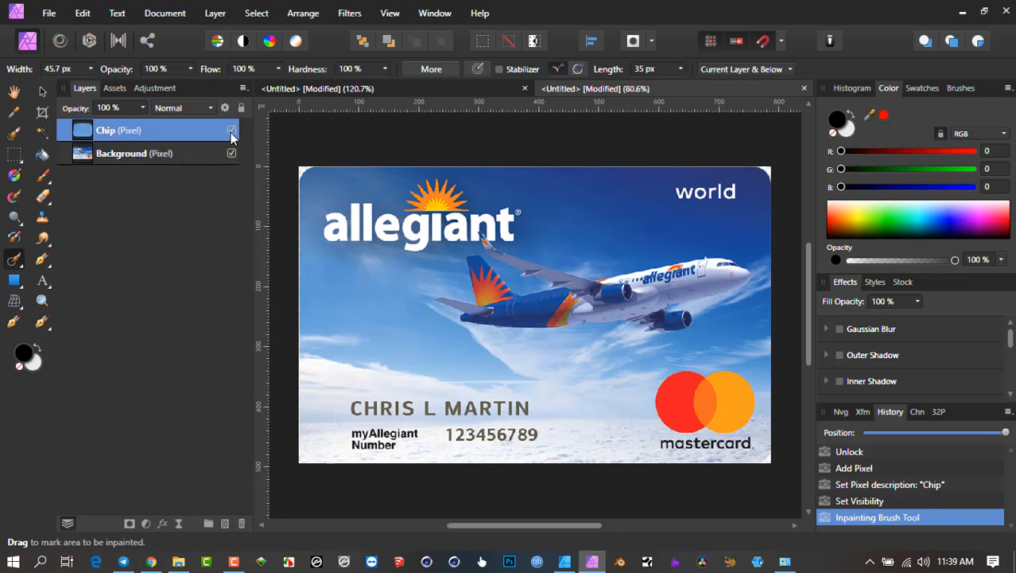
# - Show then hide the Chip layer to compare the inpainted chip area with the original
pyautogui.click(232, 130)
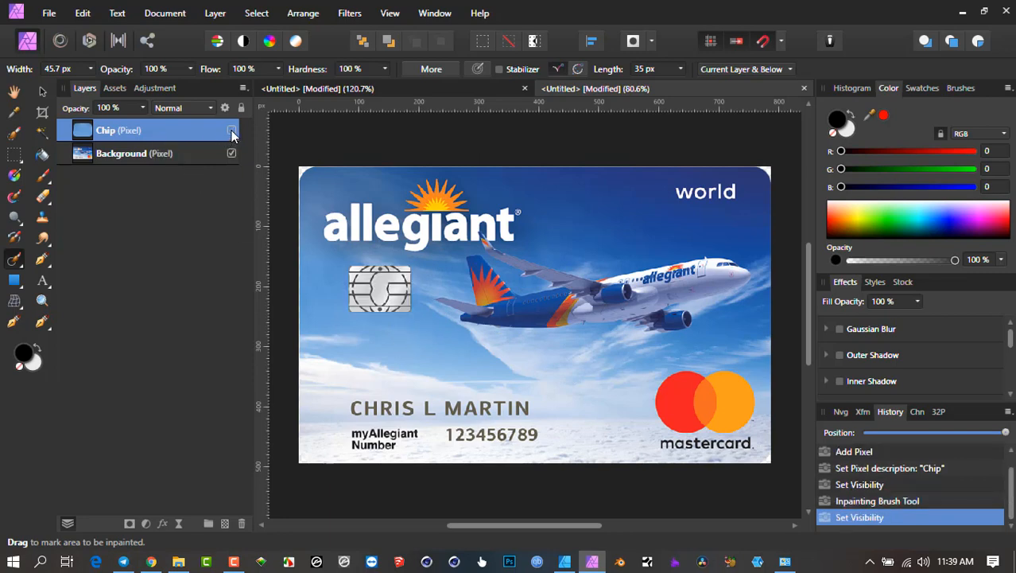
pyautogui.click(232, 131)
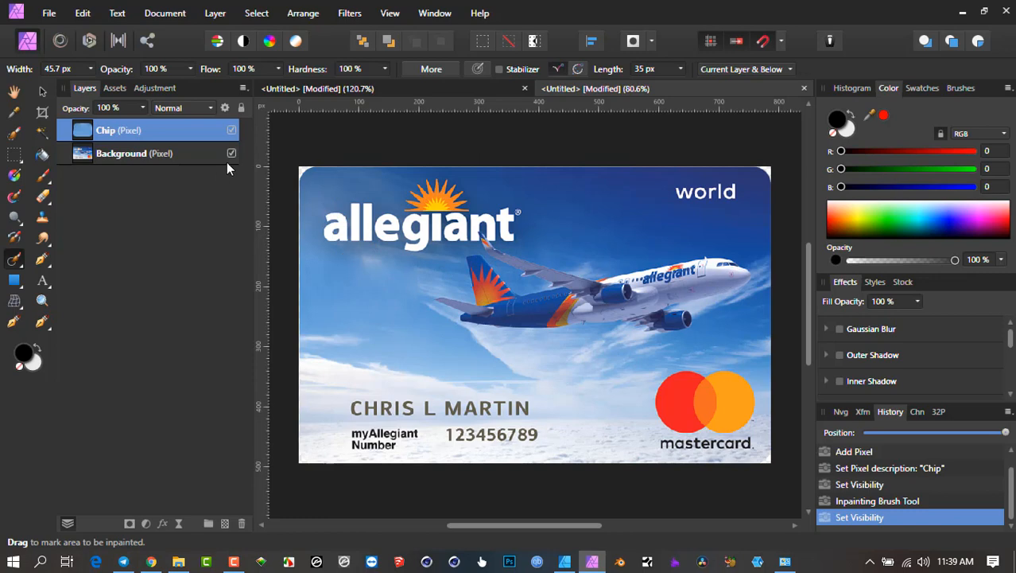
# - Hide the Background layer so only the Chip layer's painted patch shows
pyautogui.click(232, 153)
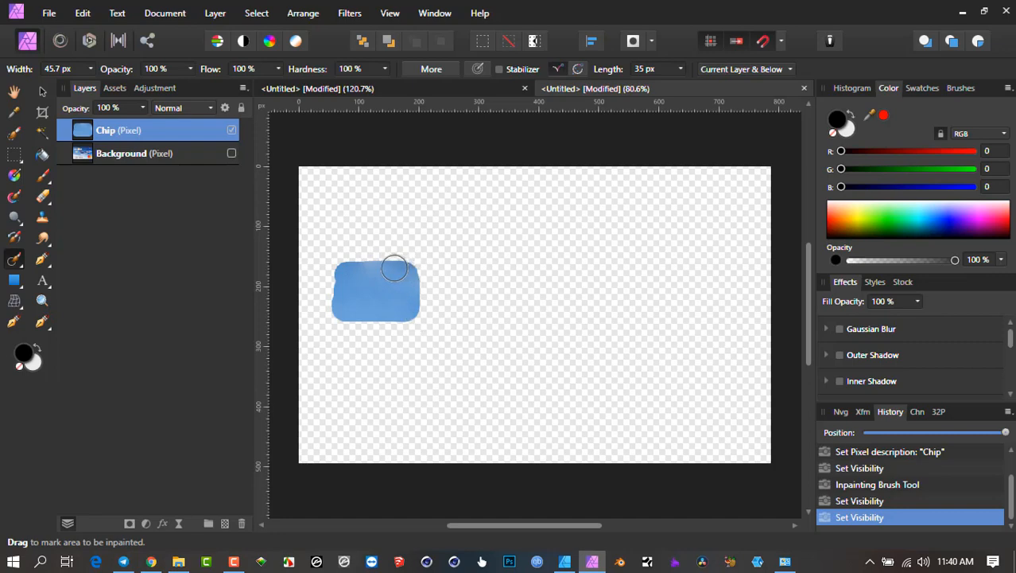
pyautogui.moveTo(358, 372)
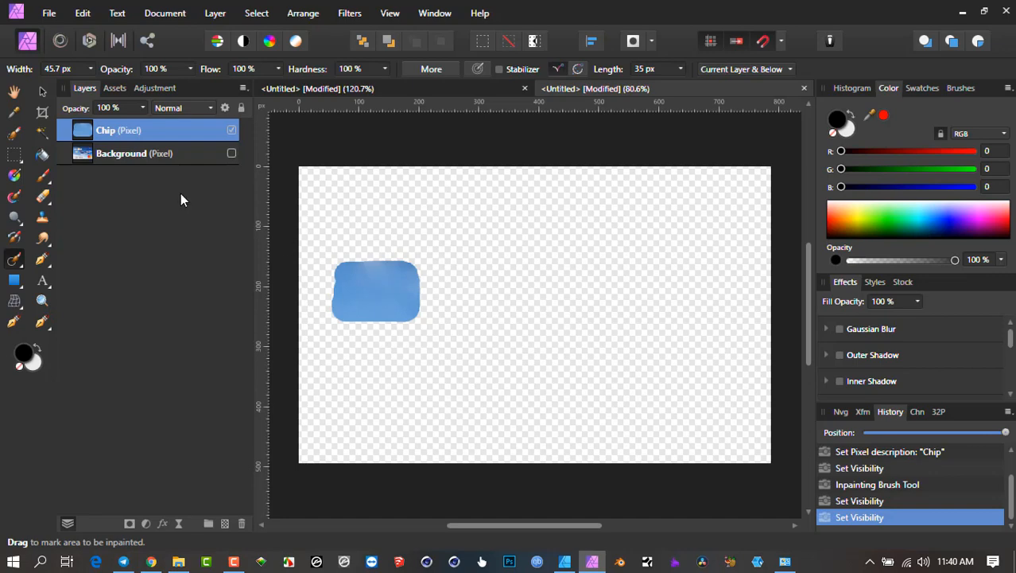
# - Show the Background again and nudge the chip content left and up as a trial
pyautogui.click(231, 153)
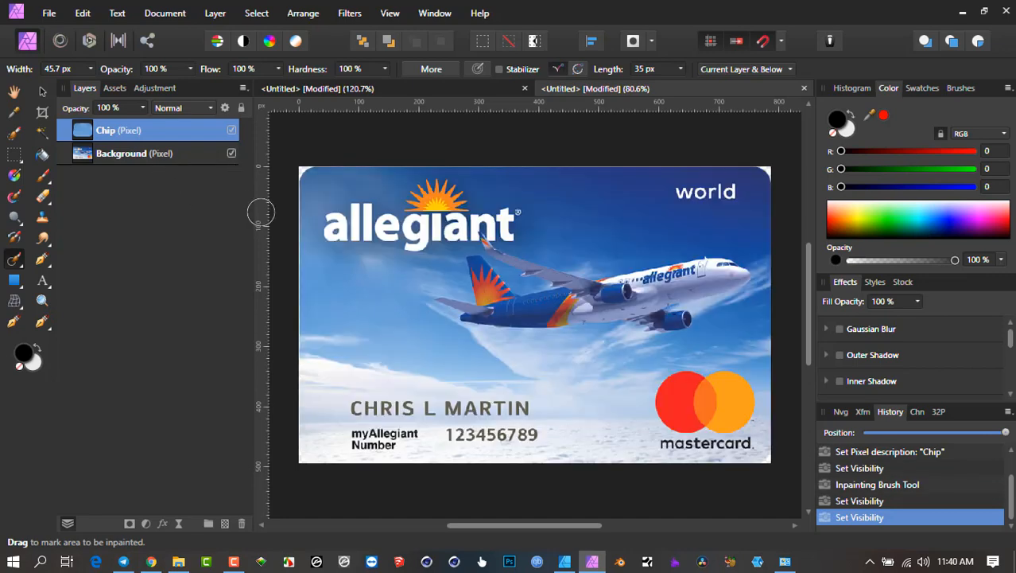
pyautogui.moveTo(31, 93)
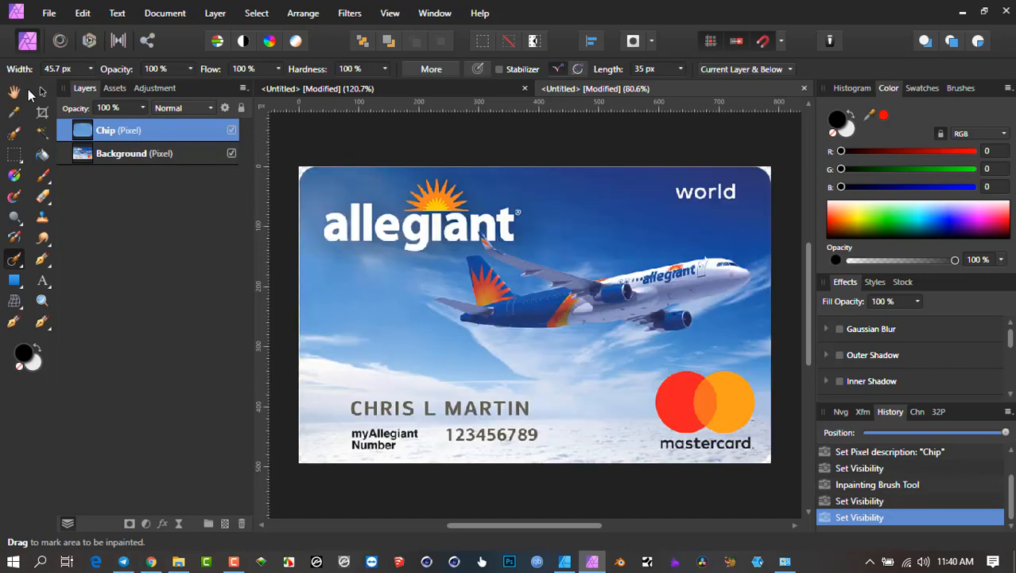
pyautogui.click(41, 91)
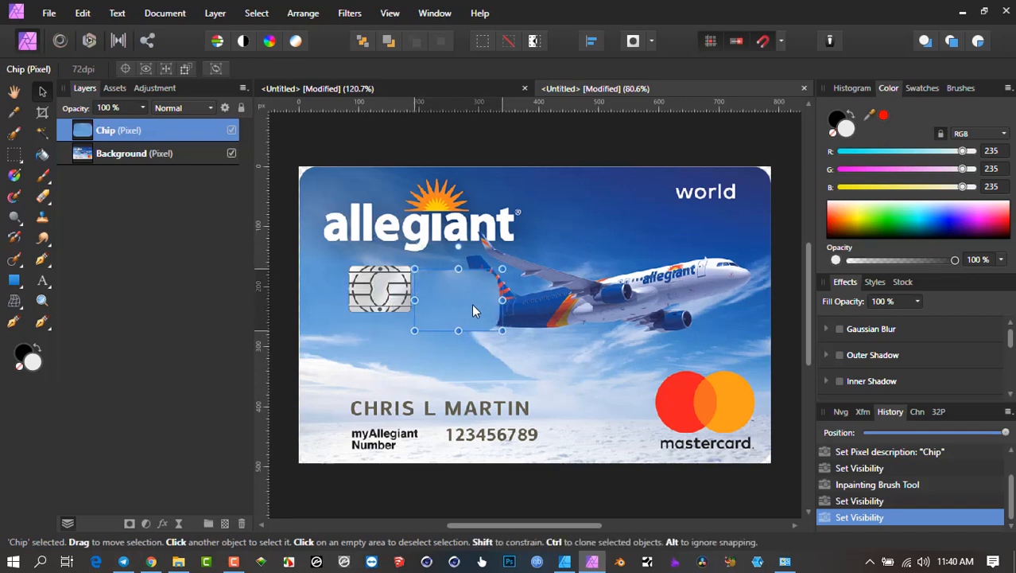
pyautogui.moveTo(458, 299); pyautogui.dragTo(405, 298)
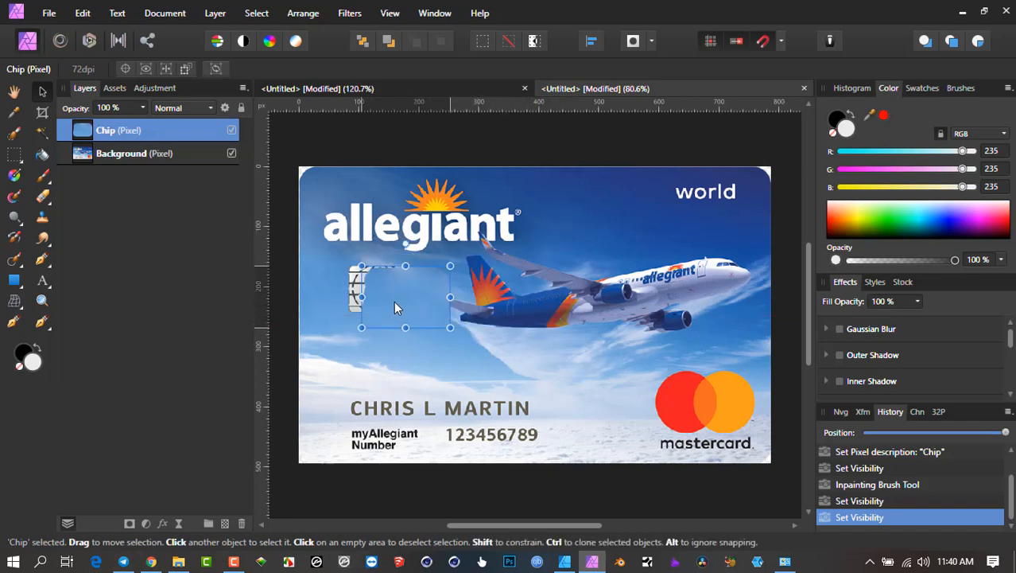
pyautogui.moveTo(405, 295); pyautogui.dragTo(382, 283)
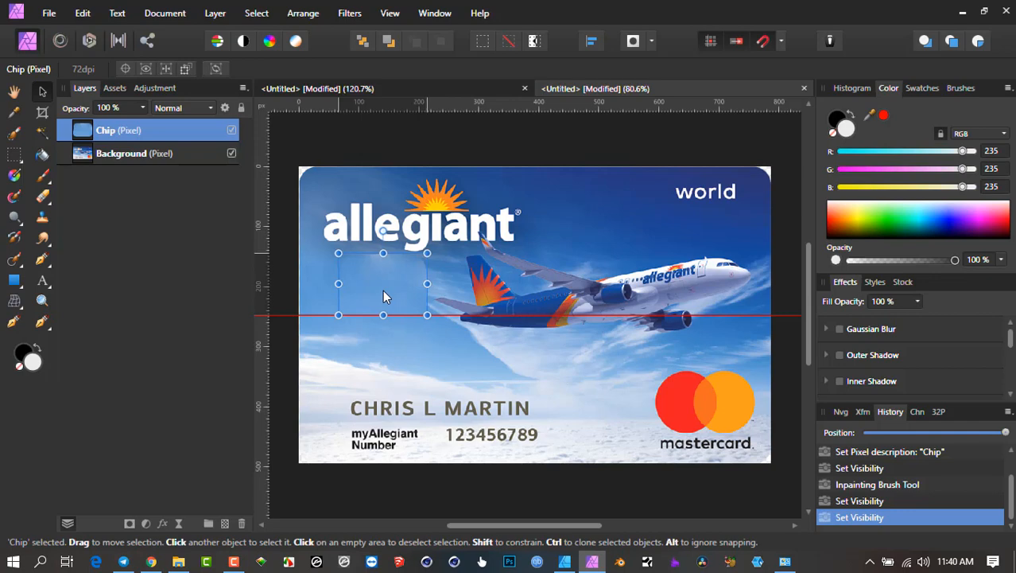
# - Select the Background layer and undo the trial chip moves via History
pyautogui.click(133, 153)
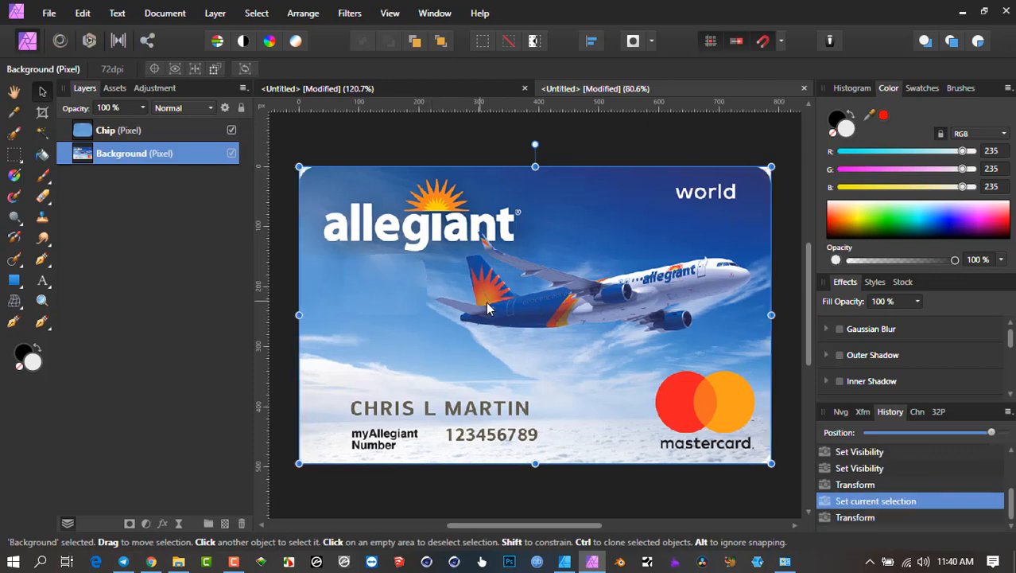
pyautogui.click(118, 131)
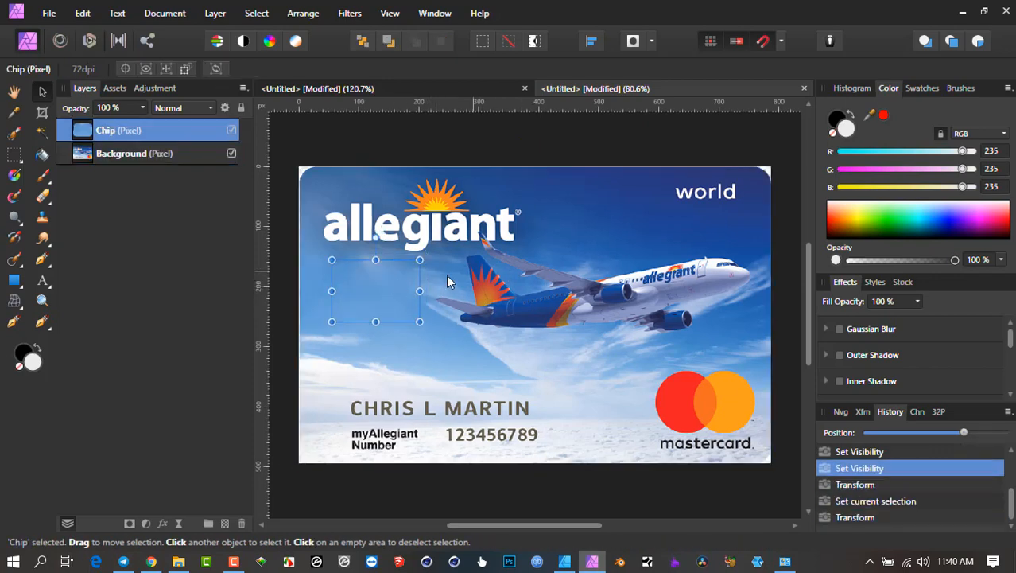
pyautogui.moveTo(420, 287)
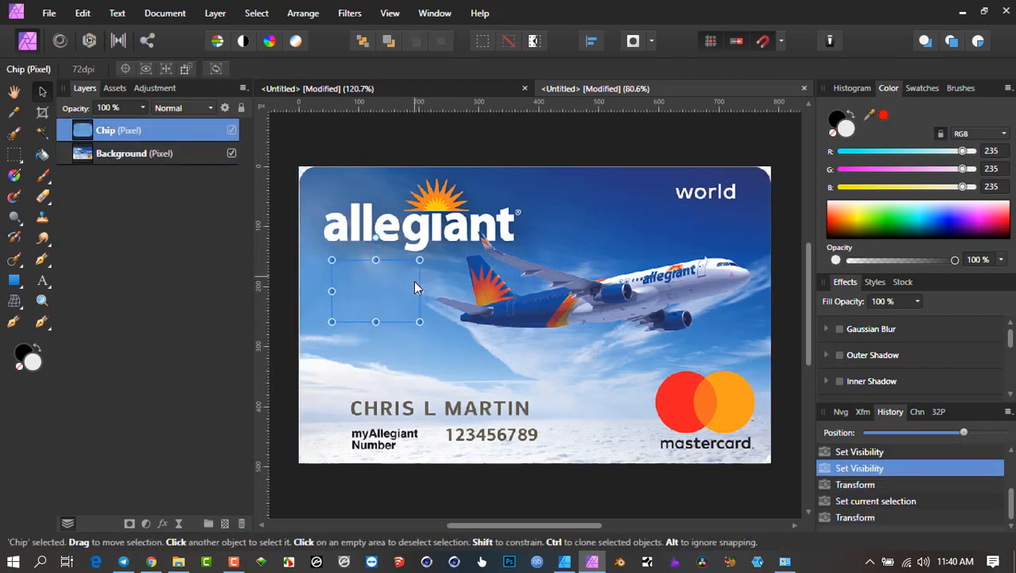
pyautogui.click(120, 152)
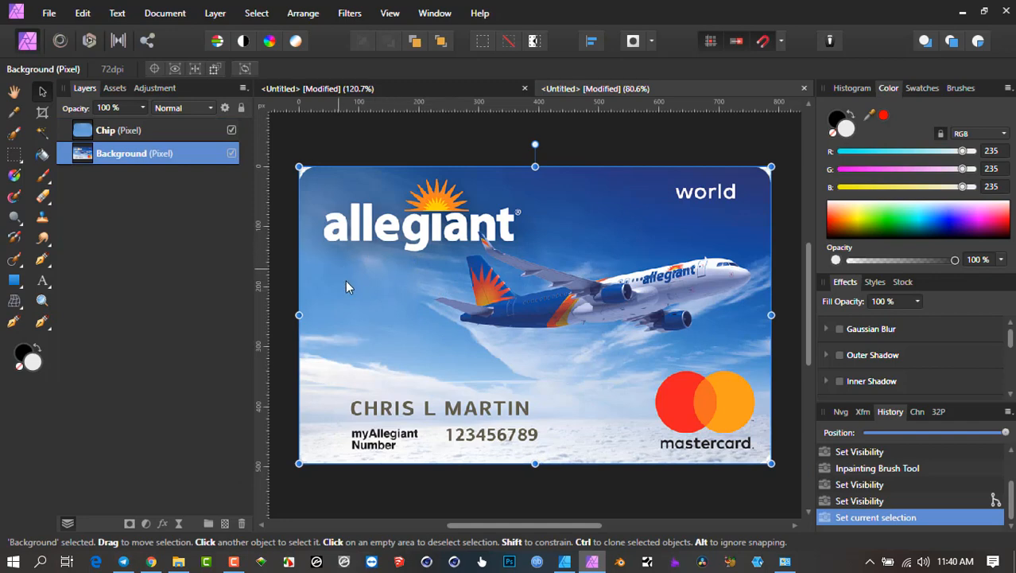
# - Inpaint the cardholder name out and toggle the Chip layer to compare before and after
pyautogui.click(118, 130)
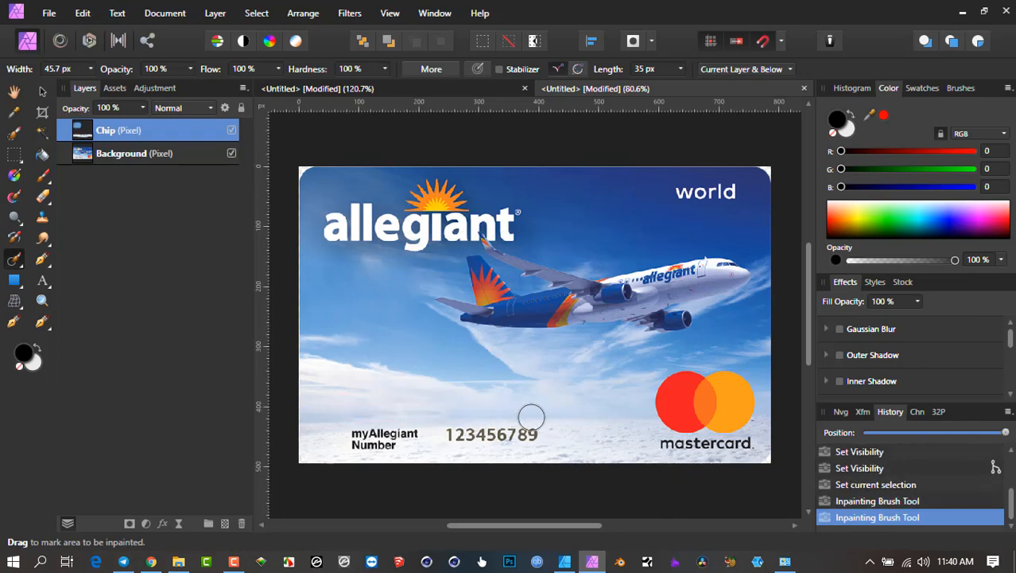
pyautogui.click(232, 131)
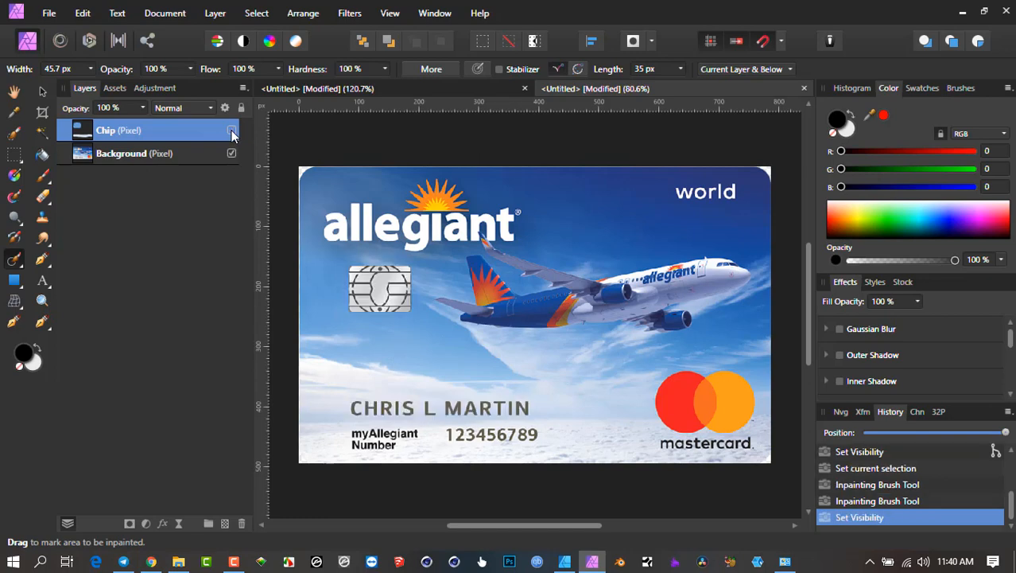
pyautogui.click(232, 131)
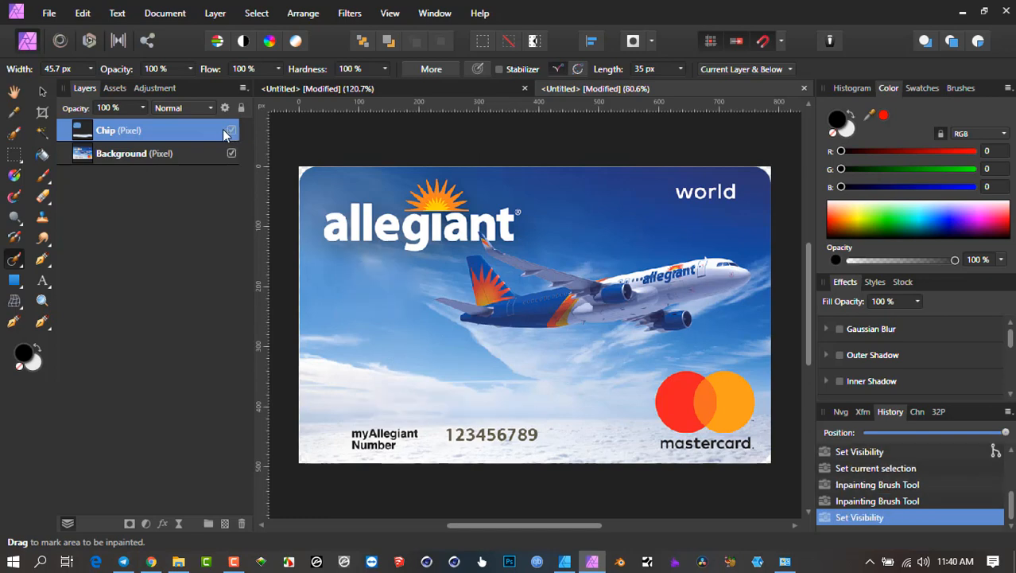
pyautogui.moveTo(439, 343)
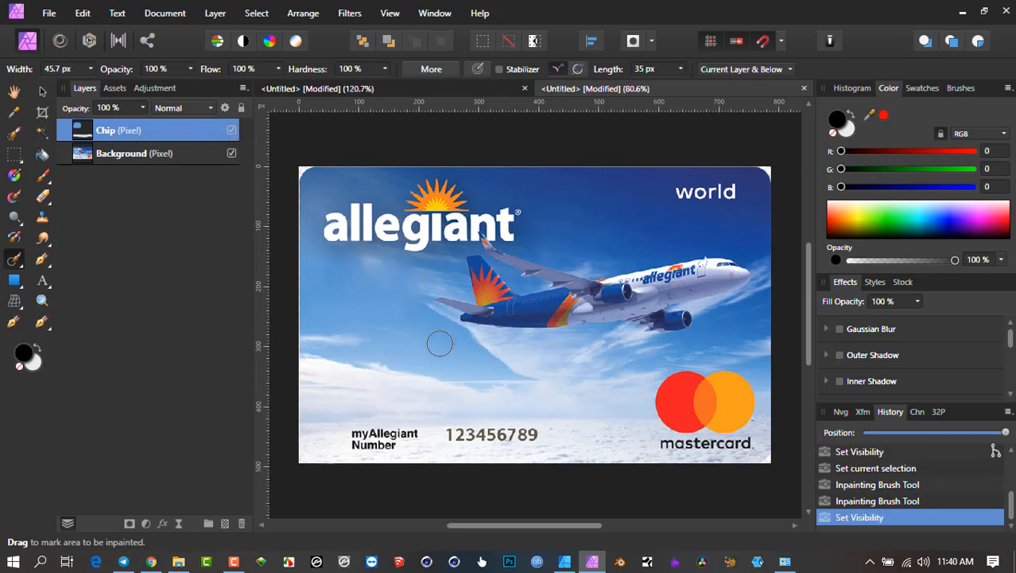
pyautogui.moveTo(347, 339)
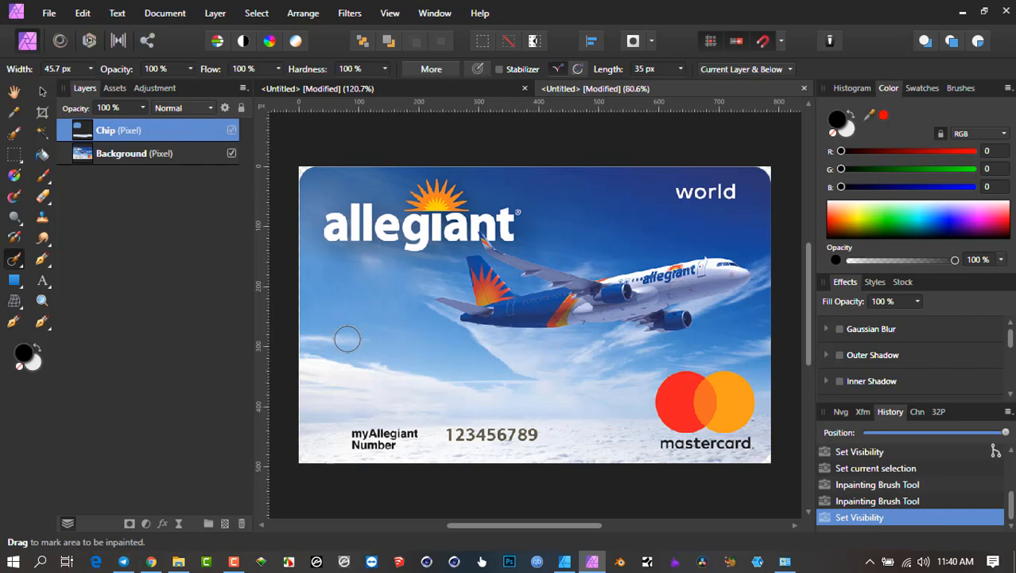
pyautogui.moveTo(455, 369)
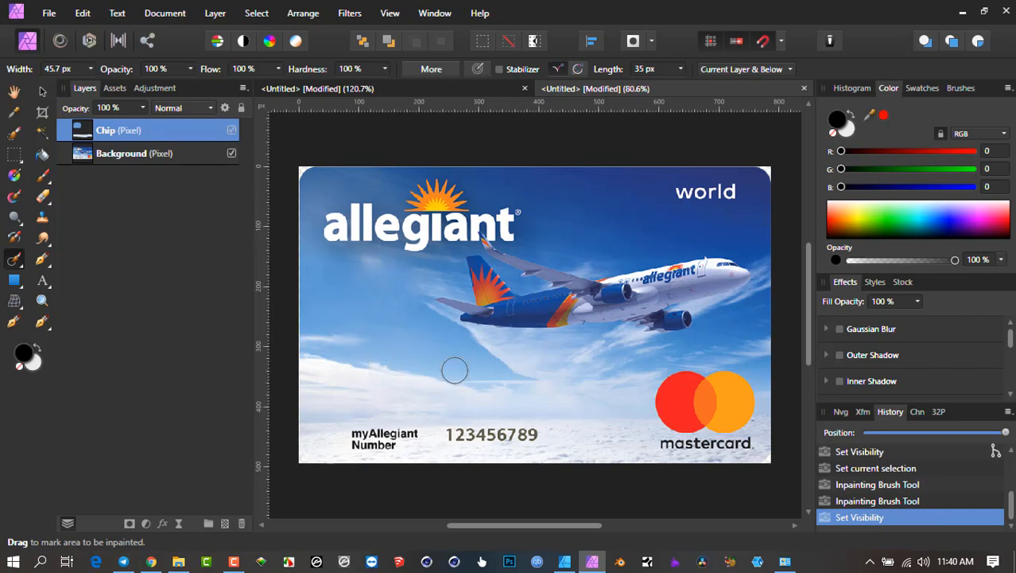
pyautogui.moveTo(404, 359)
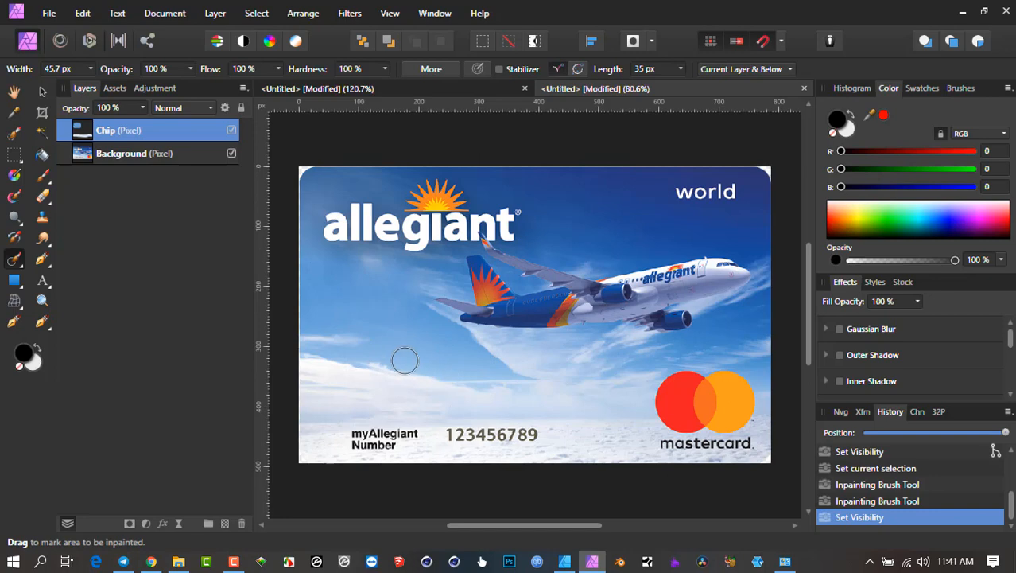
pyautogui.click(232, 130)
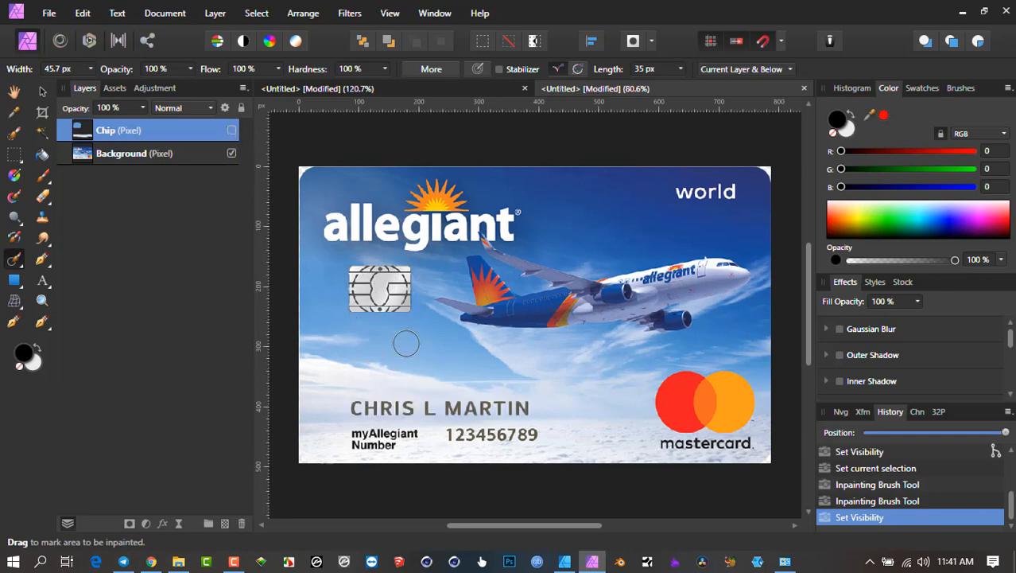
pyautogui.moveTo(303, 248)
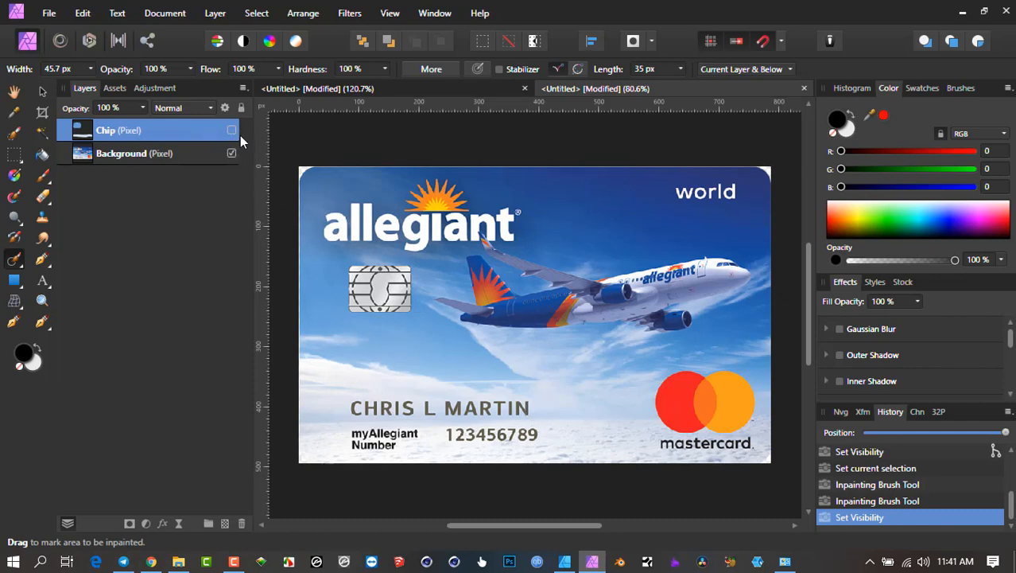
pyautogui.moveTo(242, 143)
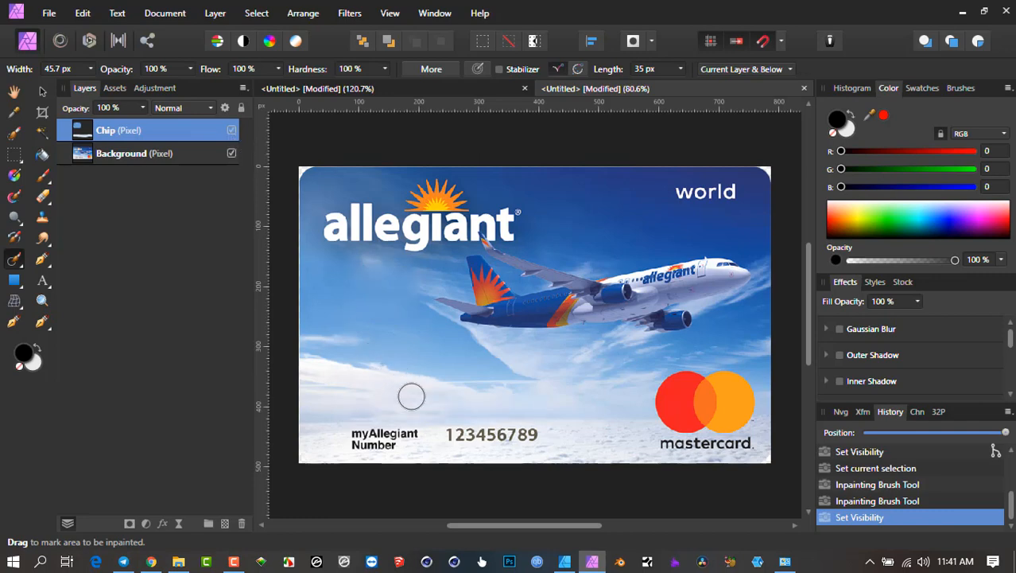
pyautogui.moveTo(344, 420)
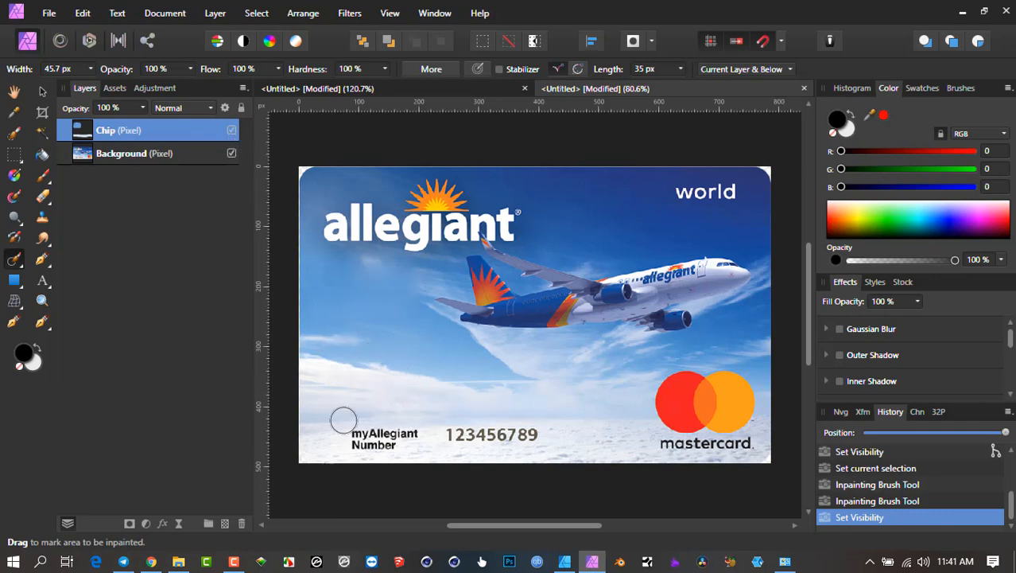
pyautogui.moveTo(167, 154)
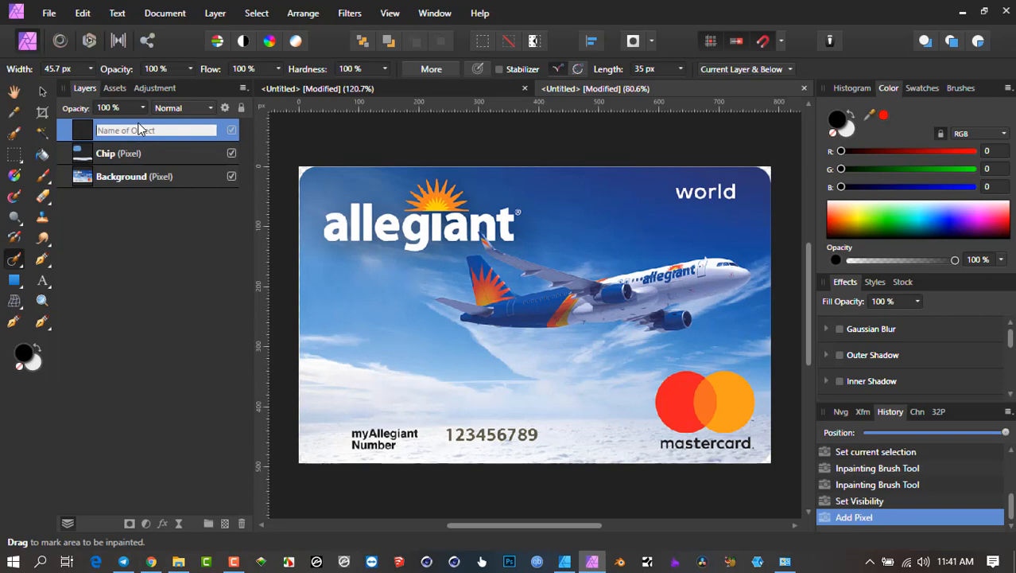
# - Name the new layer My Number, inpaint the myAllegiant Number label, and toggle it to check
pyautogui.write('My Number')
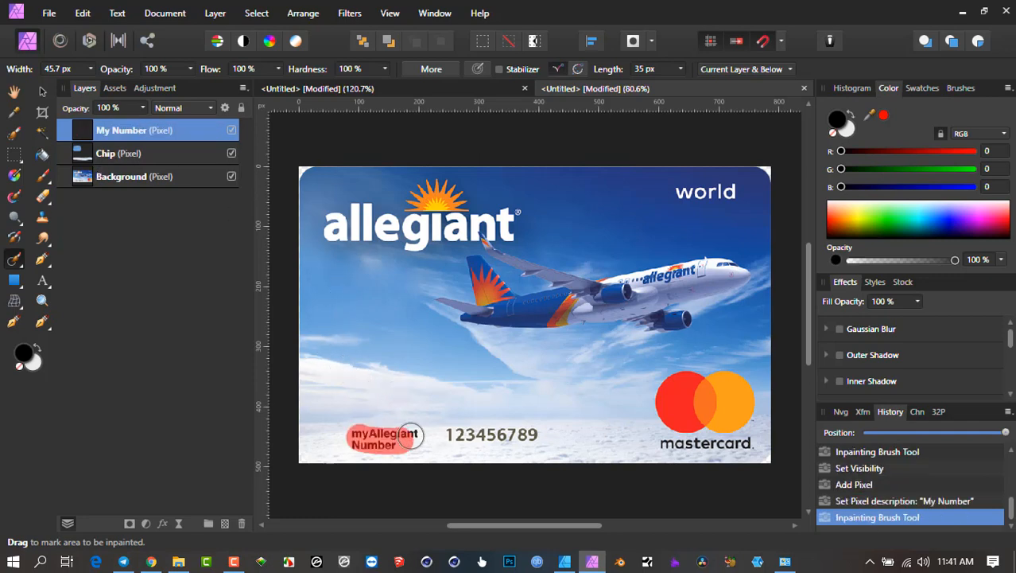
pyautogui.moveTo(385, 436); pyautogui.dragTo(410, 452)
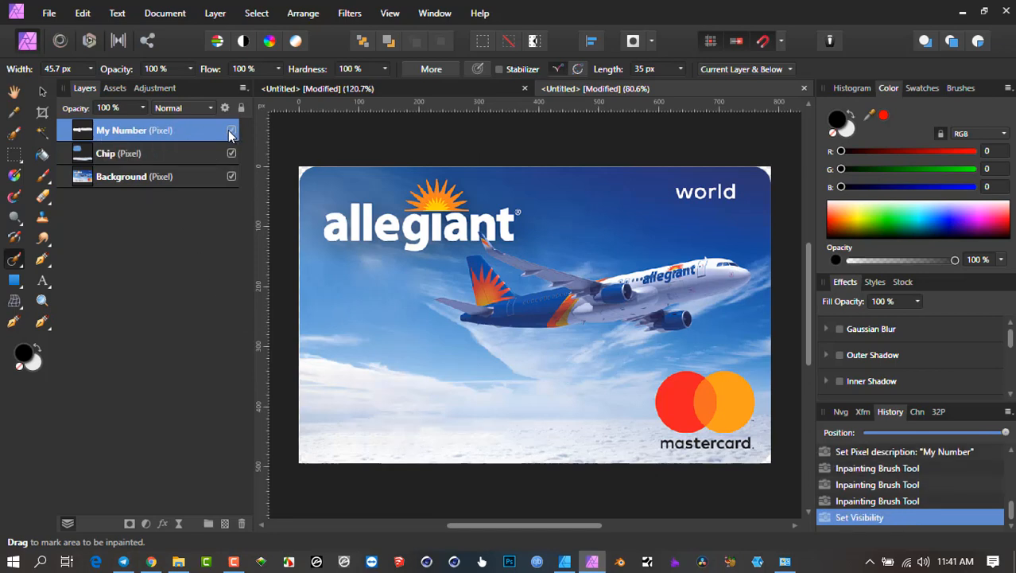
pyautogui.click(232, 130)
pyautogui.write('Logo')
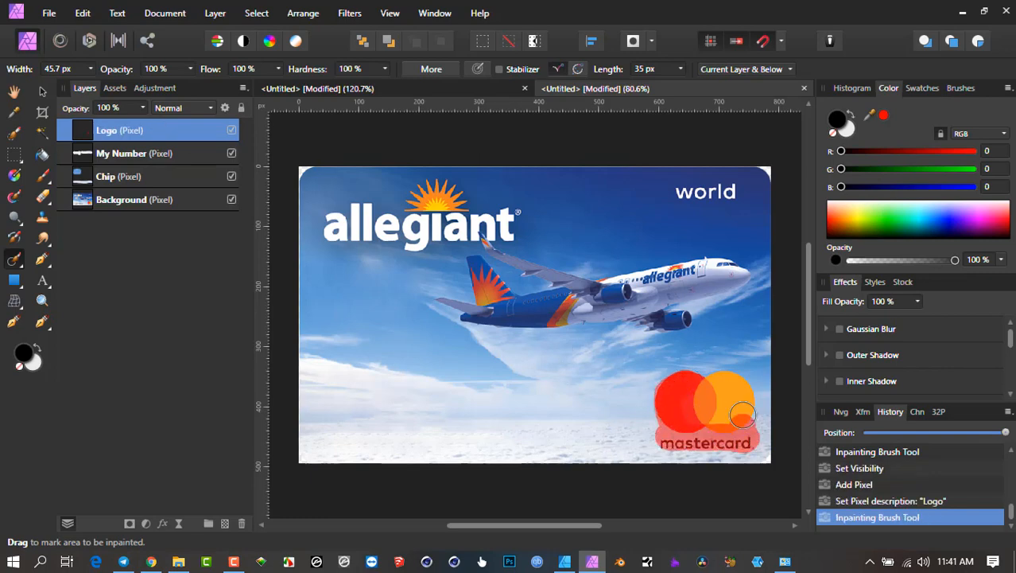
# - Inpaint the Mastercard logo and its remaining traces at the bottom right on the Logo layer
pyautogui.moveTo(742, 414); pyautogui.dragTo(685, 411)
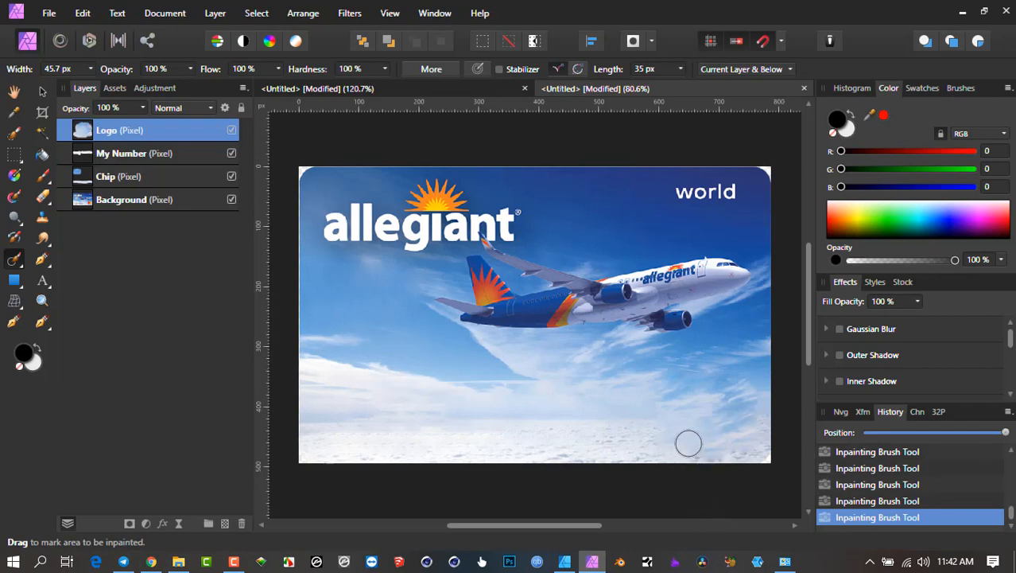
pyautogui.moveTo(689, 442); pyautogui.dragTo(760, 480)
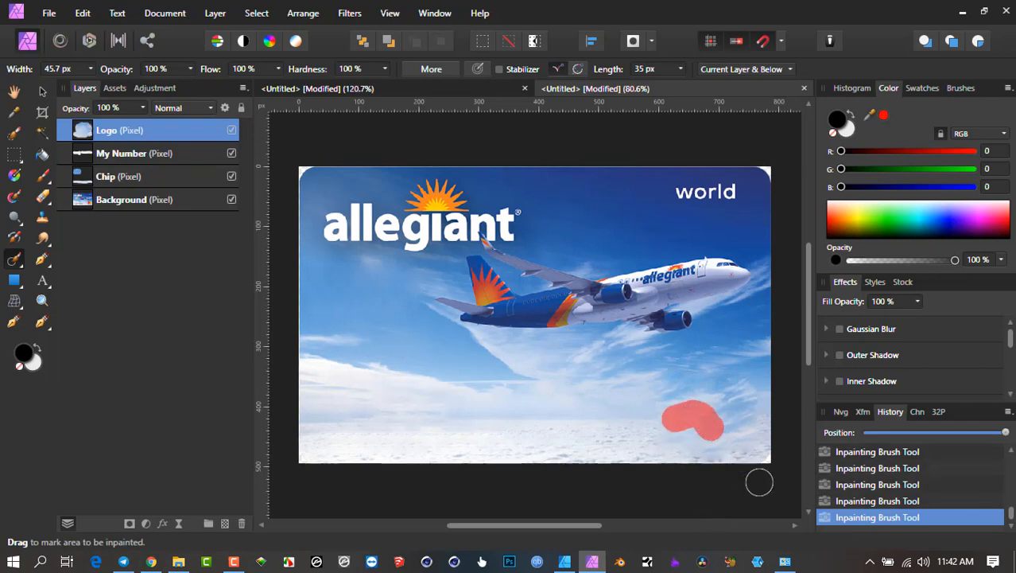
pyautogui.click(692, 421)
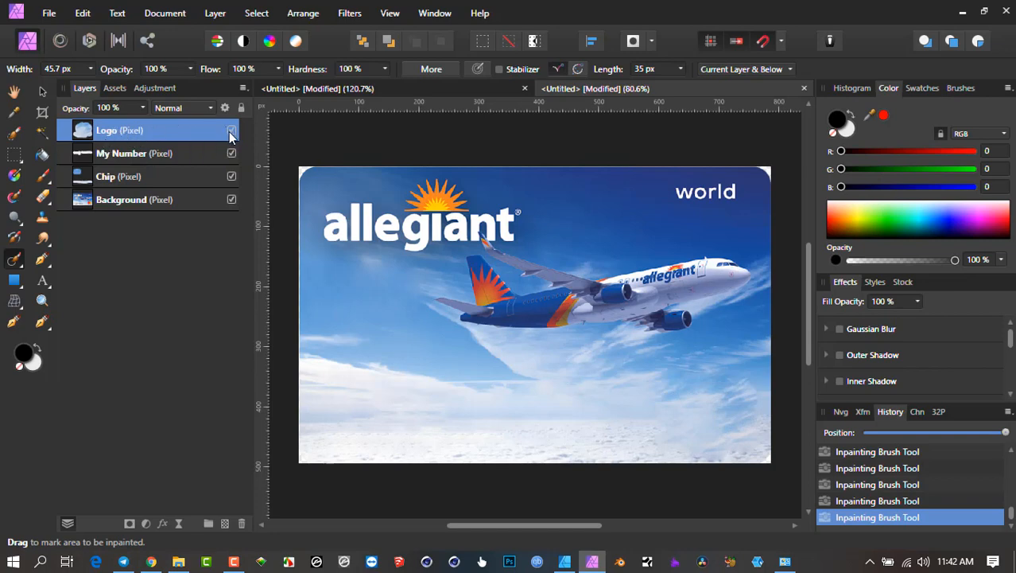
# - Toggle the Logo layer to compare, then turn all removal layers back on
pyautogui.click(231, 131)
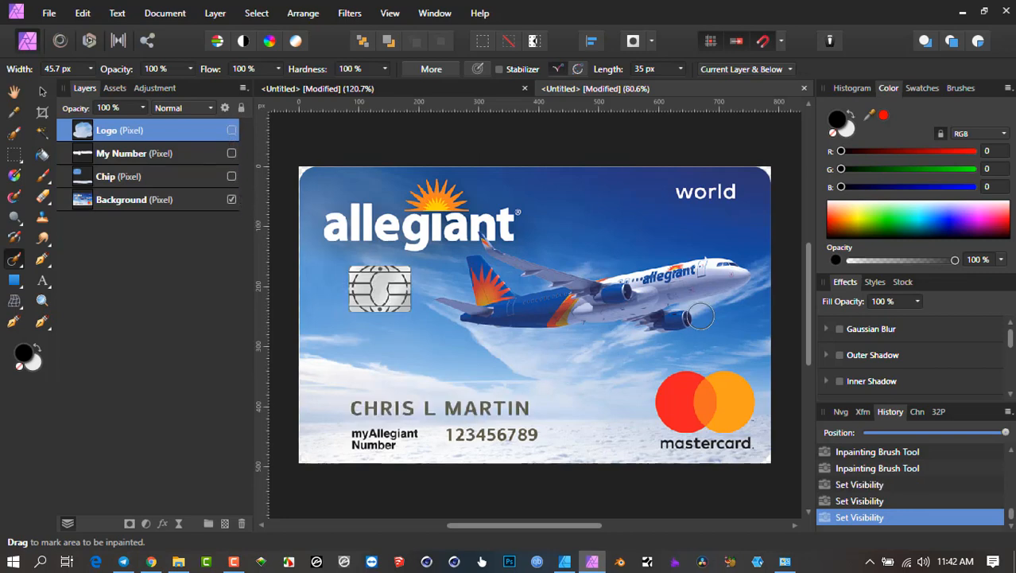
pyautogui.click(232, 175)
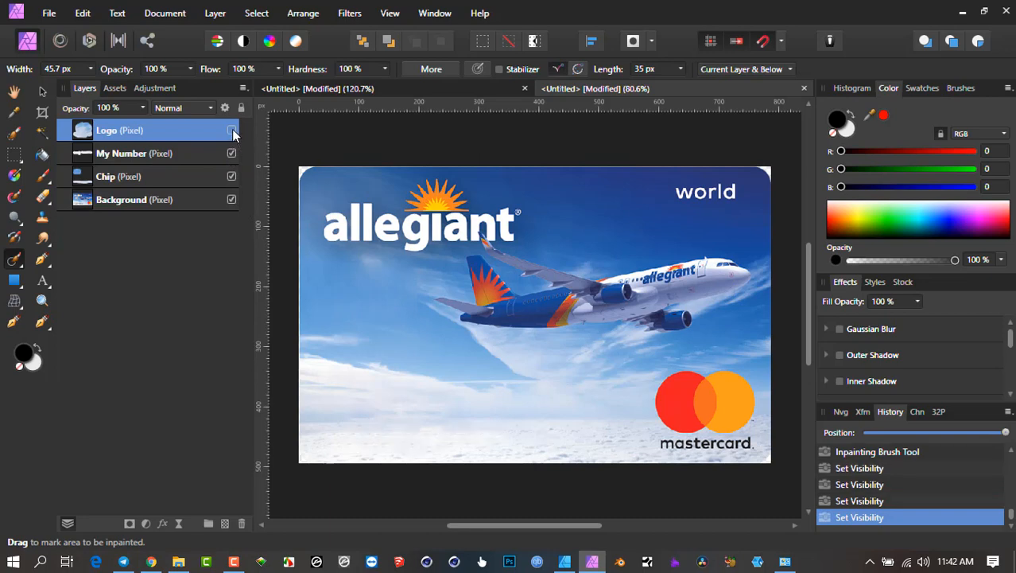
pyautogui.click(233, 131)
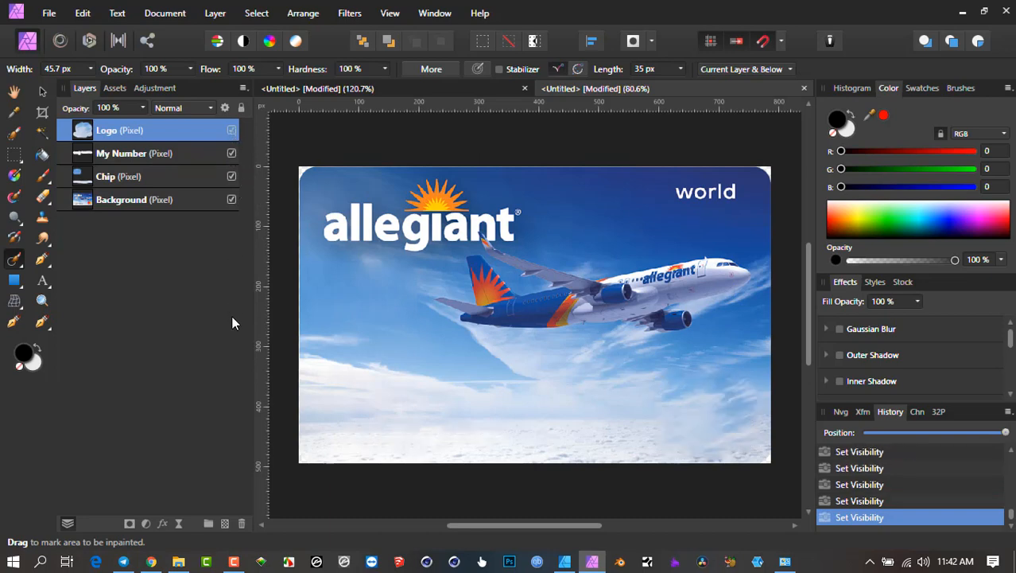
pyautogui.moveTo(315, 175)
pyautogui.write('Corners')
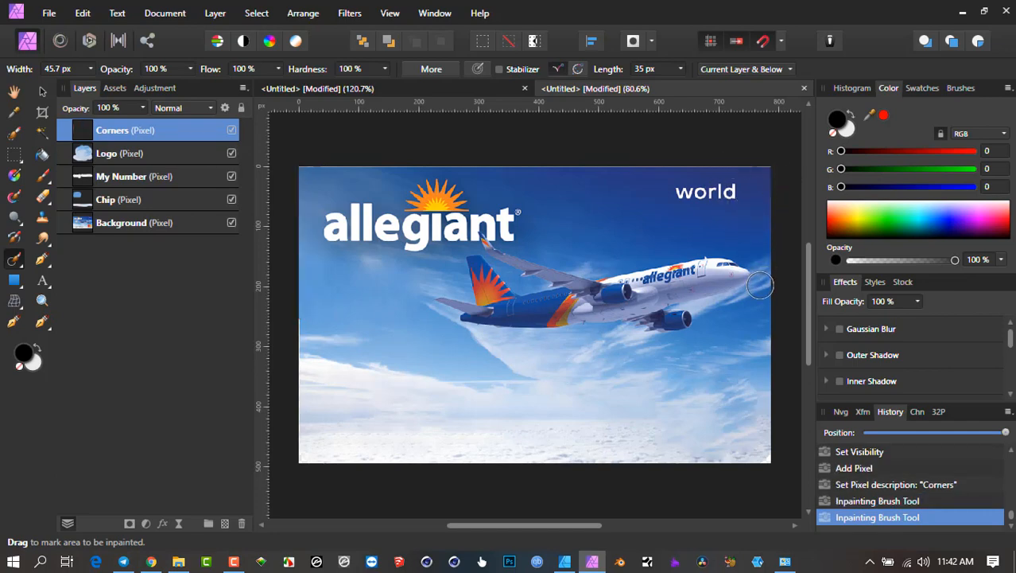
pyautogui.moveTo(244, 143)
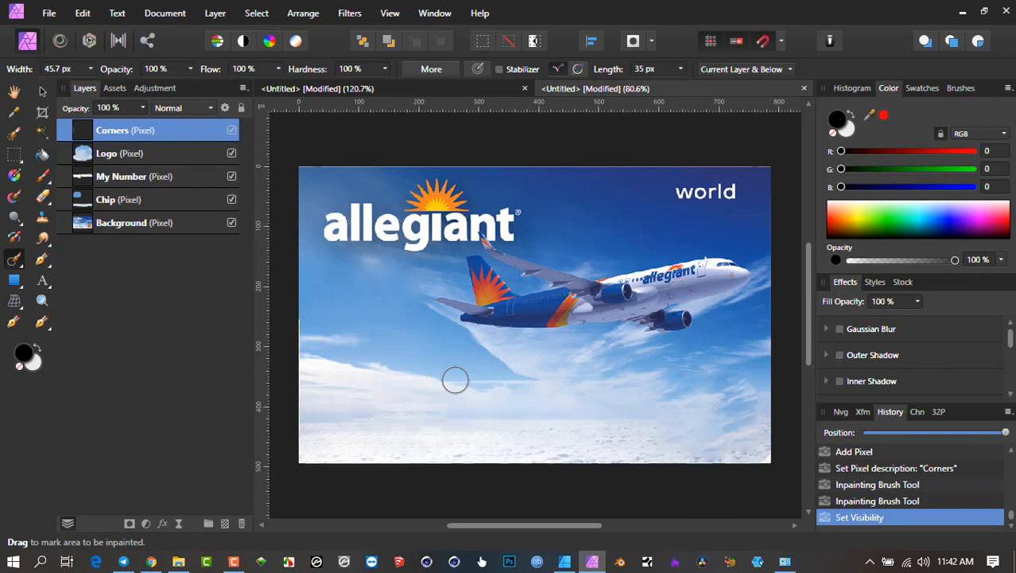
pyautogui.moveTo(335, 201)
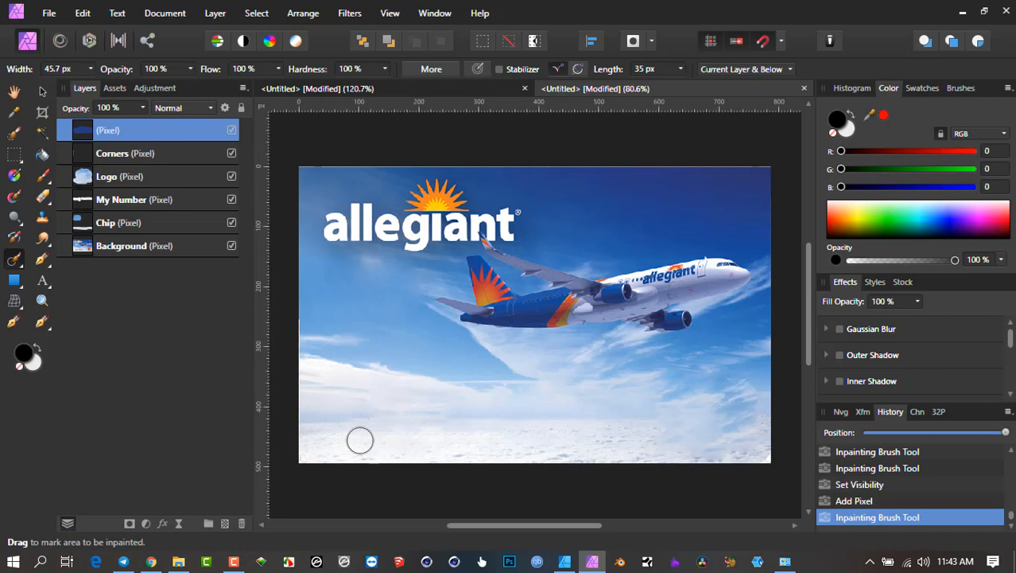
pyautogui.moveTo(398, 405)
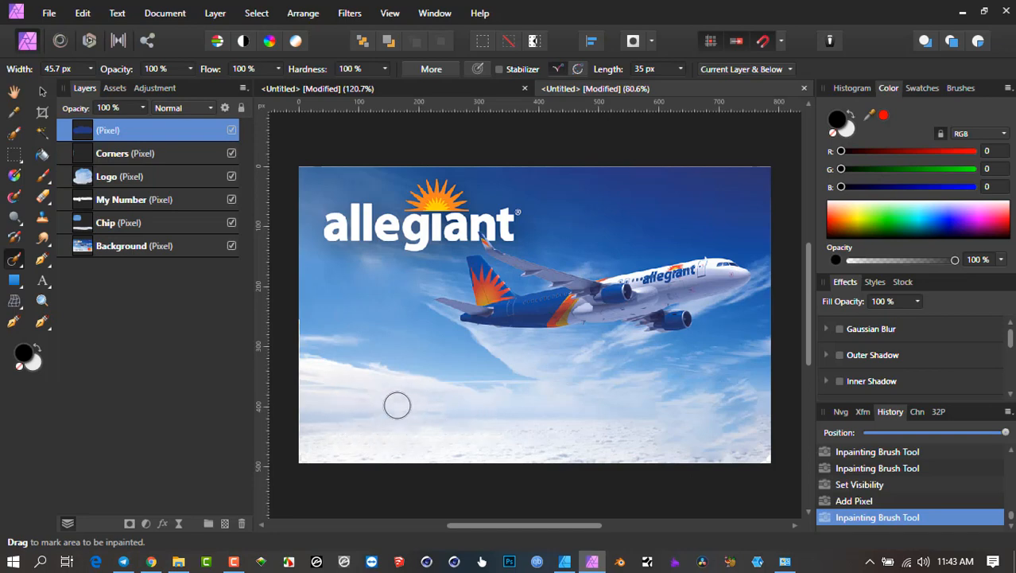
pyautogui.moveTo(366, 429)
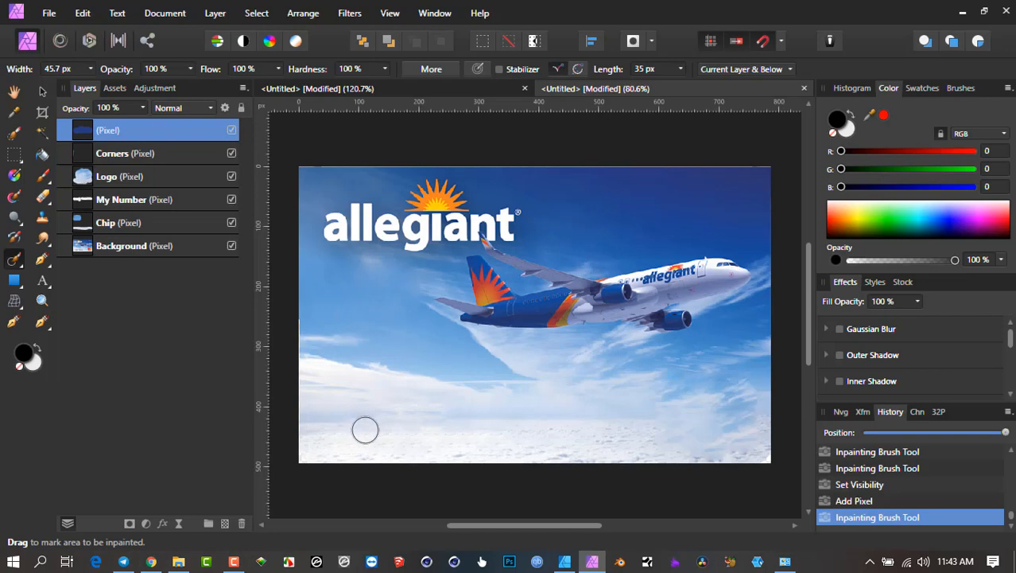
pyautogui.moveTo(385, 391)
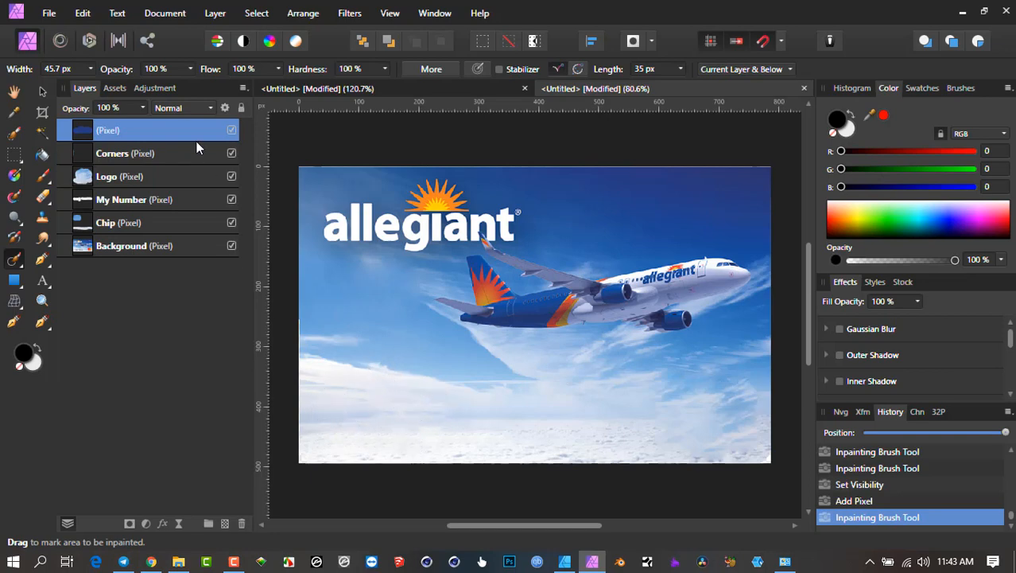
pyautogui.moveTo(168, 251)
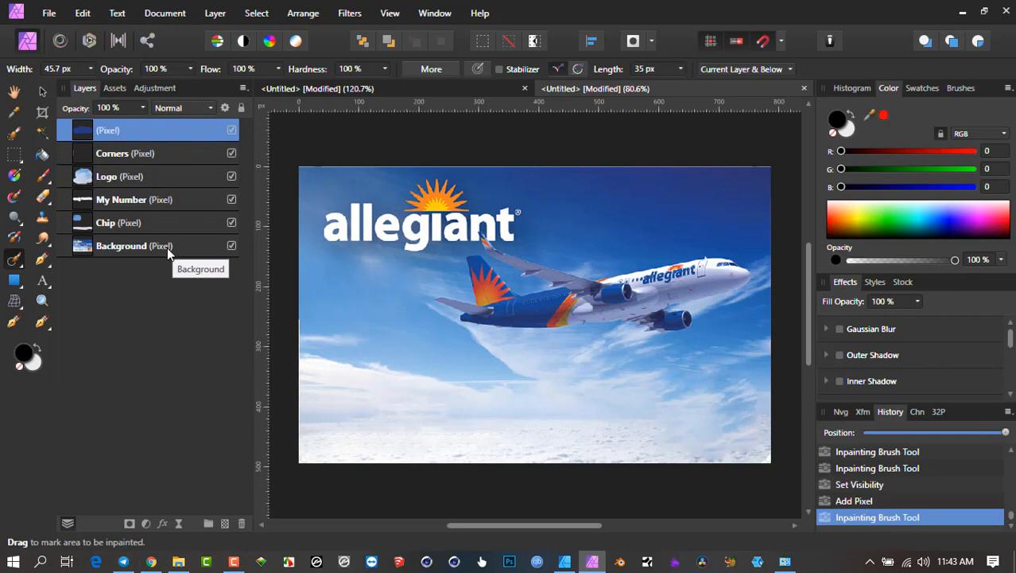
pyautogui.moveTo(191, 255)
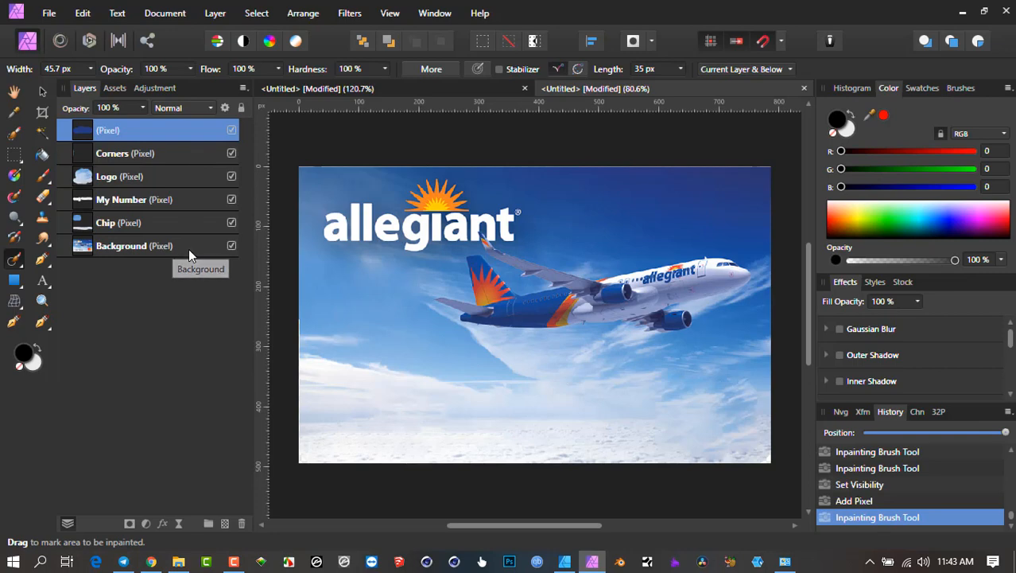
pyautogui.moveTo(220, 267)
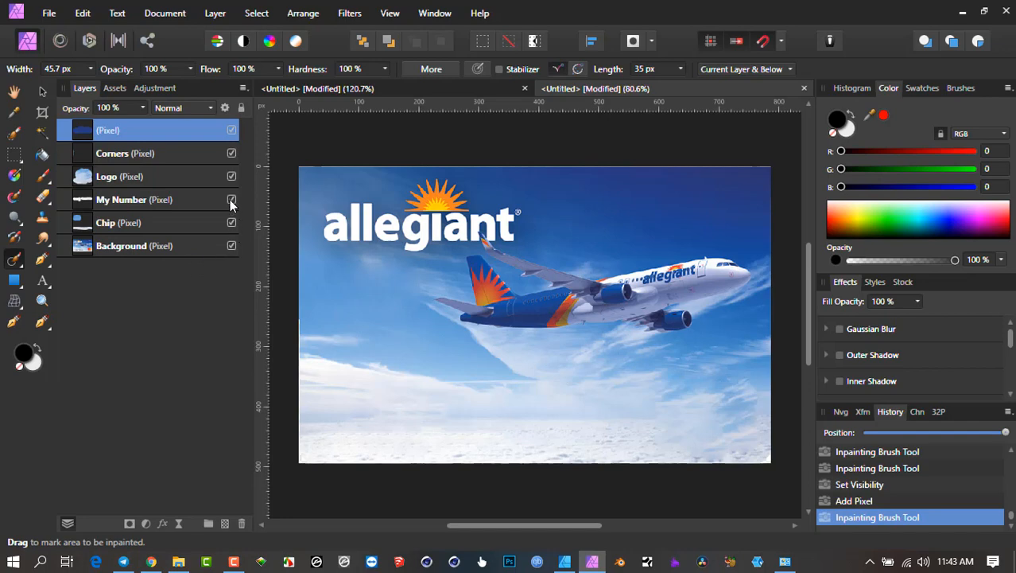
# - Toggle My Number's visibility off and on to compare, leaving all layers shown
pyautogui.click(233, 200)
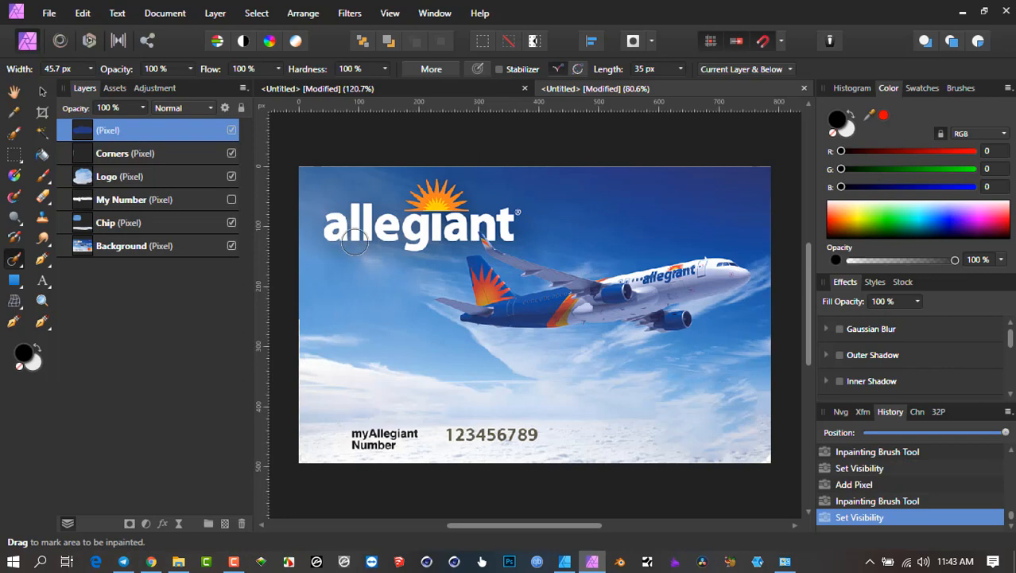
pyautogui.moveTo(299, 417)
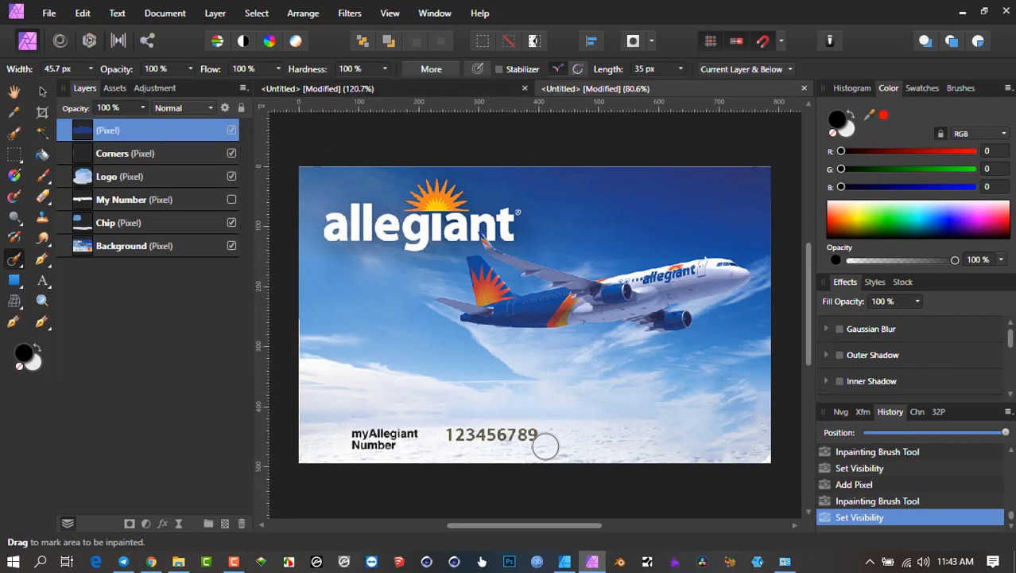
pyautogui.click(232, 200)
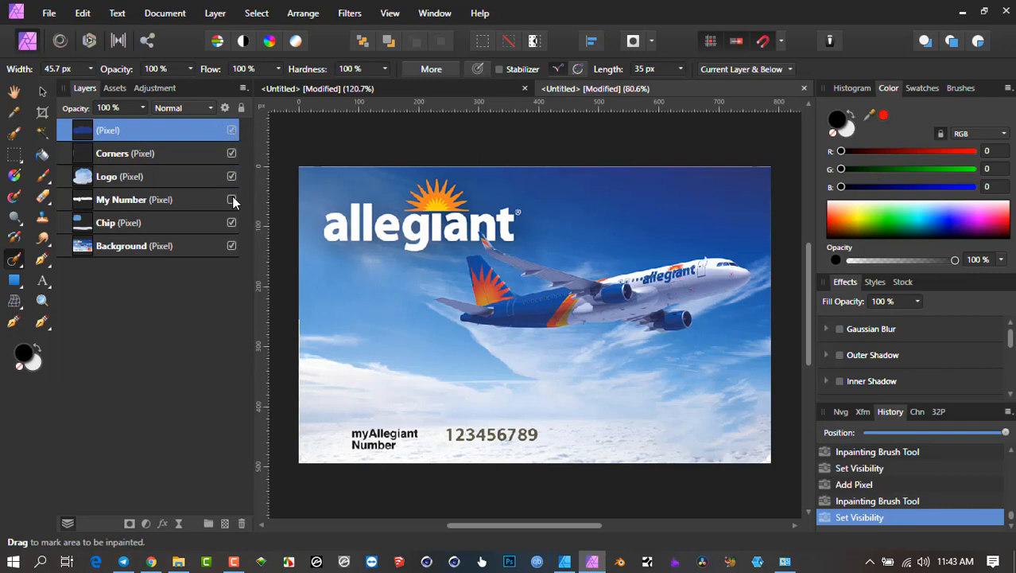
pyautogui.click(232, 200)
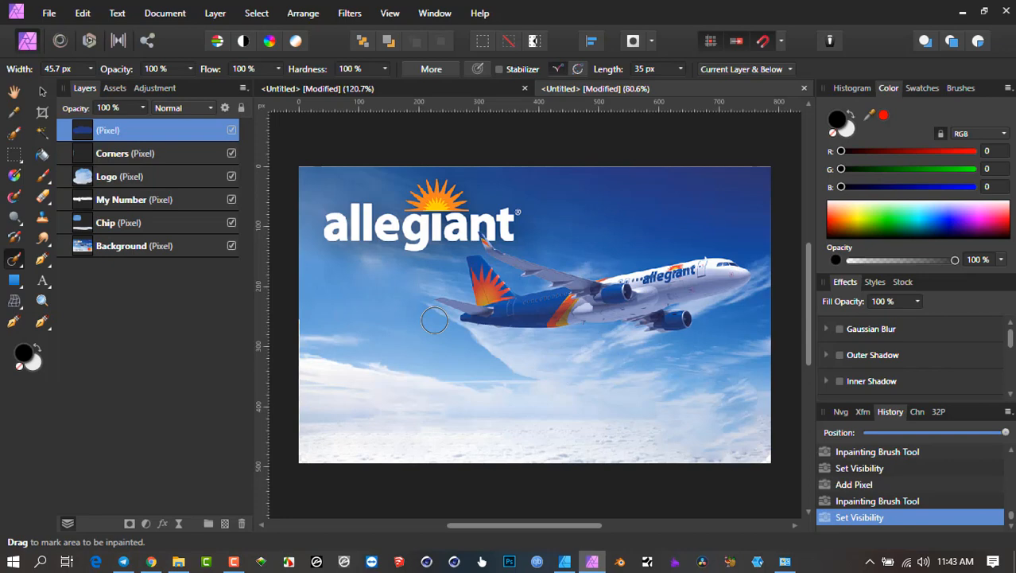
pyautogui.click(47, 12)
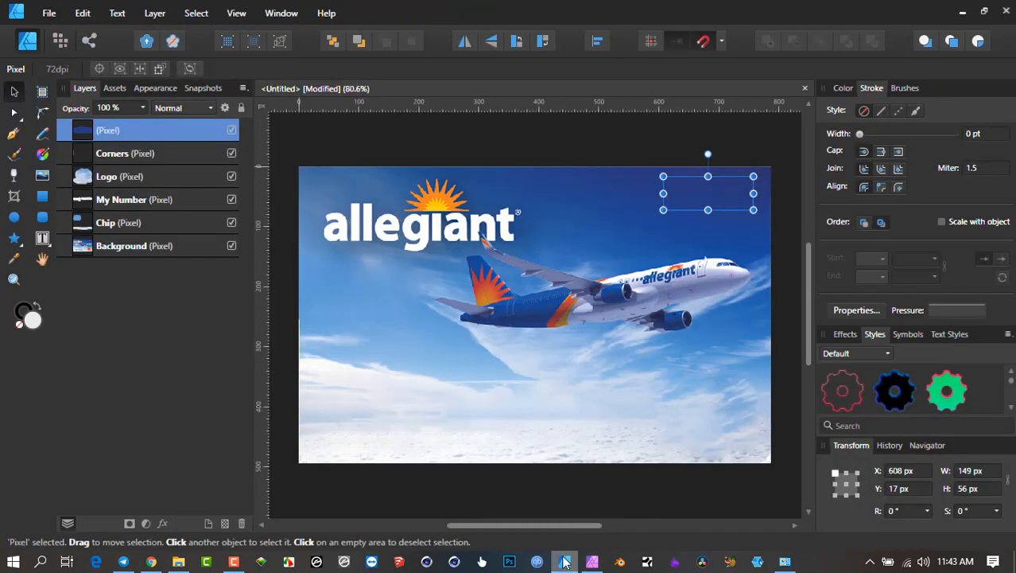
# - In Designer, inspect the Logo and Corners layers, then clear the selection
pyautogui.click(622, 157)
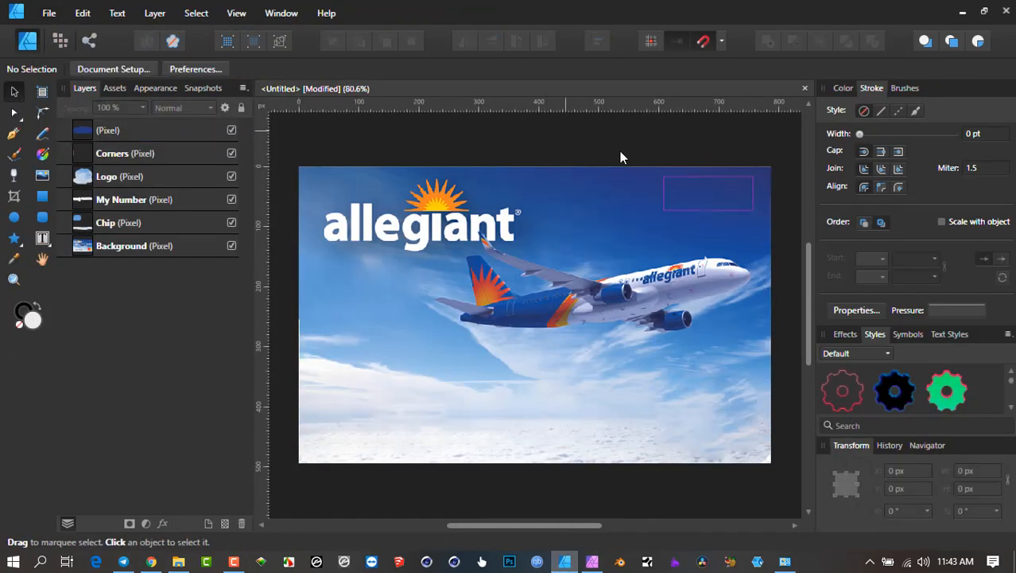
pyautogui.click(119, 175)
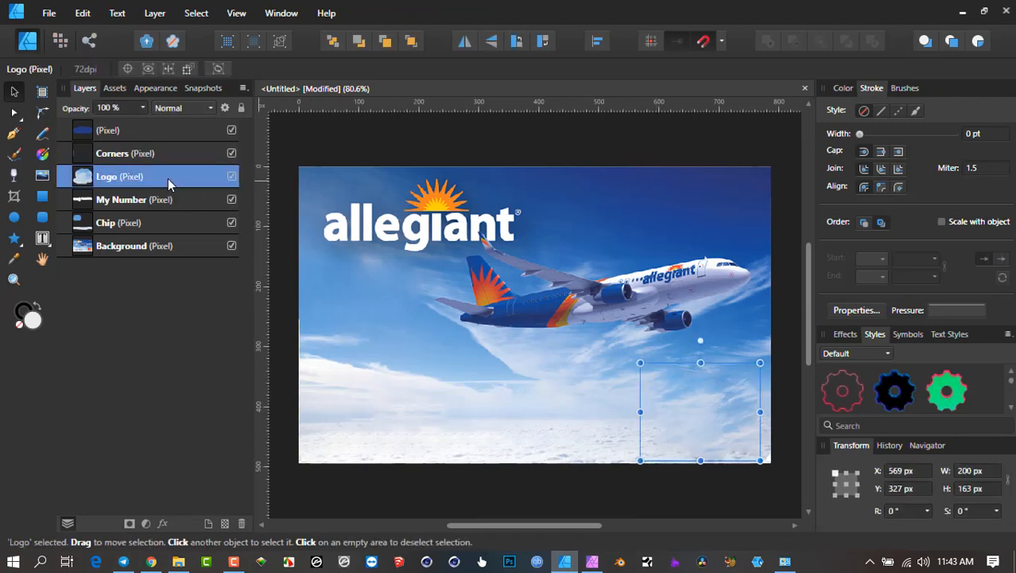
pyautogui.moveTo(167, 197)
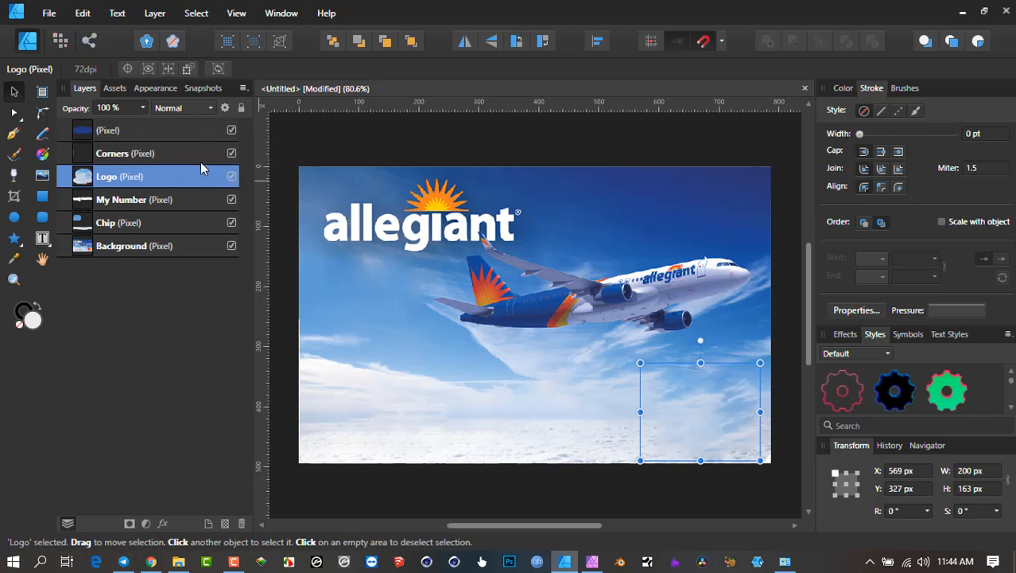
pyautogui.click(124, 153)
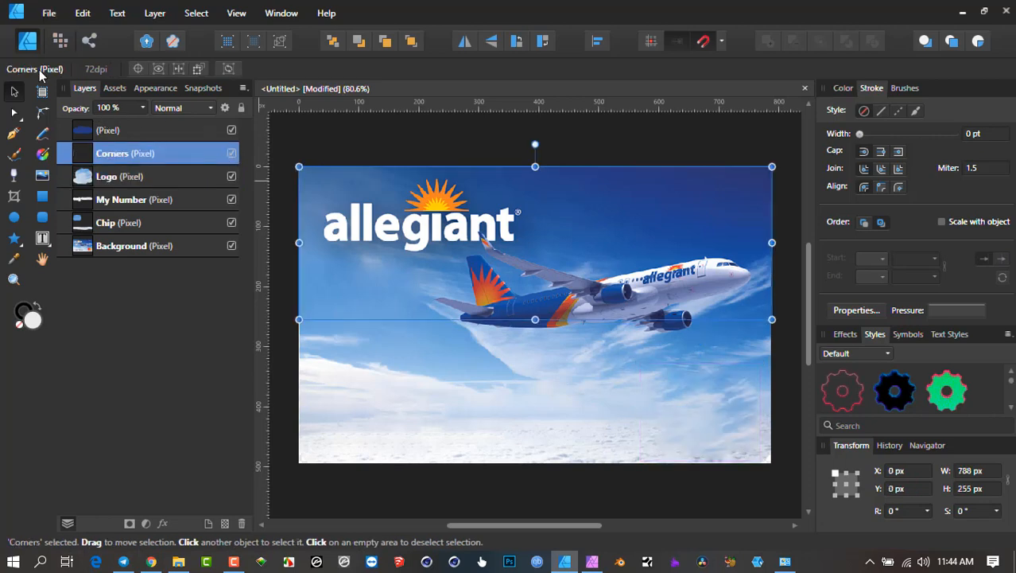
pyautogui.moveTo(105, 177)
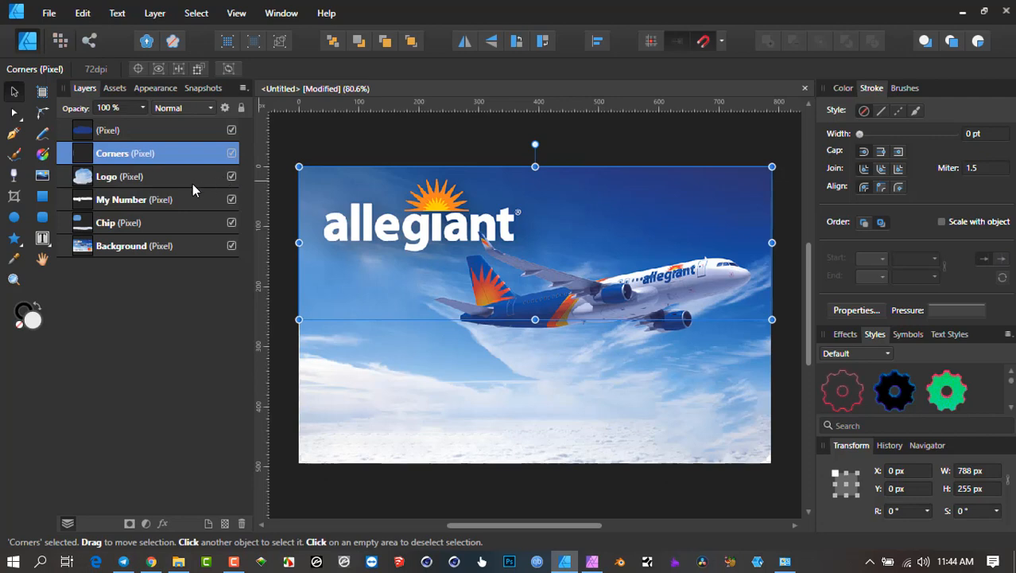
pyautogui.moveTo(72, 45)
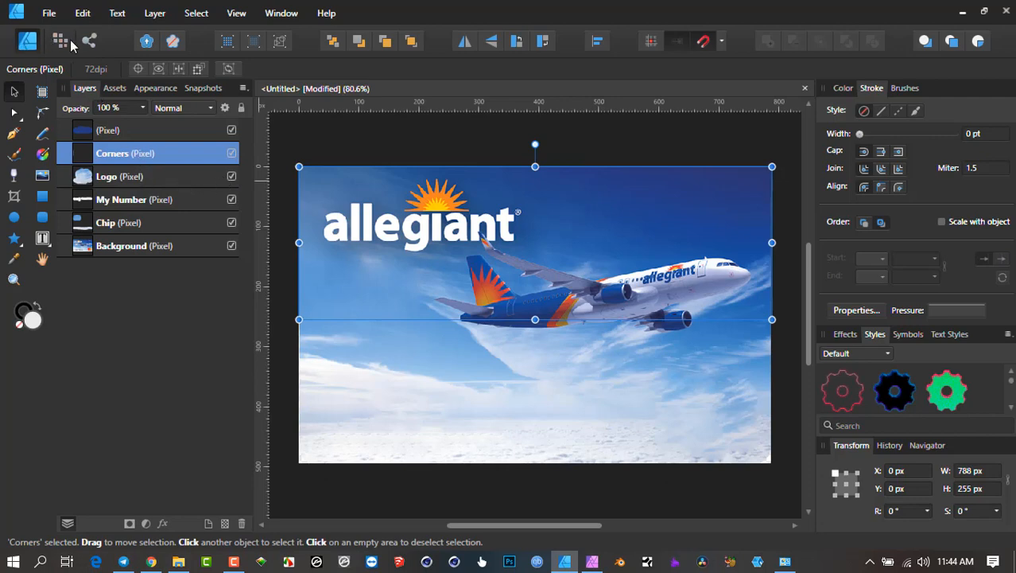
pyautogui.moveTo(61, 42)
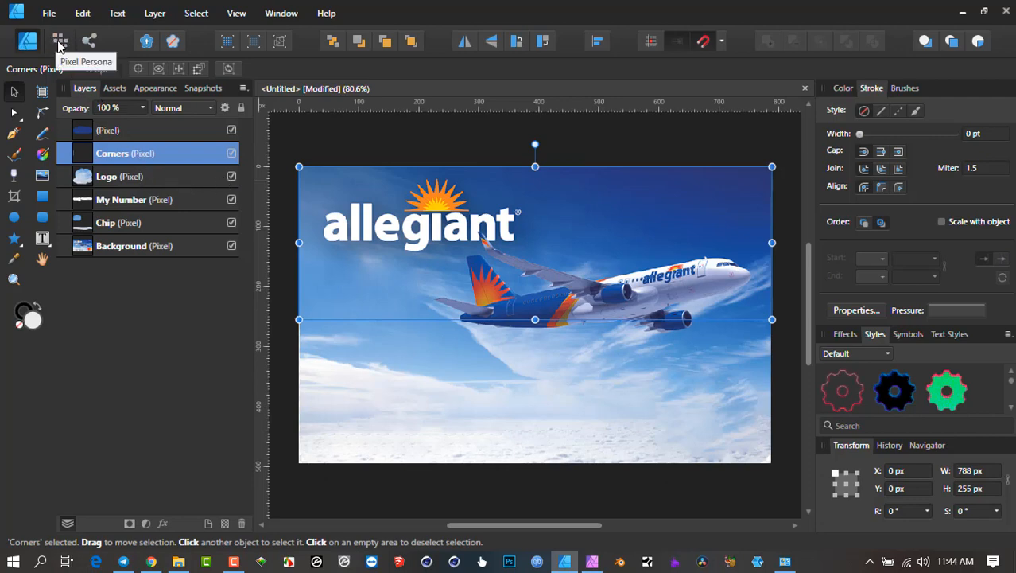
pyautogui.moveTo(108, 45)
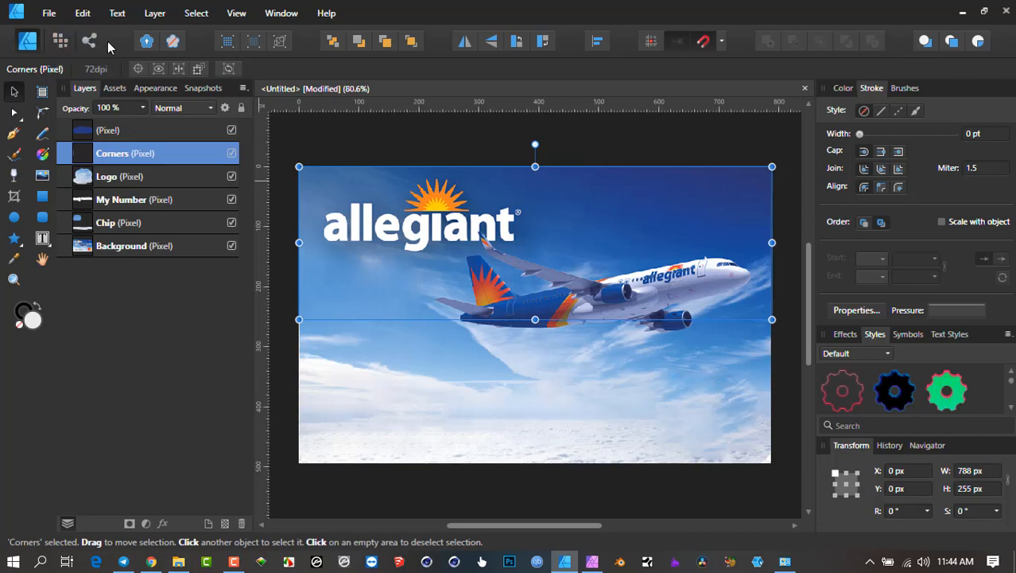
pyautogui.moveTo(62, 30)
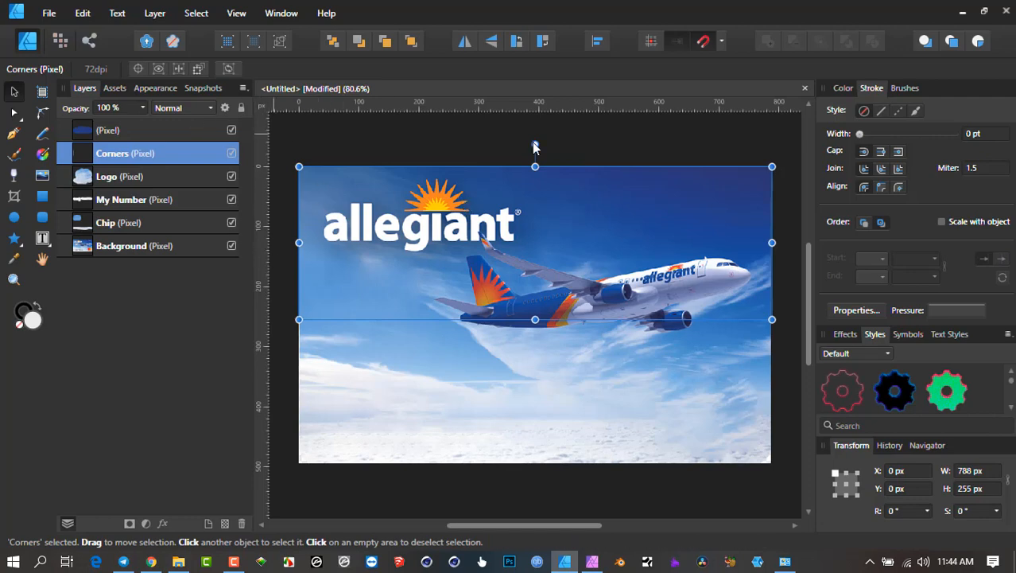
pyautogui.moveTo(401, 407)
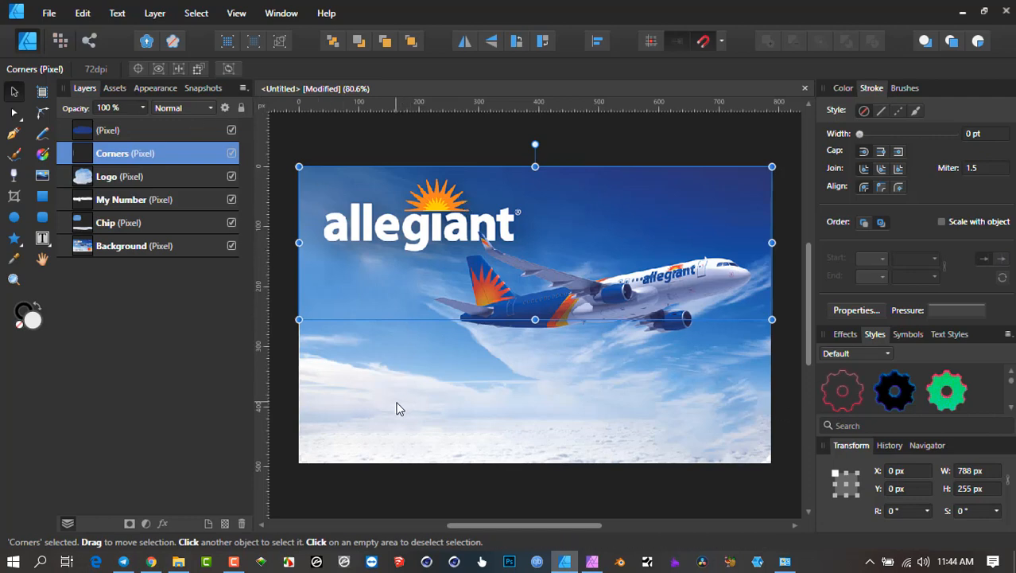
pyautogui.moveTo(413, 401)
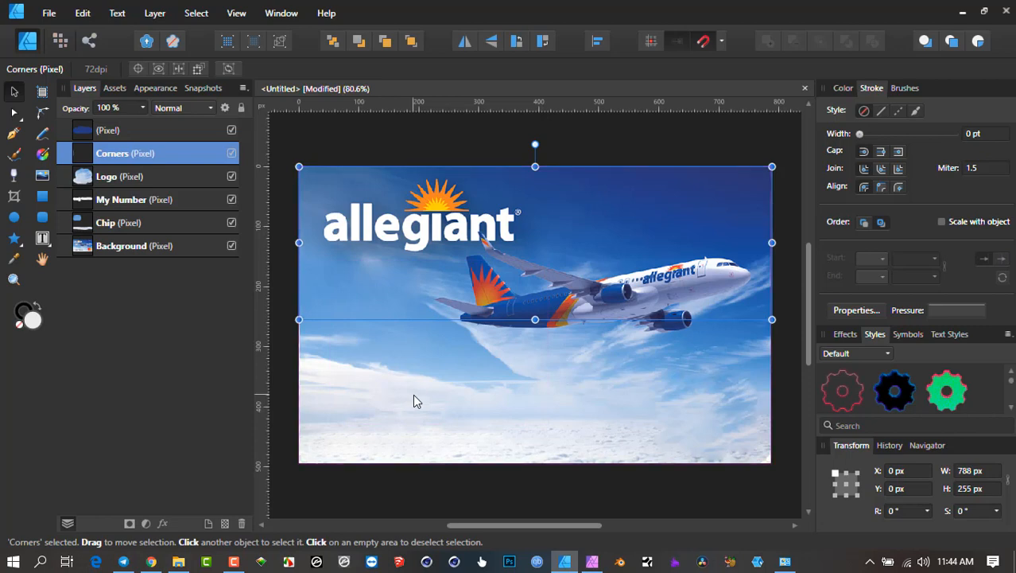
pyautogui.moveTo(423, 149)
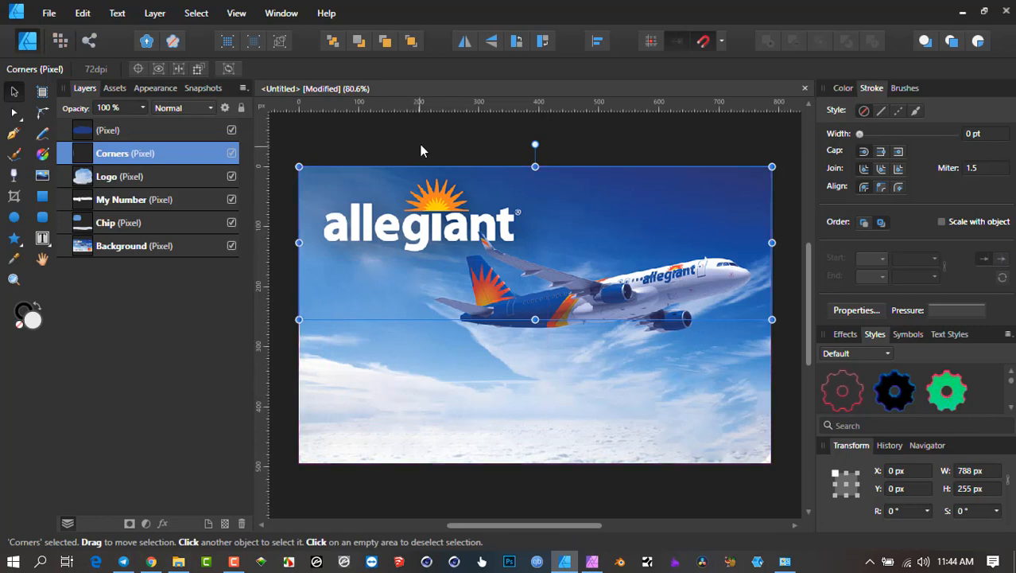
pyautogui.click(433, 163)
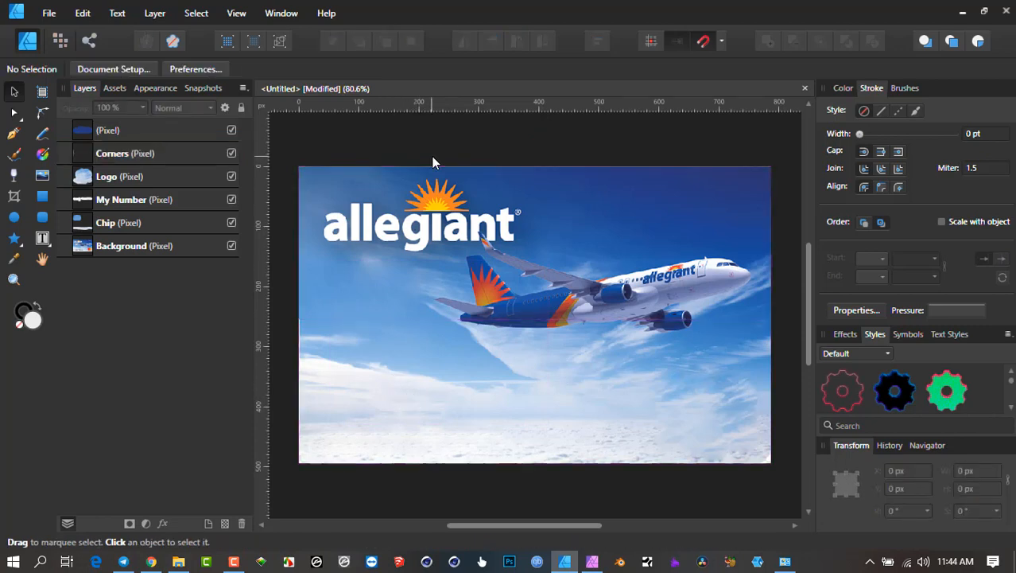